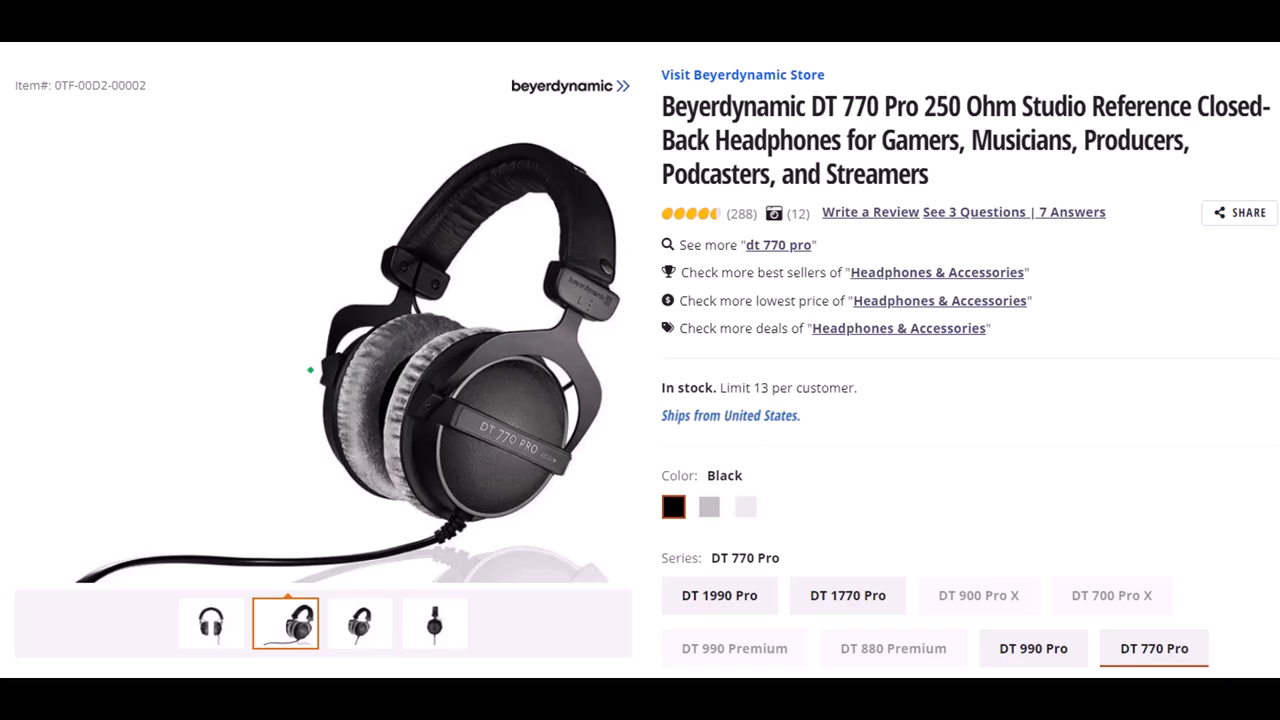
pyautogui.moveTo(376, 382)
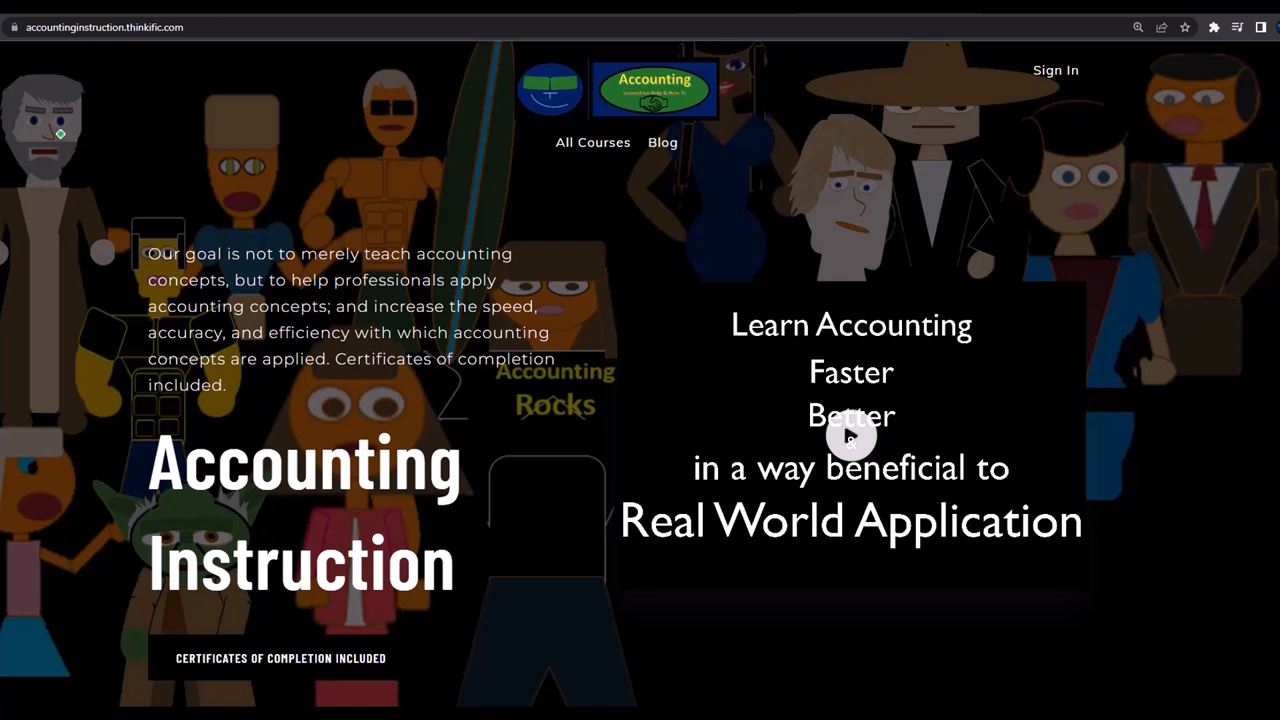
pyautogui.moveTo(56, 84)
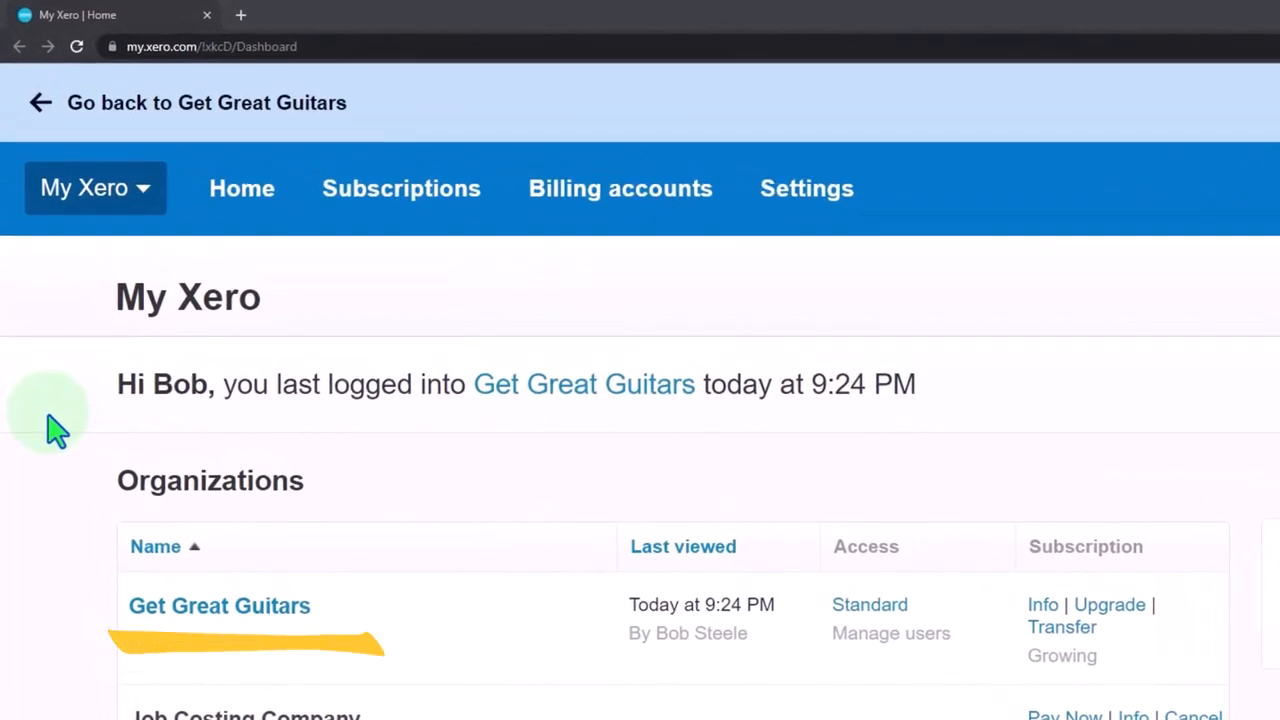
# Open the Get Great Guitars dashboard and duplicate its browser tab for side-by-side reports
pyautogui.click(220, 604)
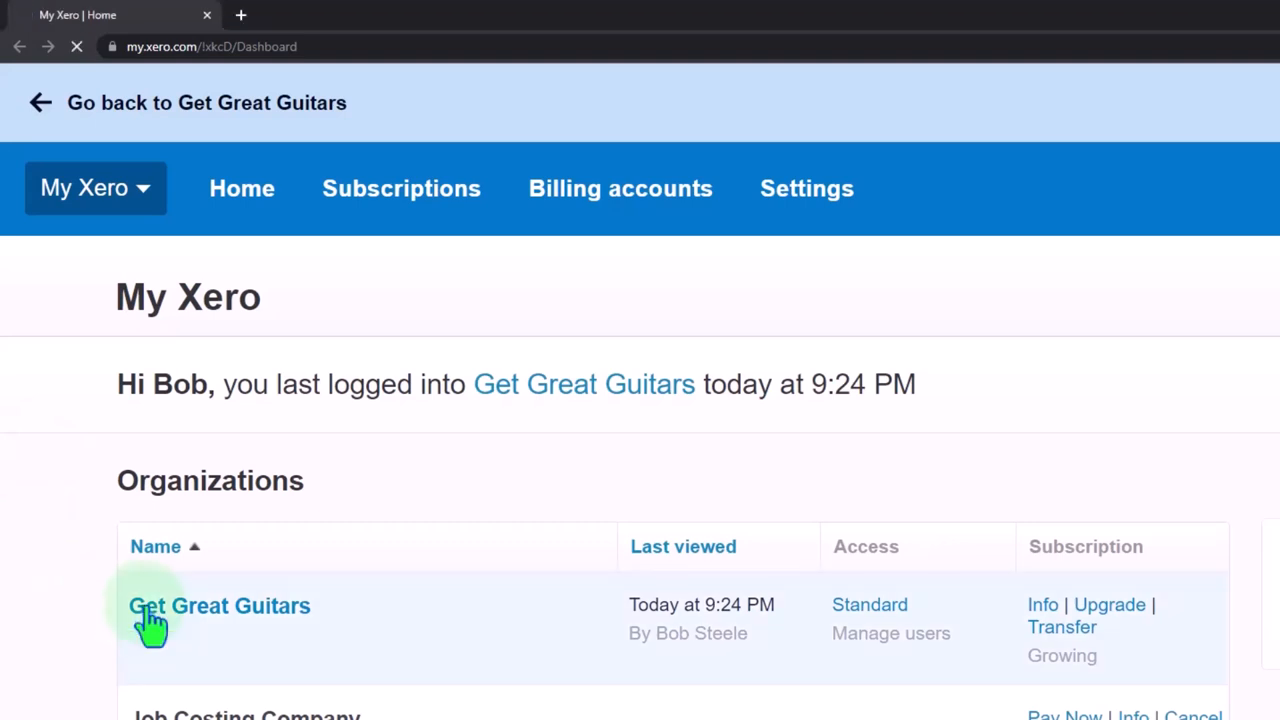
pyautogui.click(220, 604)
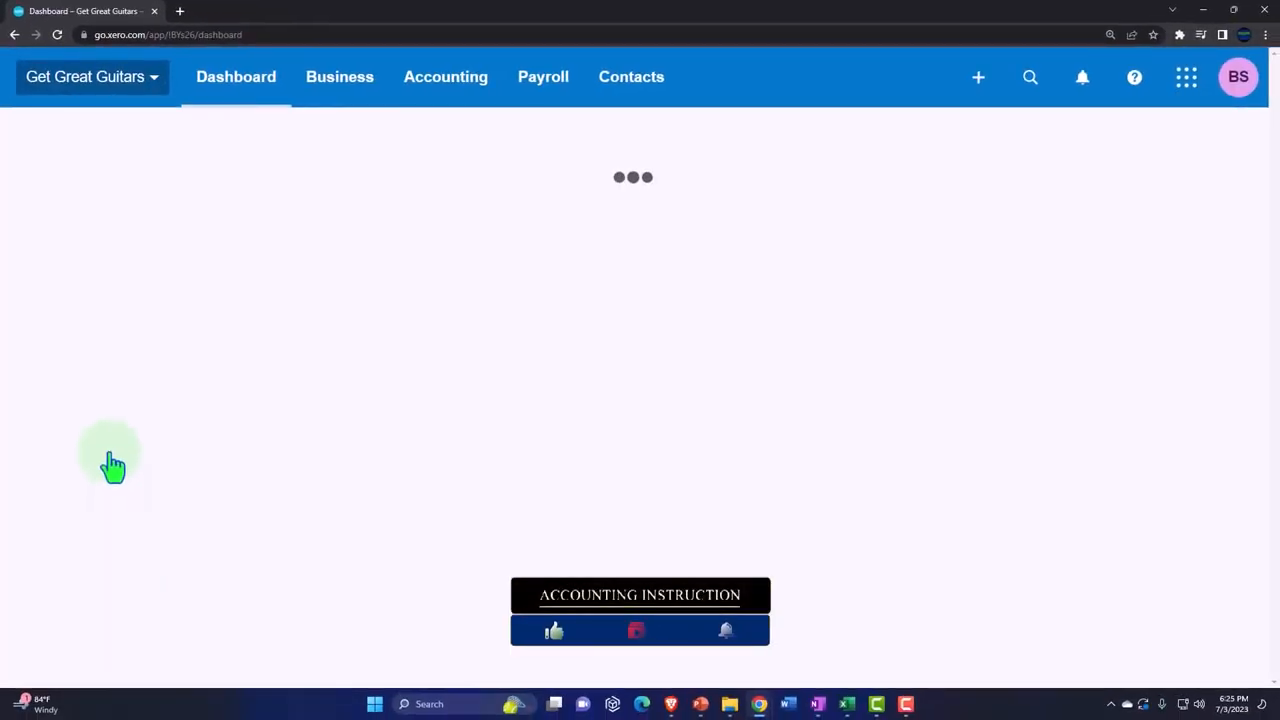
pyautogui.rightClick(84, 12)
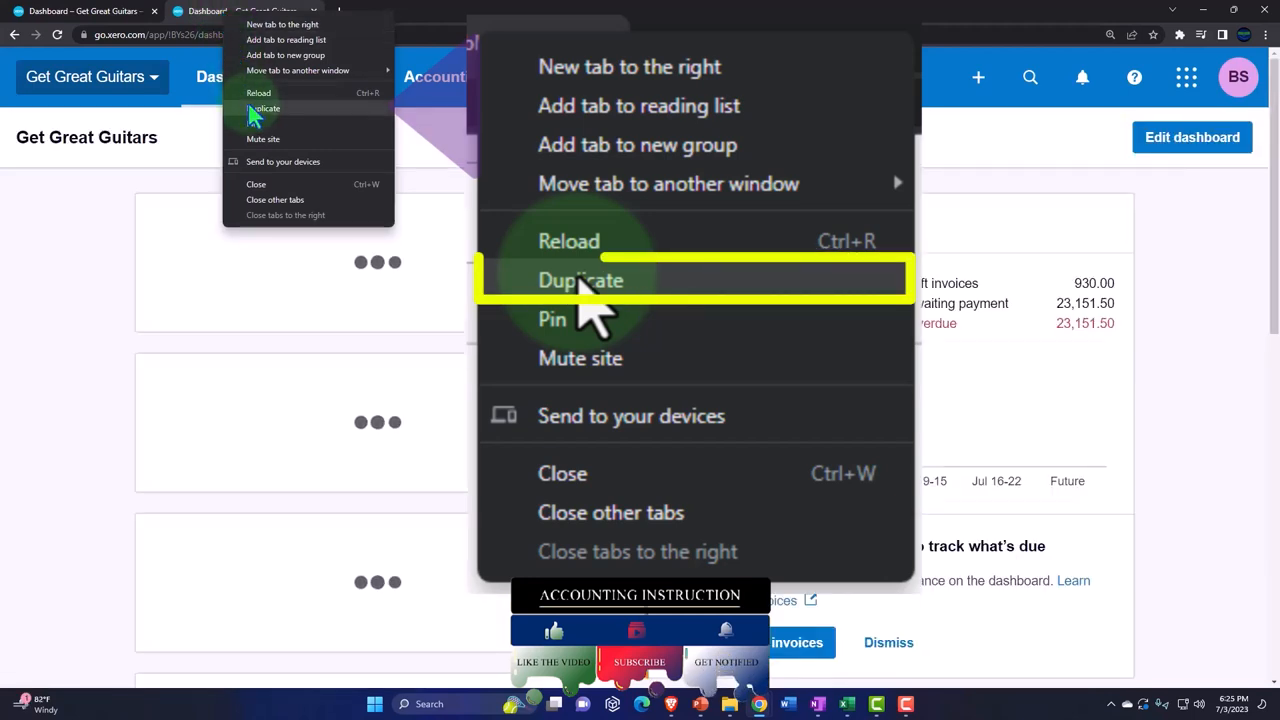
pyautogui.click(580, 280)
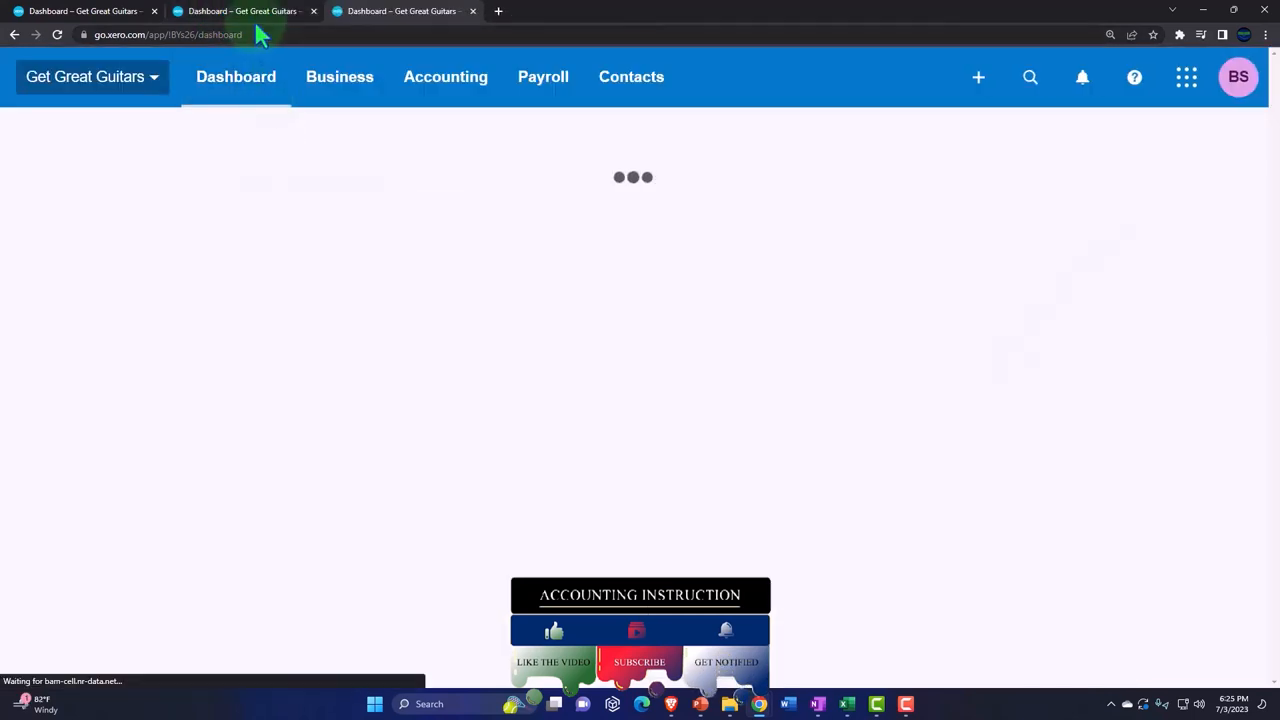
pyautogui.click(444, 76)
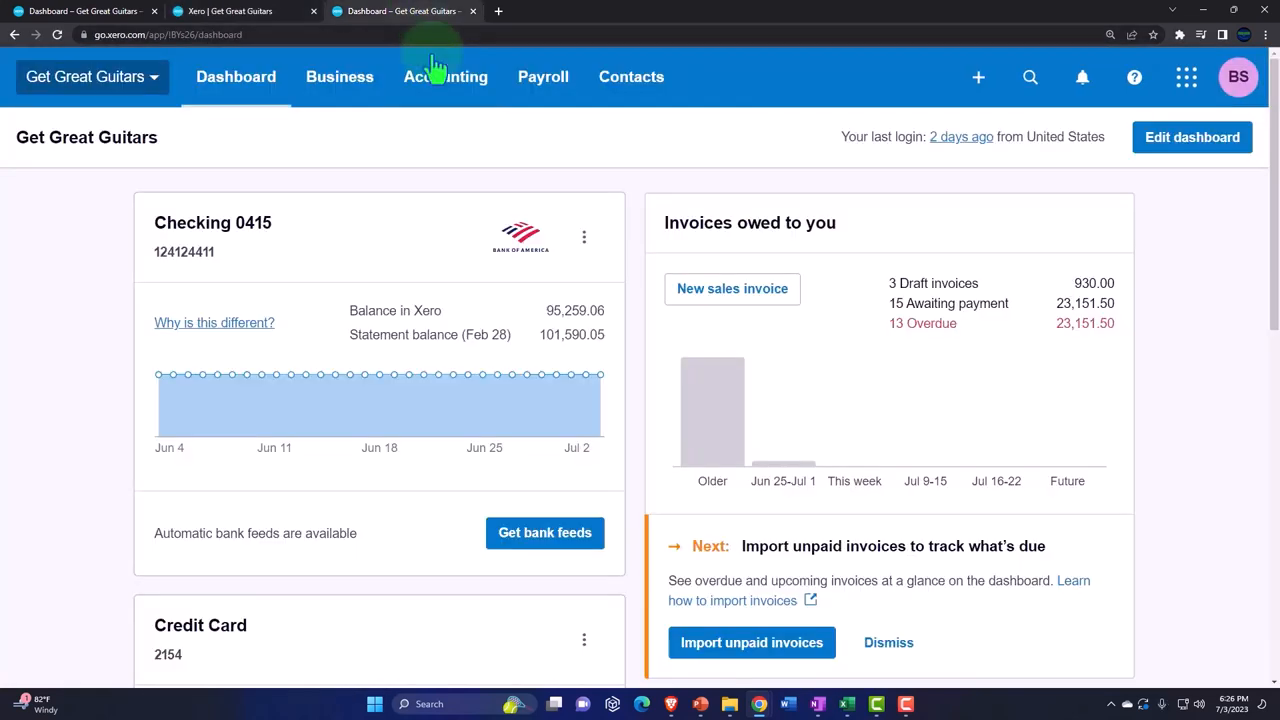
# Run the Balance Sheet Comp report and scroll to Prepaid Insurance at 12,000.00 for Jan–Mar 2023
pyautogui.click(444, 76)
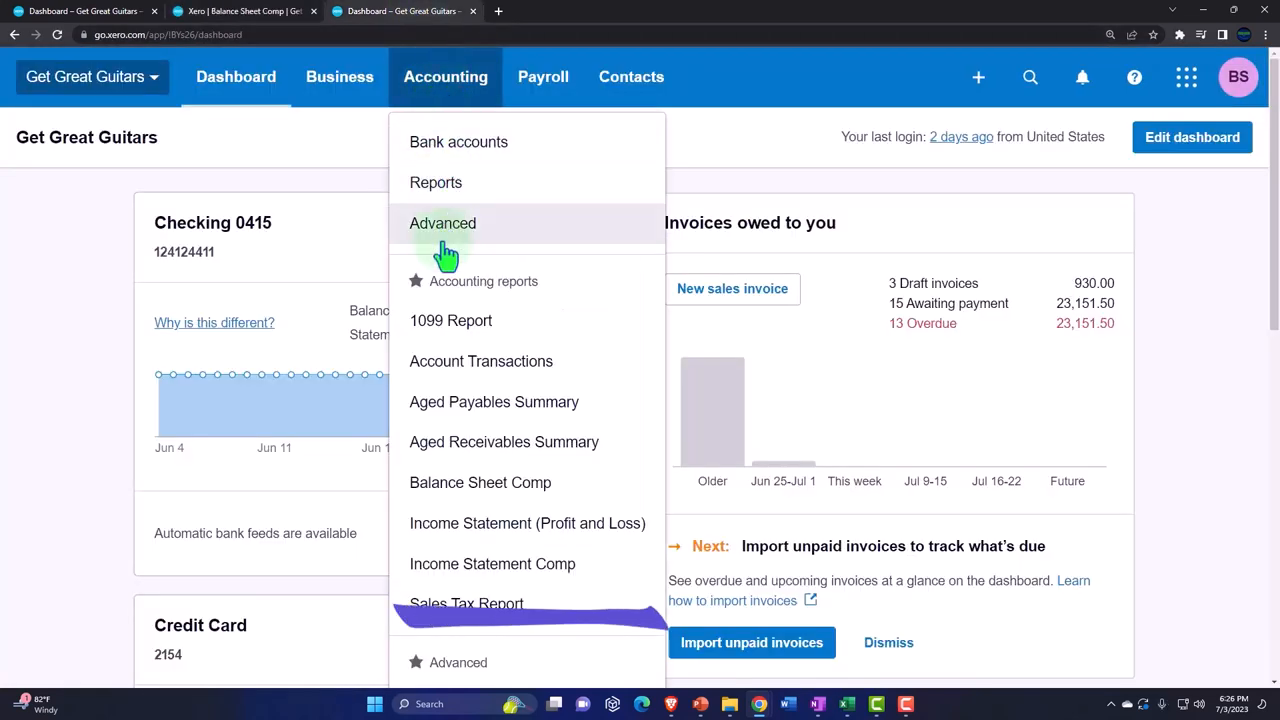
pyautogui.moveTo(550, 576)
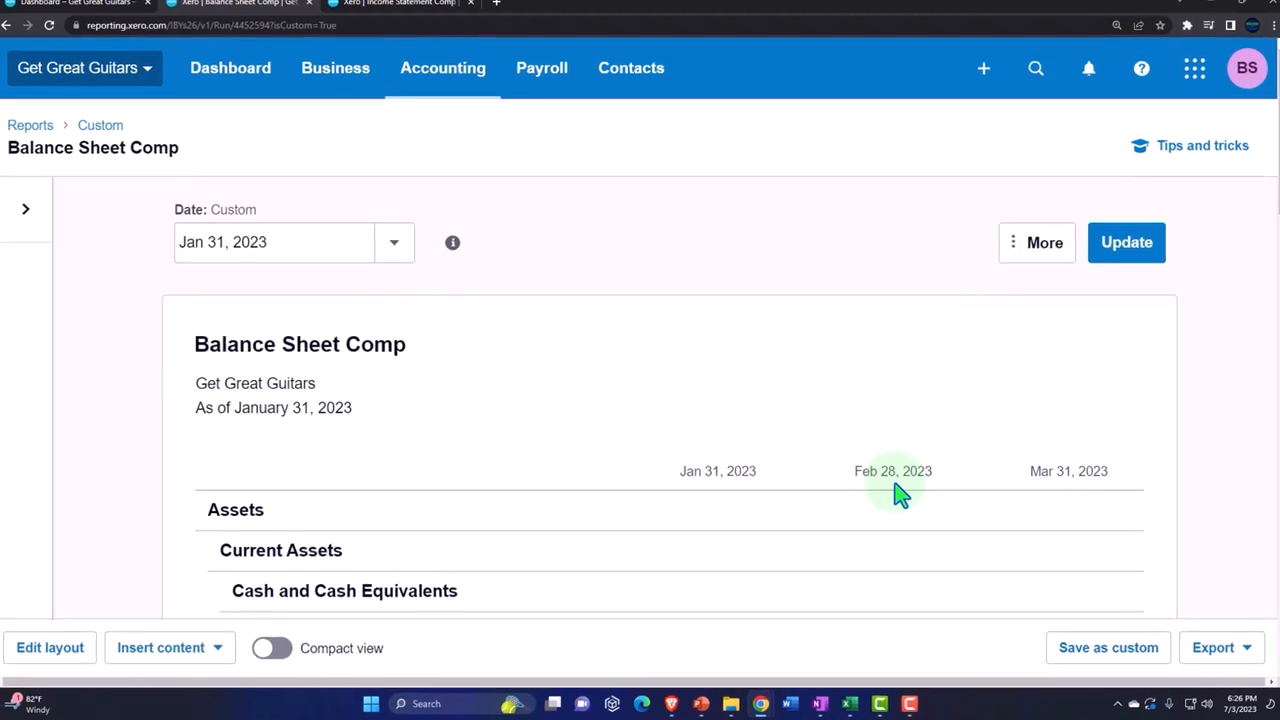
pyautogui.scroll(-3)
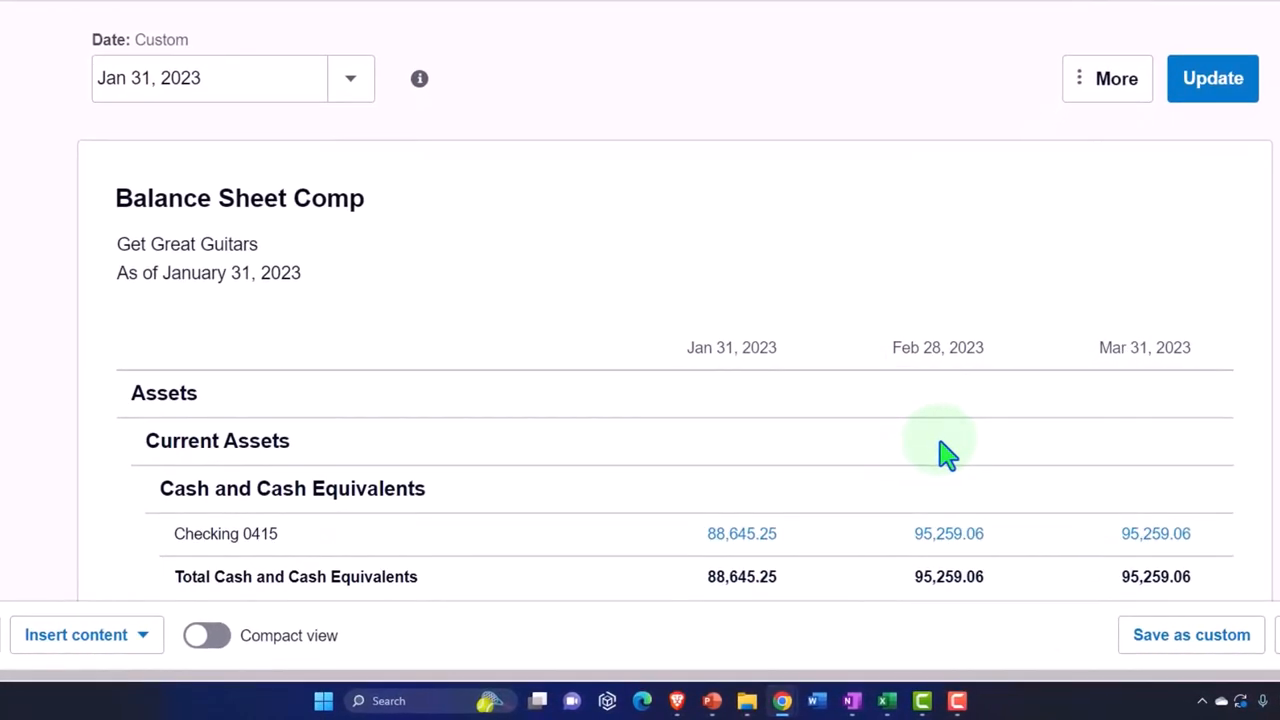
pyautogui.scroll(-3)
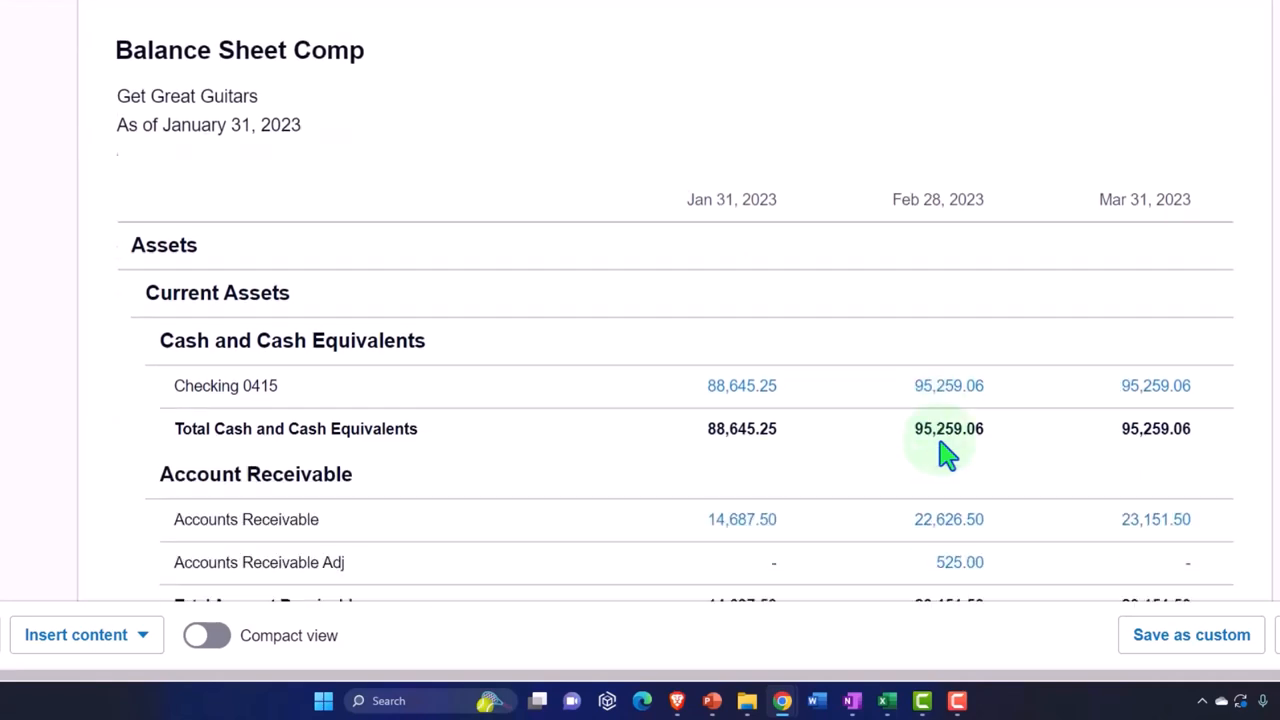
pyautogui.scroll(-3)
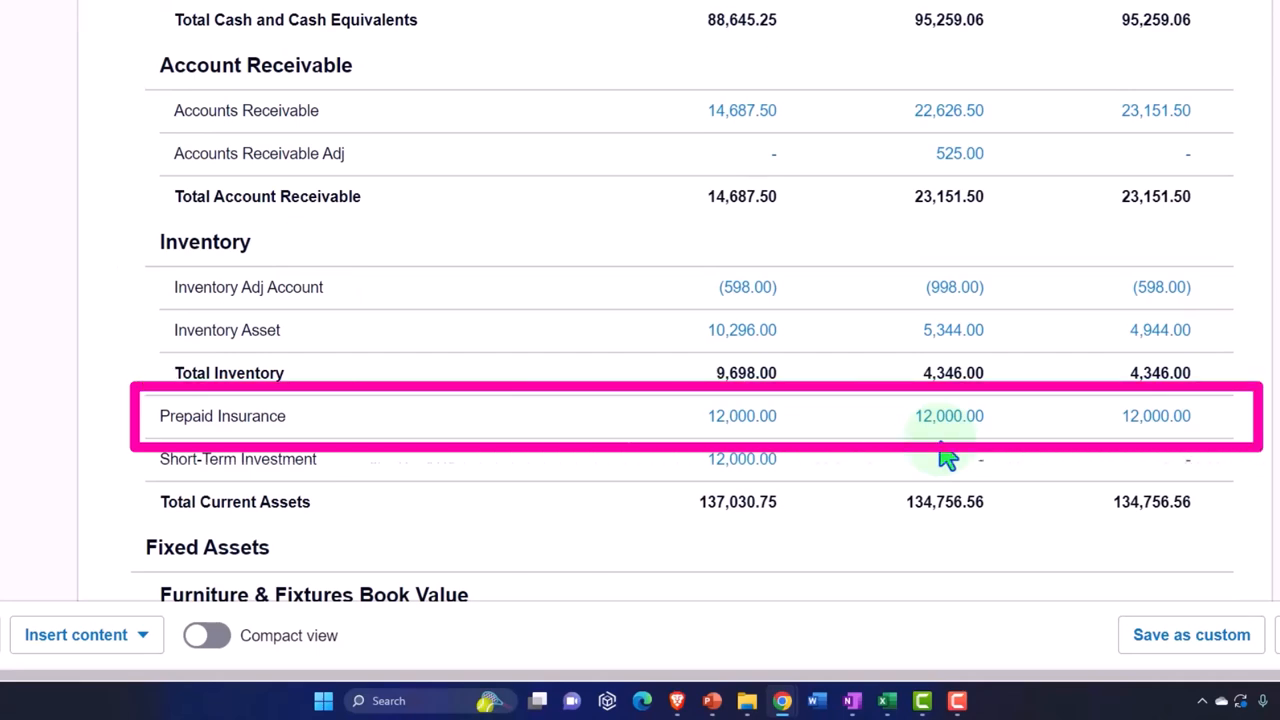
pyautogui.scroll(-3)
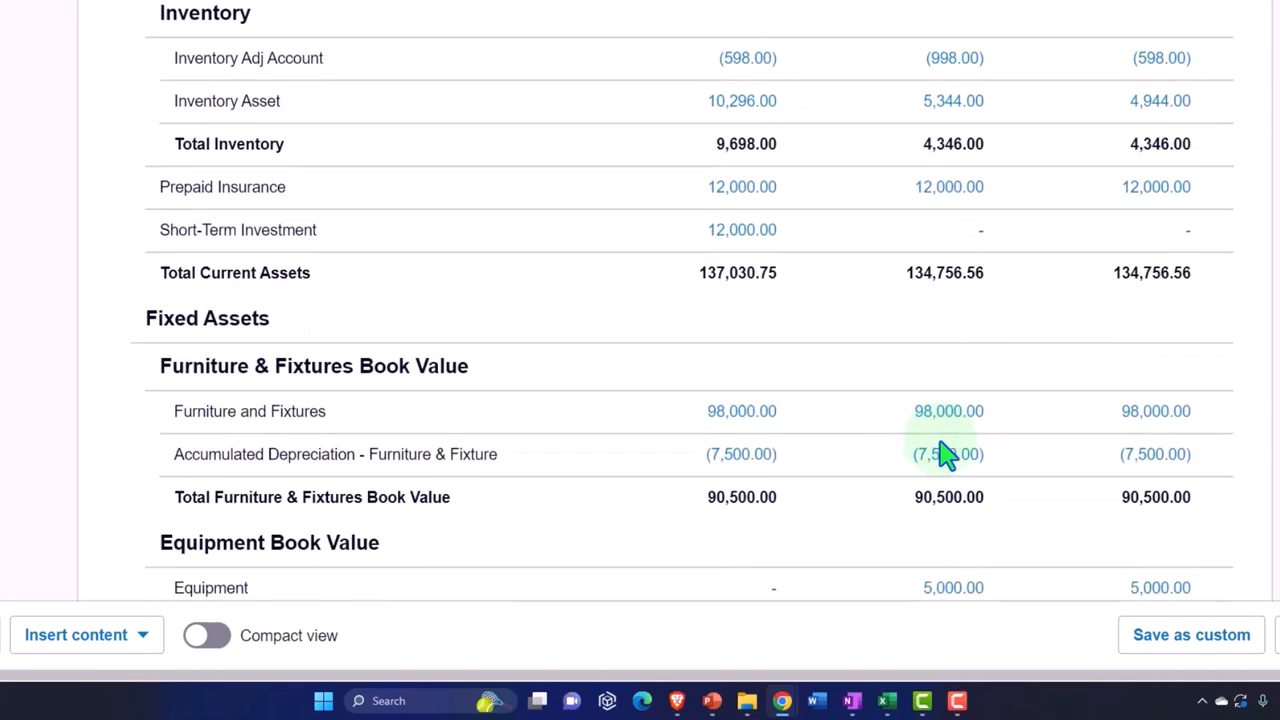
pyautogui.scroll(-3)
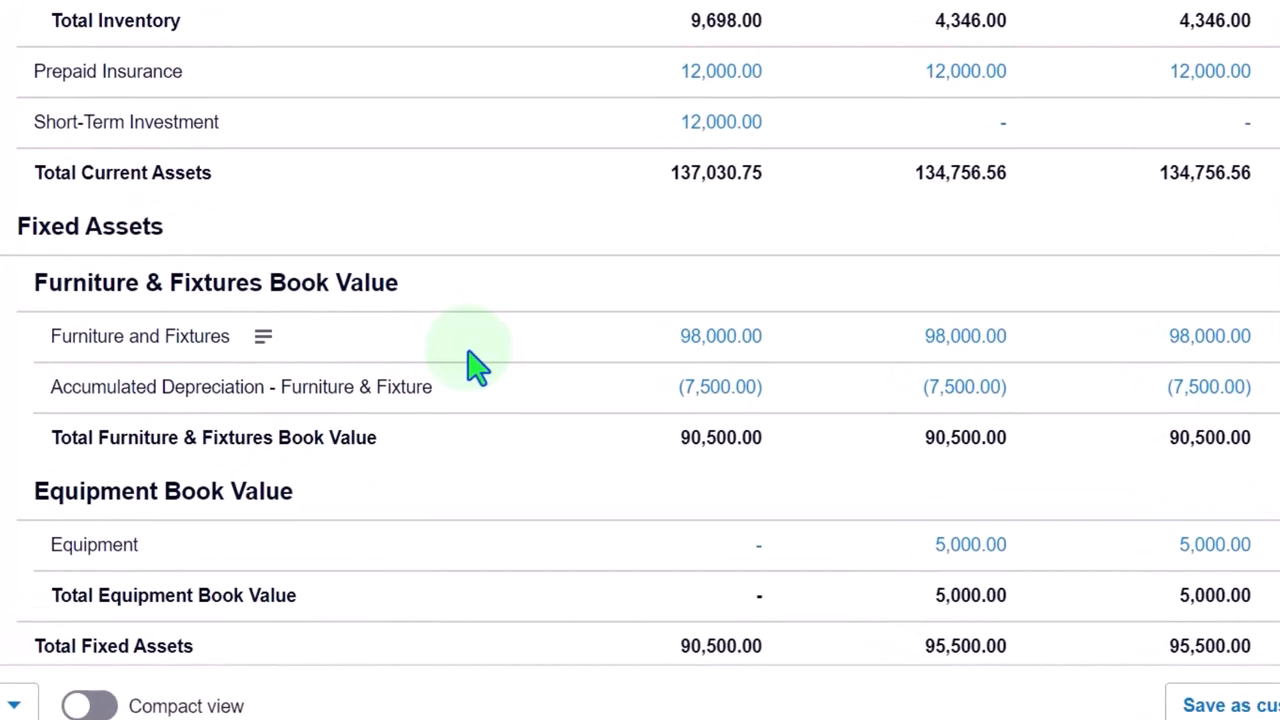
pyautogui.moveTo(20, 240)
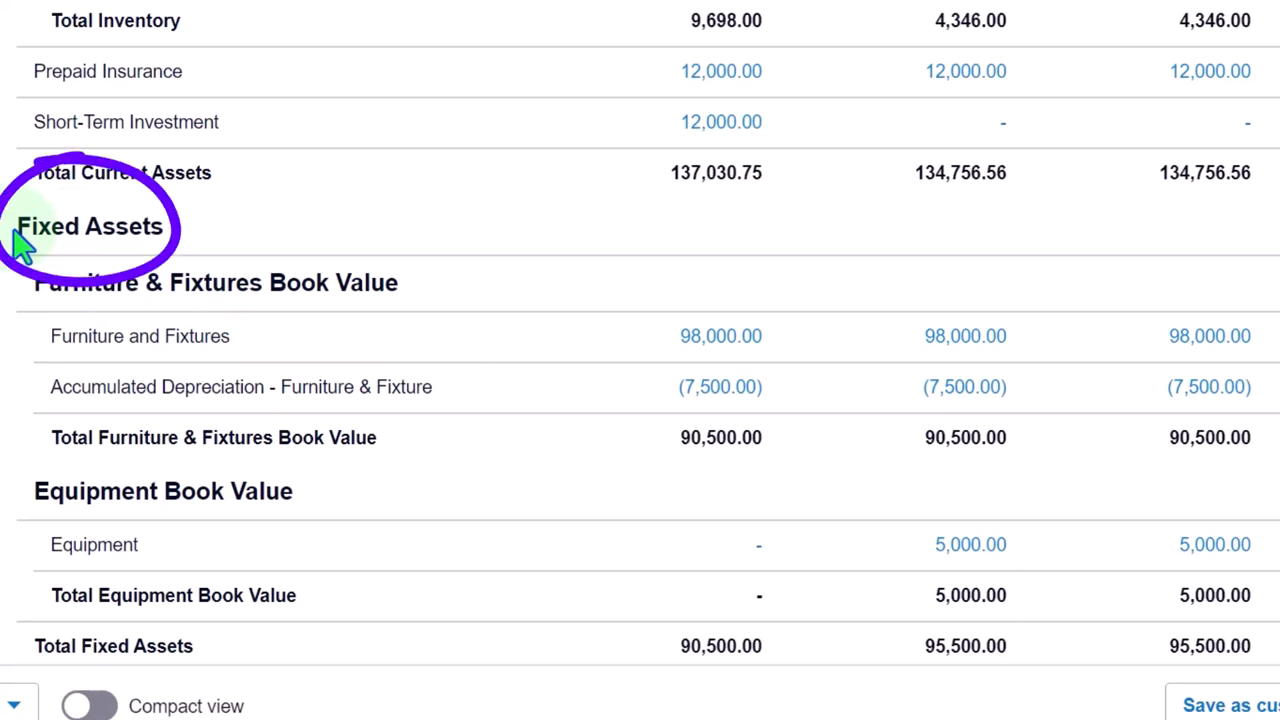
pyautogui.moveTo(352, 328)
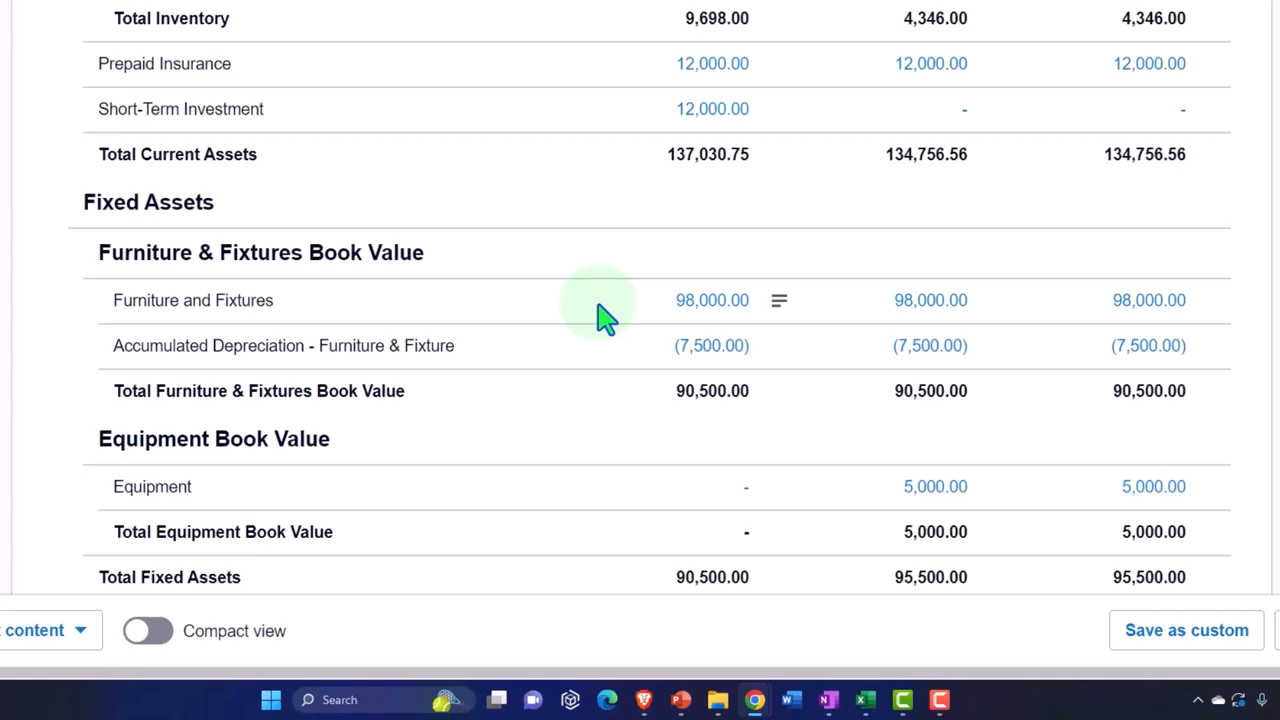
pyautogui.scroll(-3)
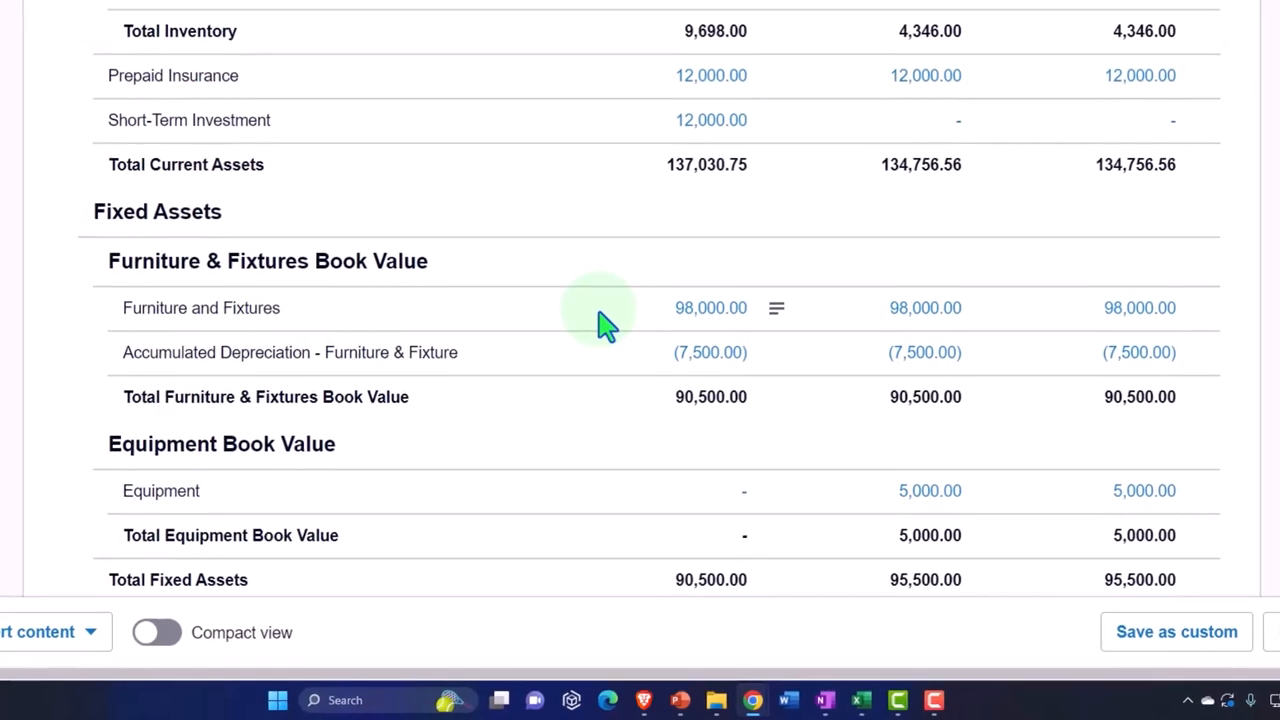
pyautogui.scroll(3)
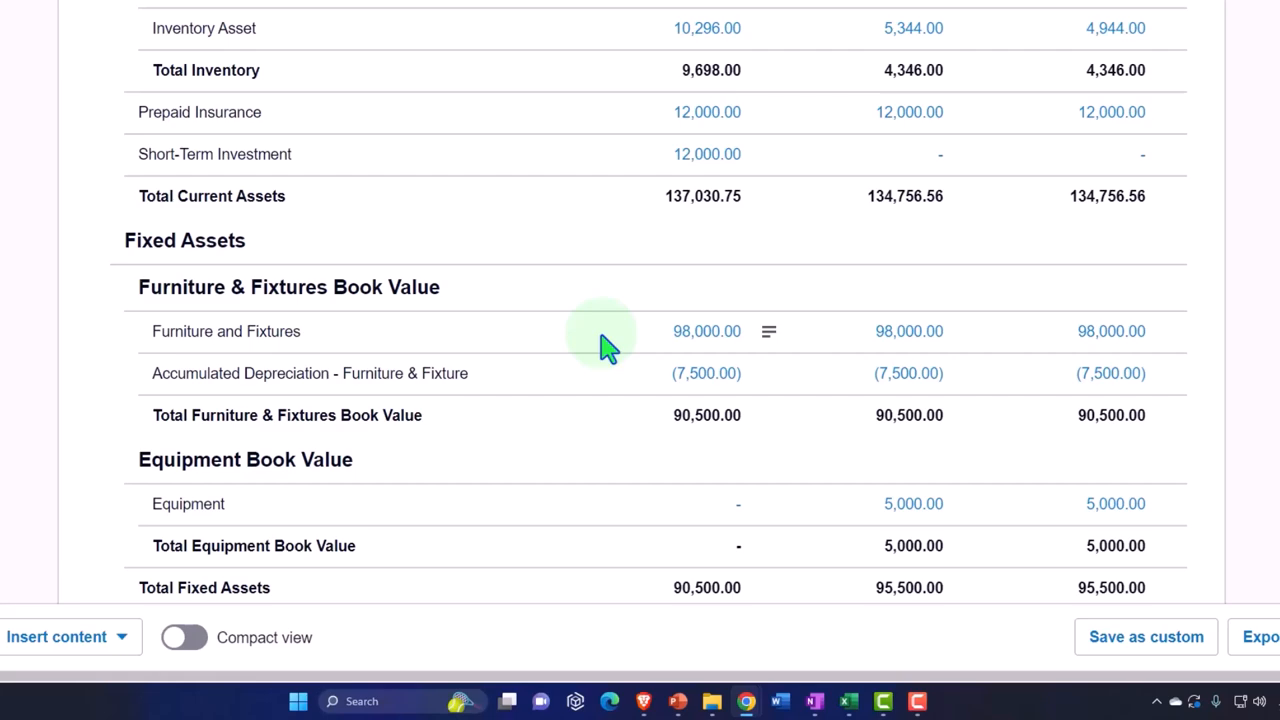
pyautogui.click(380, 12)
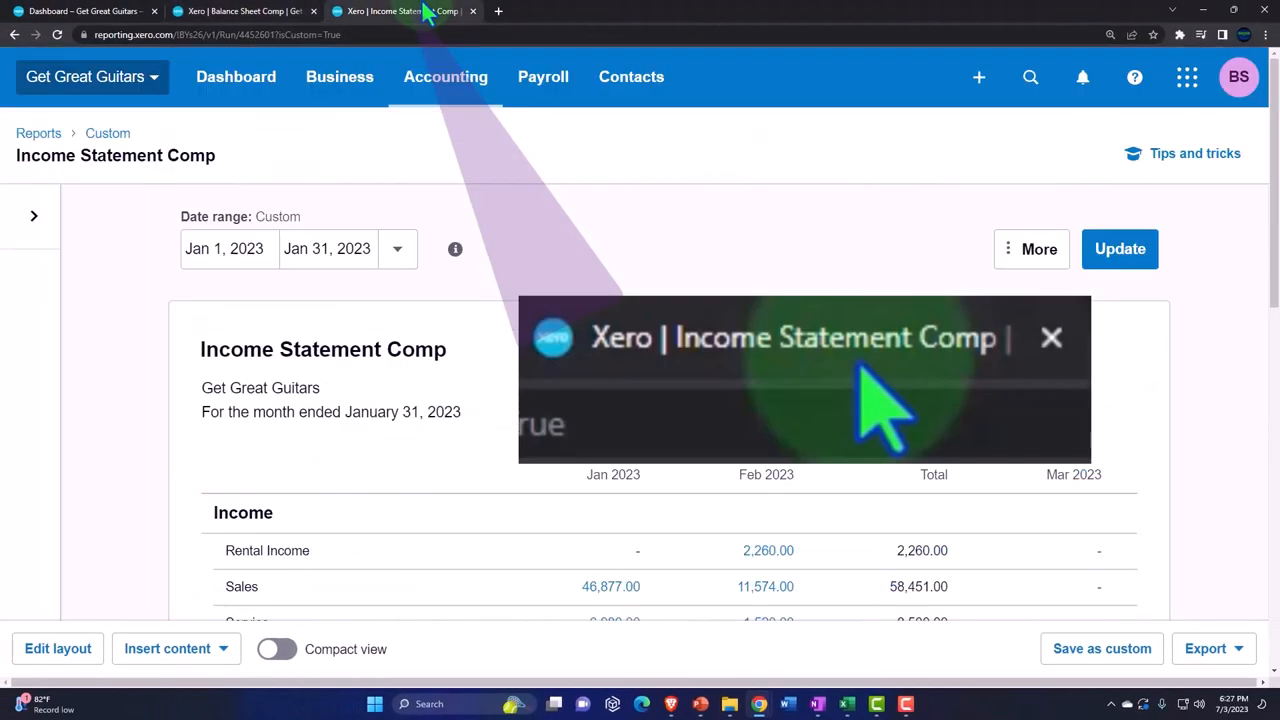
pyautogui.scroll(-3)
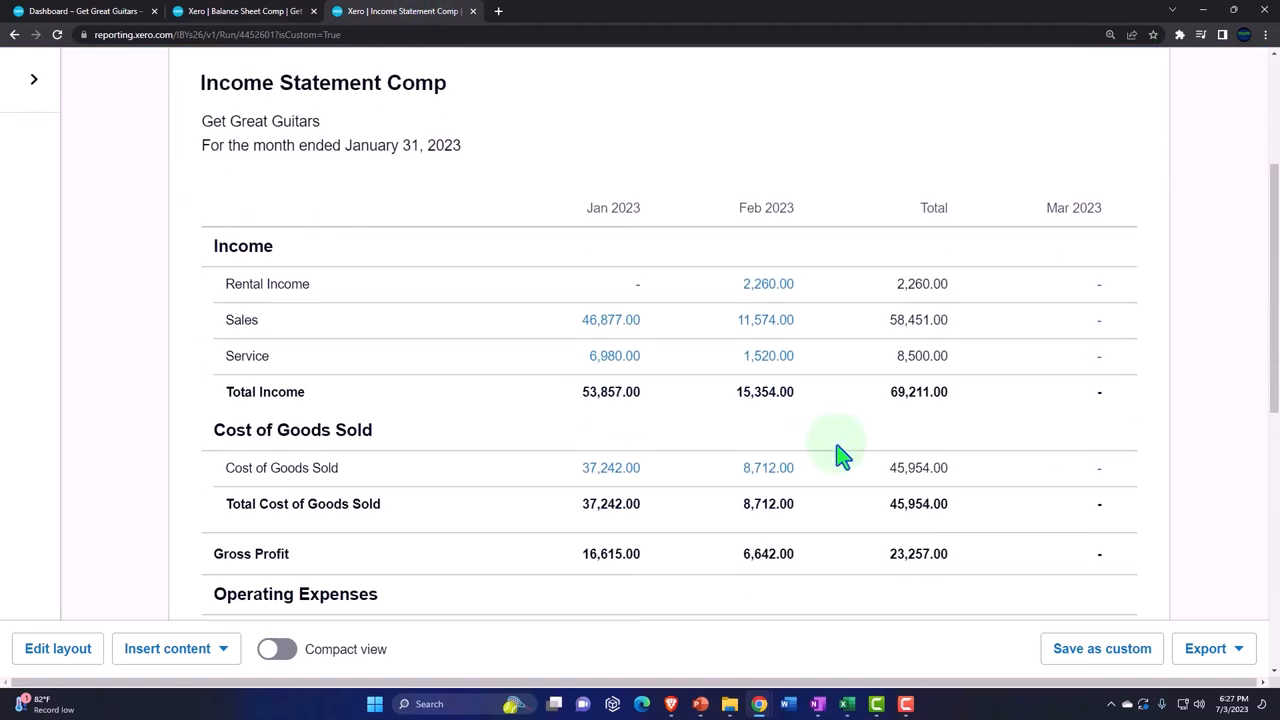
pyautogui.scroll(-3)
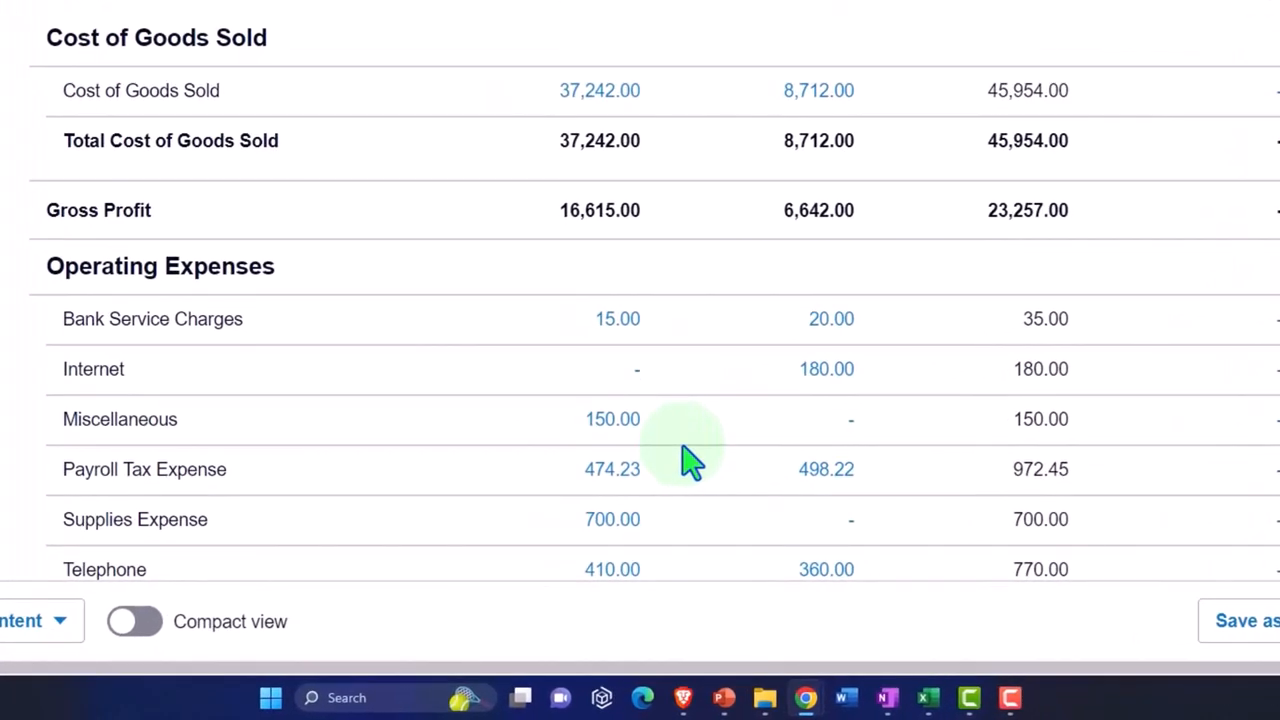
pyautogui.moveTo(816, 460)
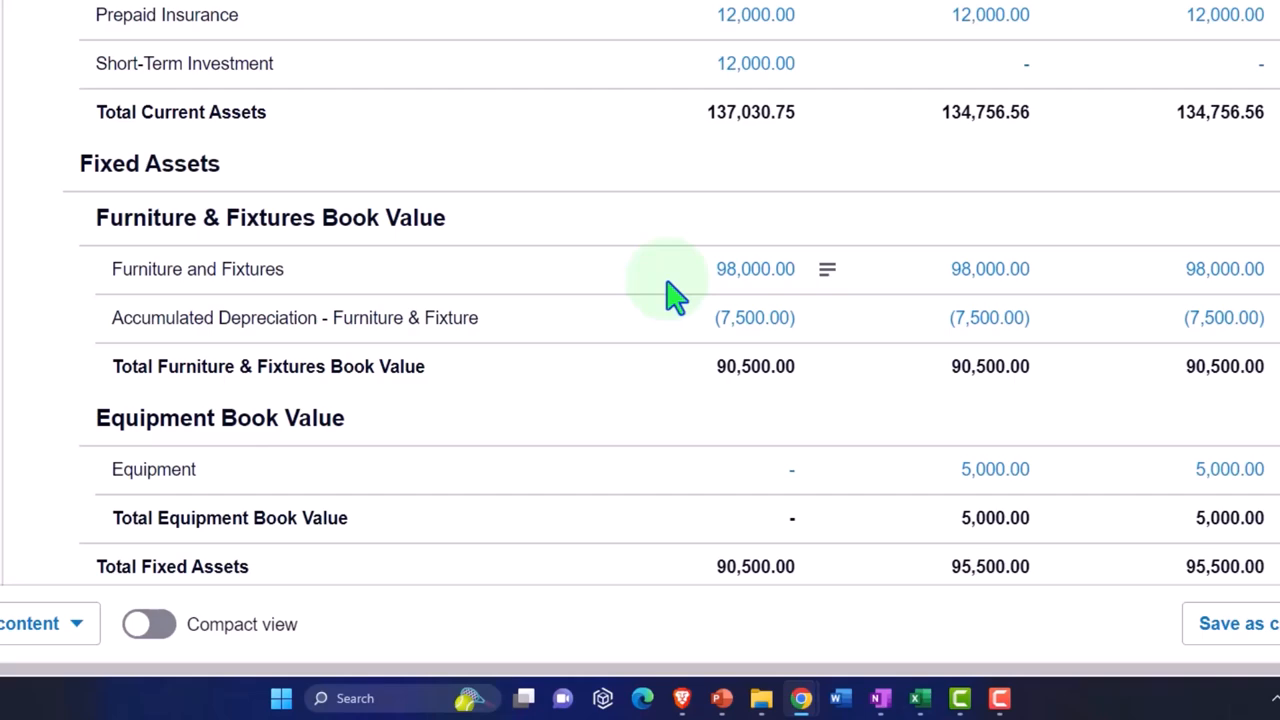
pyautogui.moveTo(456, 356)
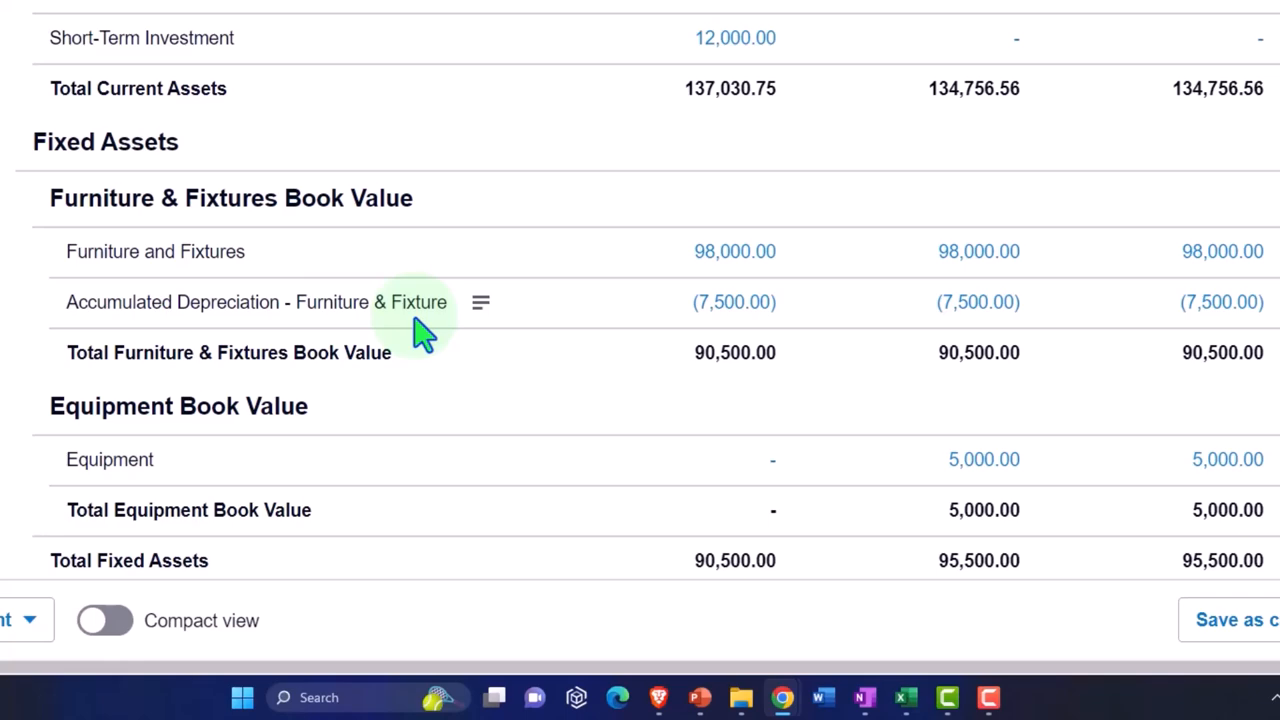
pyautogui.scroll(-3)
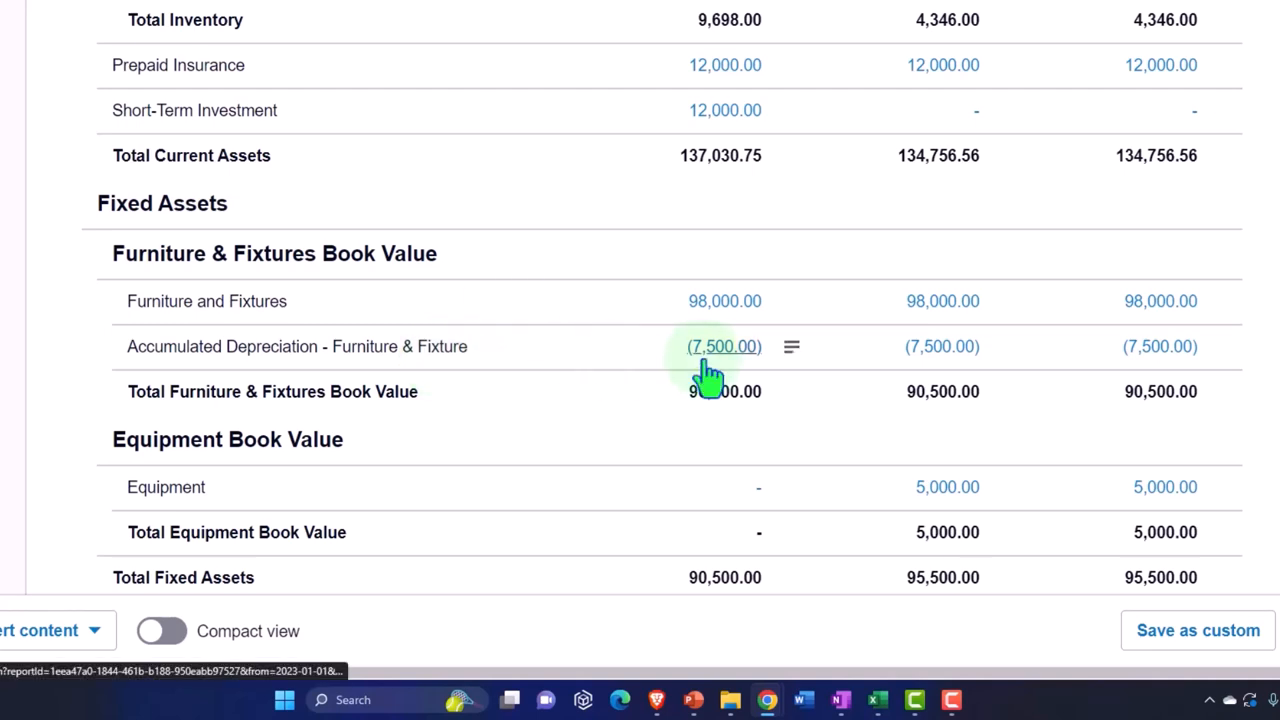
pyautogui.click(724, 346)
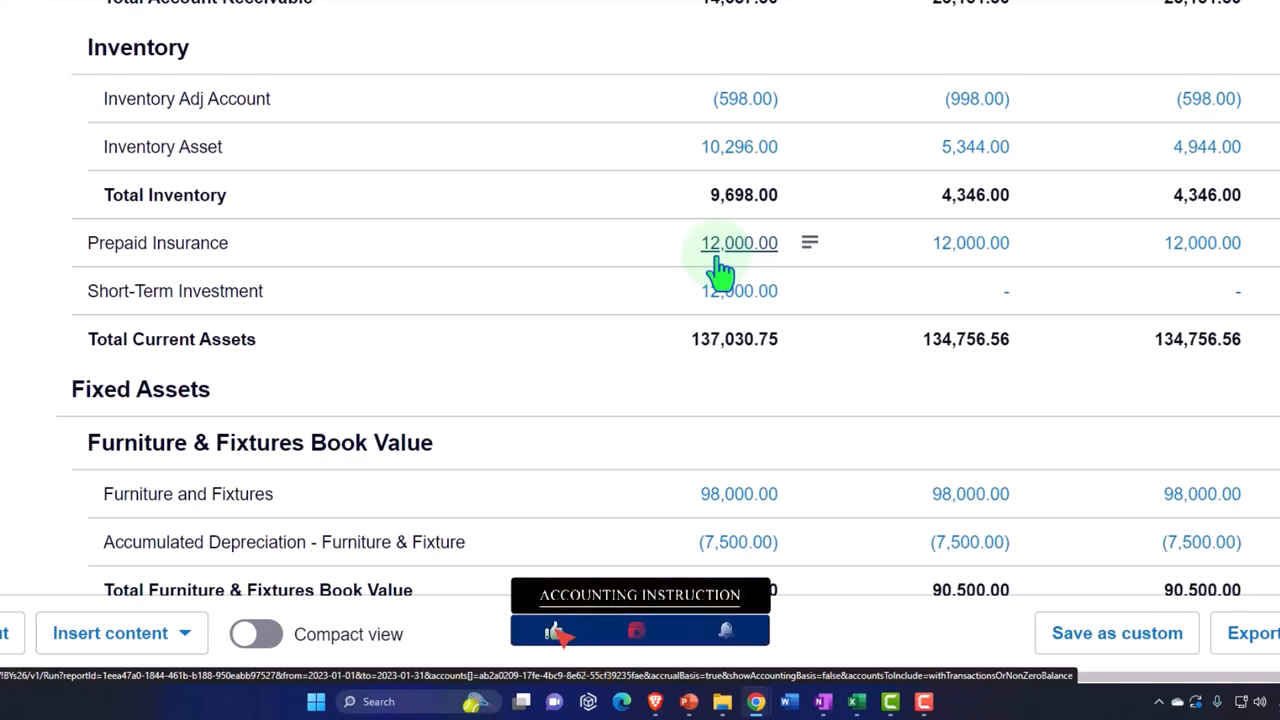
pyautogui.scroll(-3)
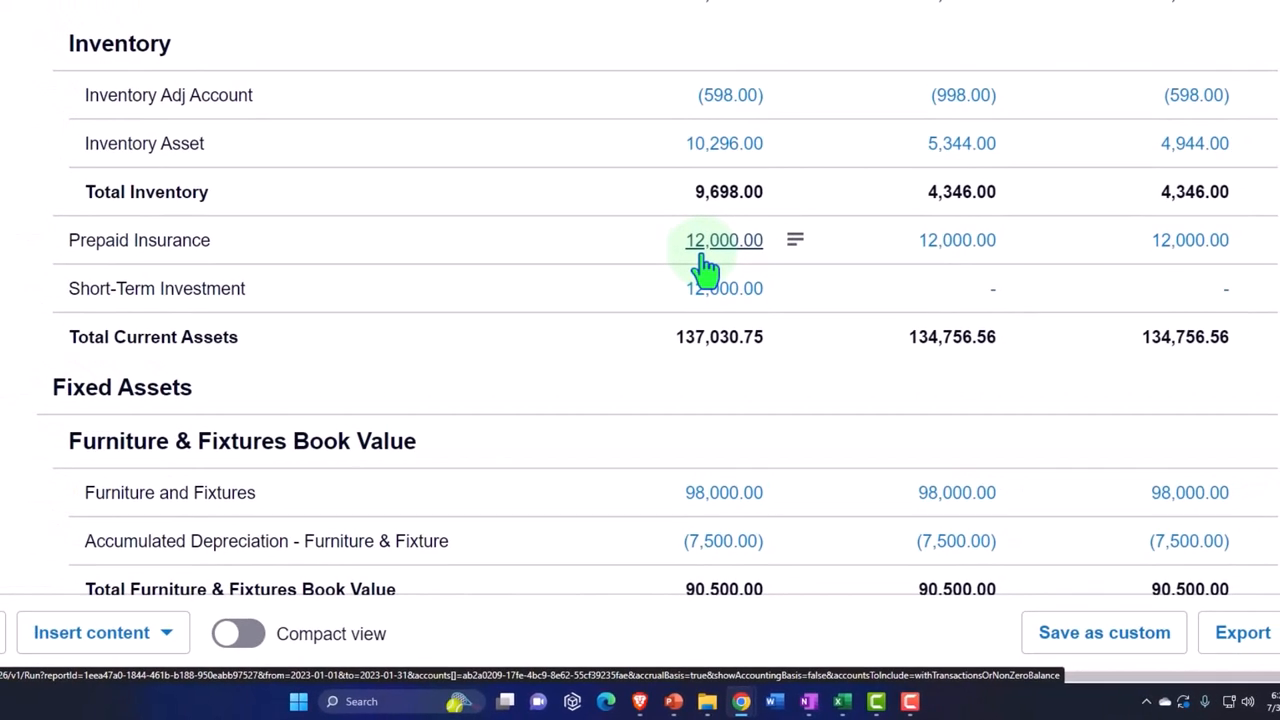
pyautogui.scroll(-3)
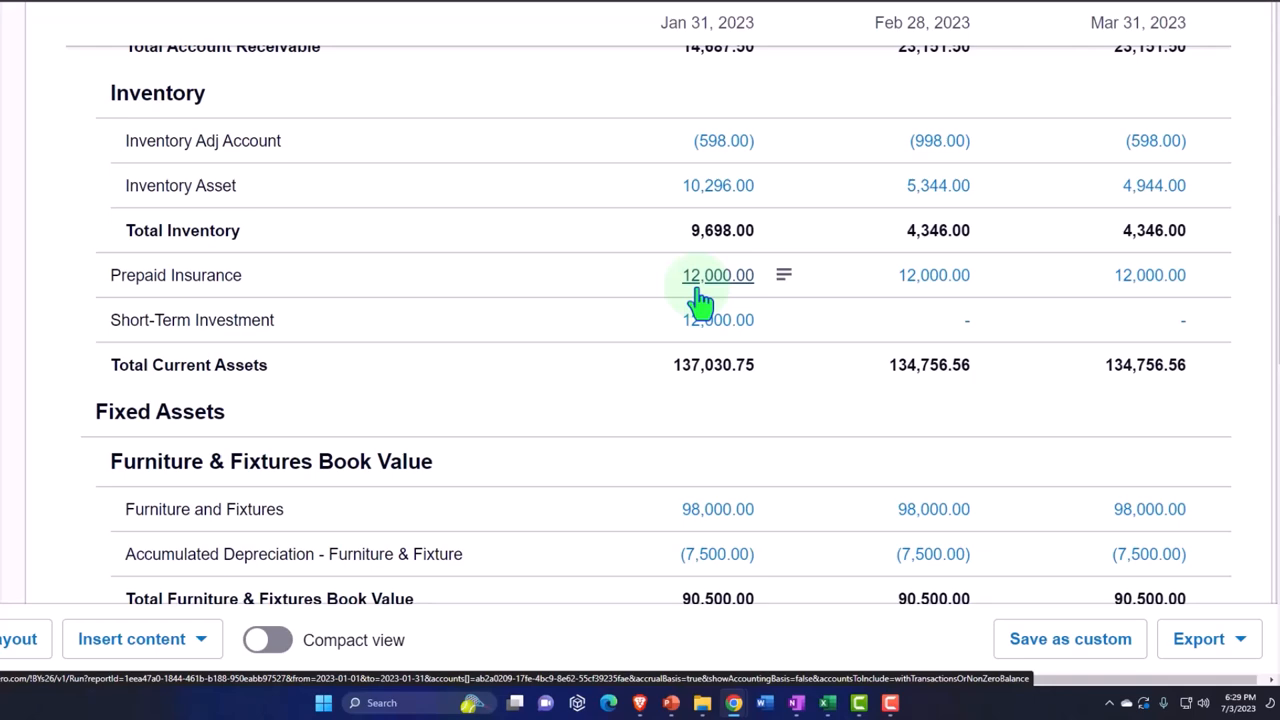
pyautogui.scroll(-3)
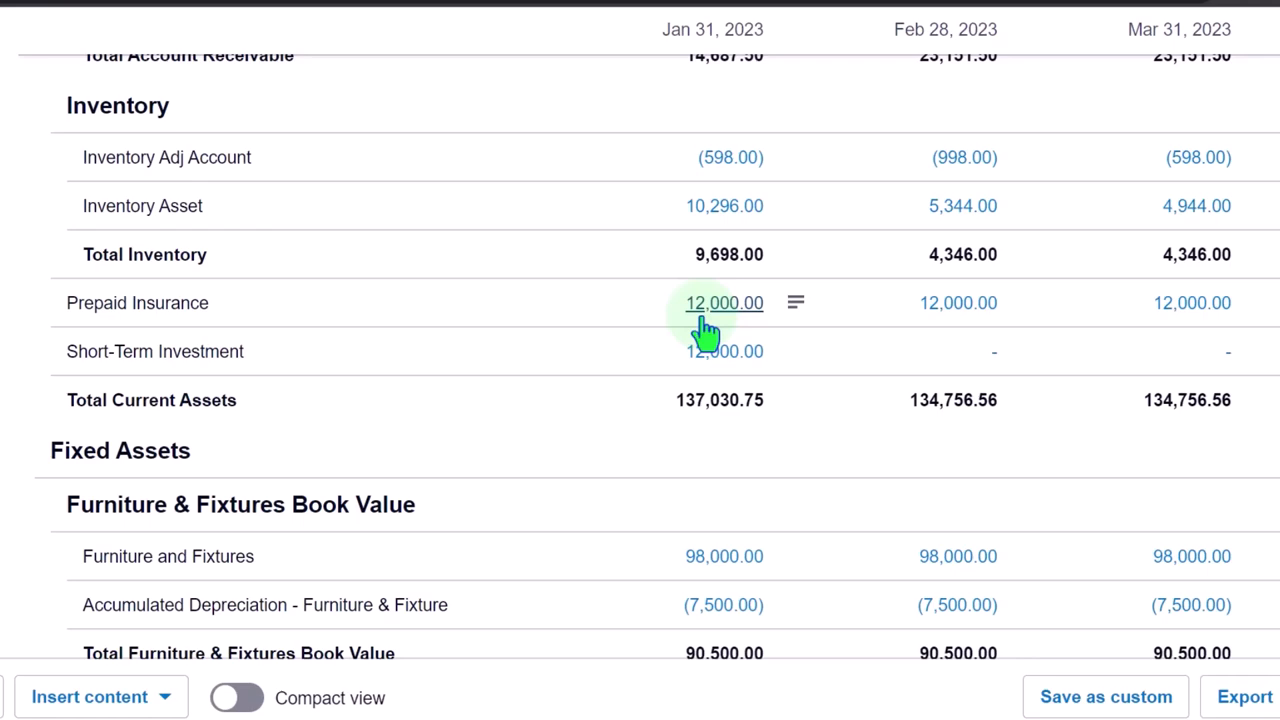
pyautogui.scroll(-3)
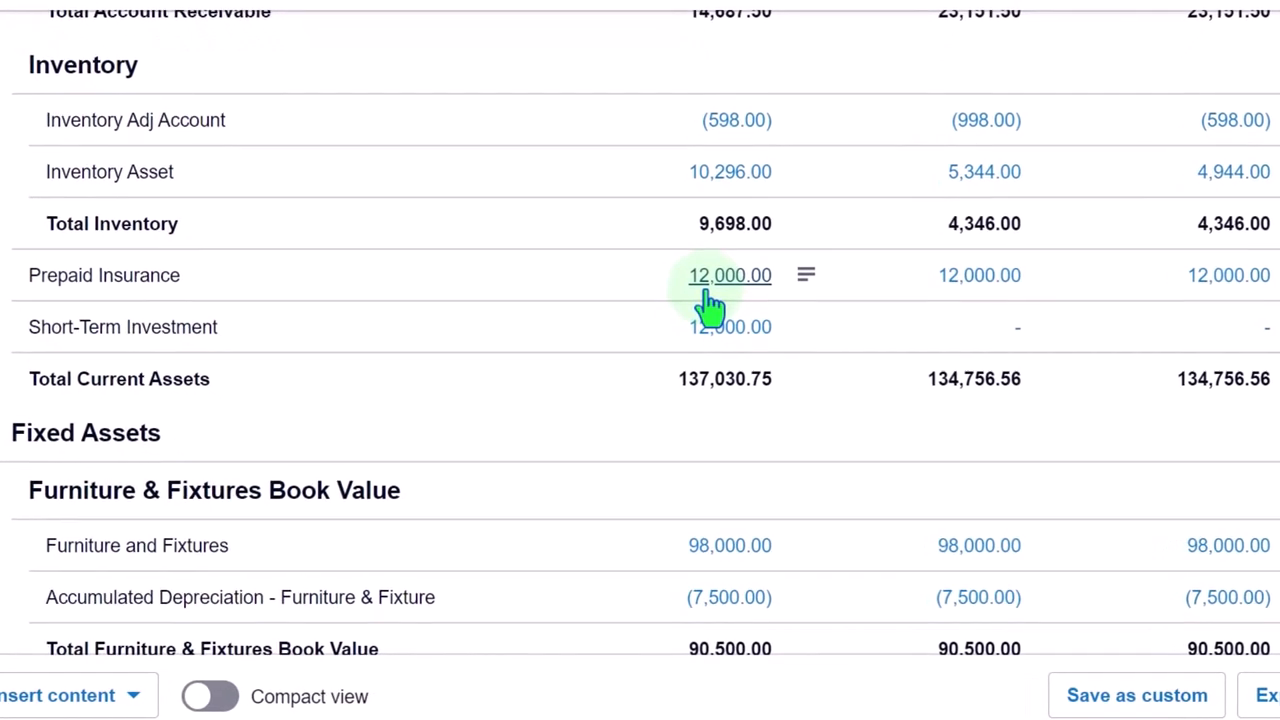
pyautogui.moveTo(330, 328)
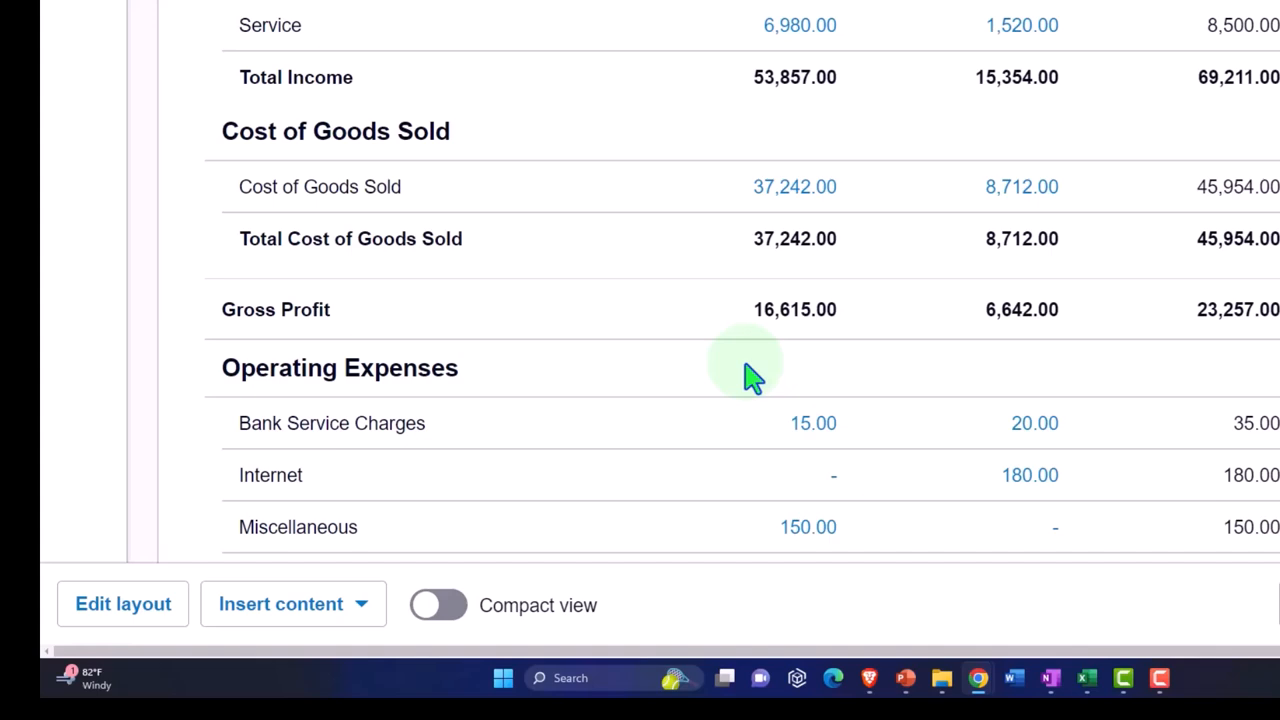
# Scroll the Income Statement Comp down to the January–February 2023 operating expenses
pyautogui.scroll(-3)
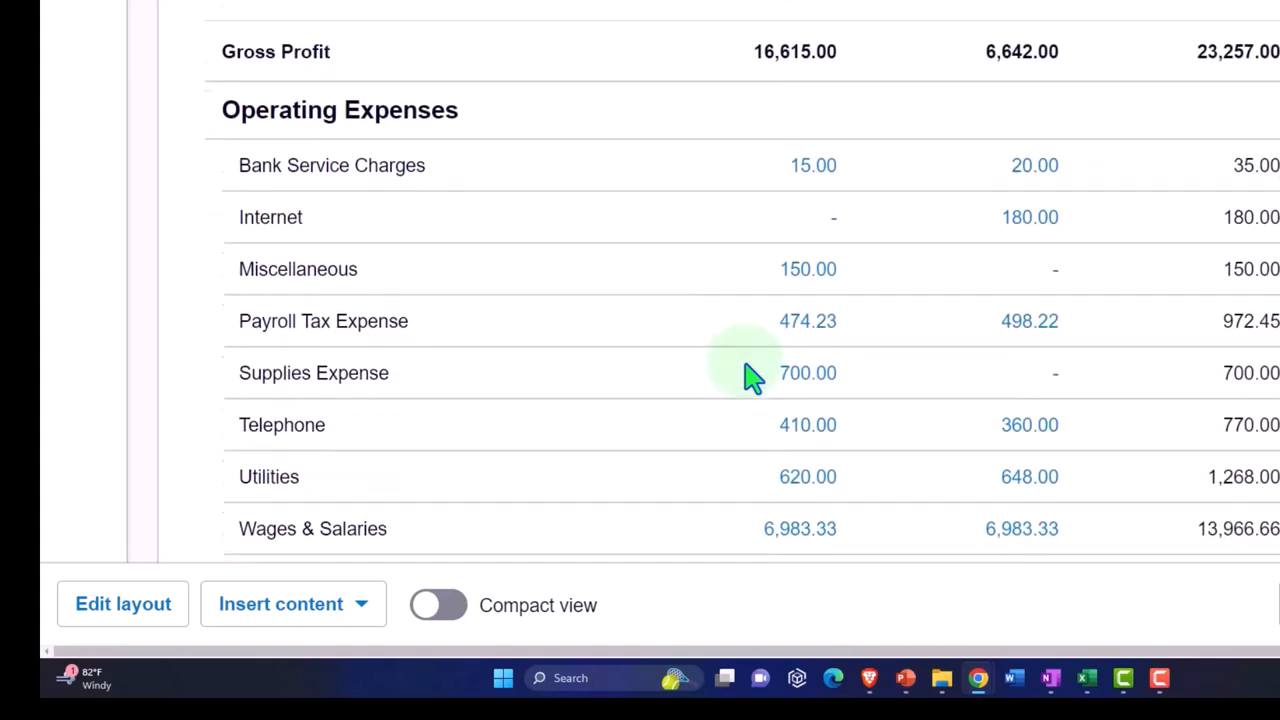
pyautogui.scroll(-3)
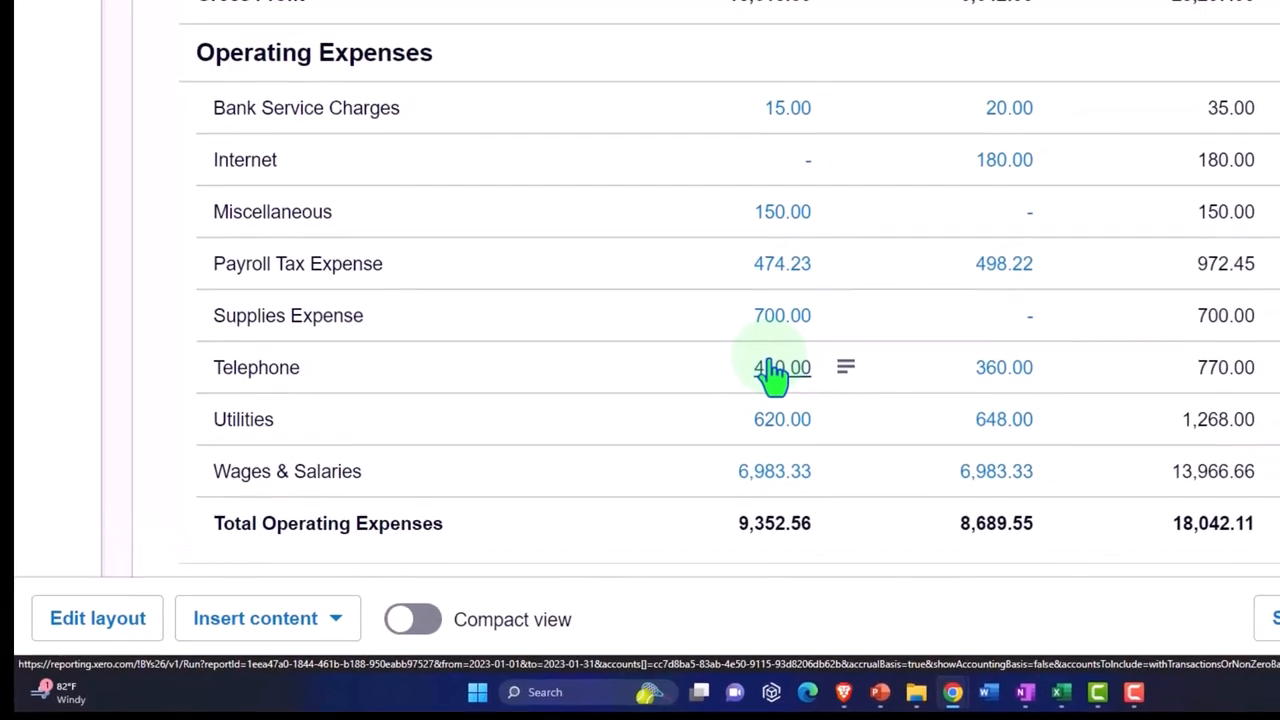
pyautogui.scroll(-3)
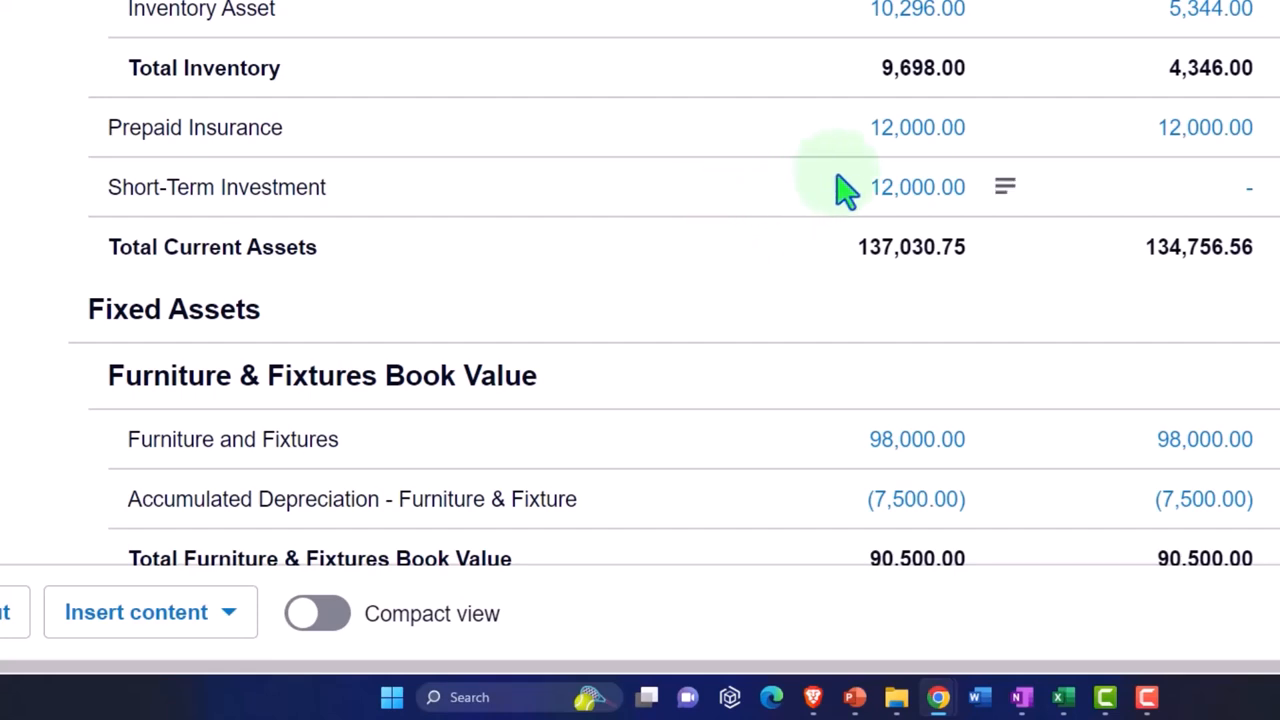
pyautogui.moveTo(896, 160)
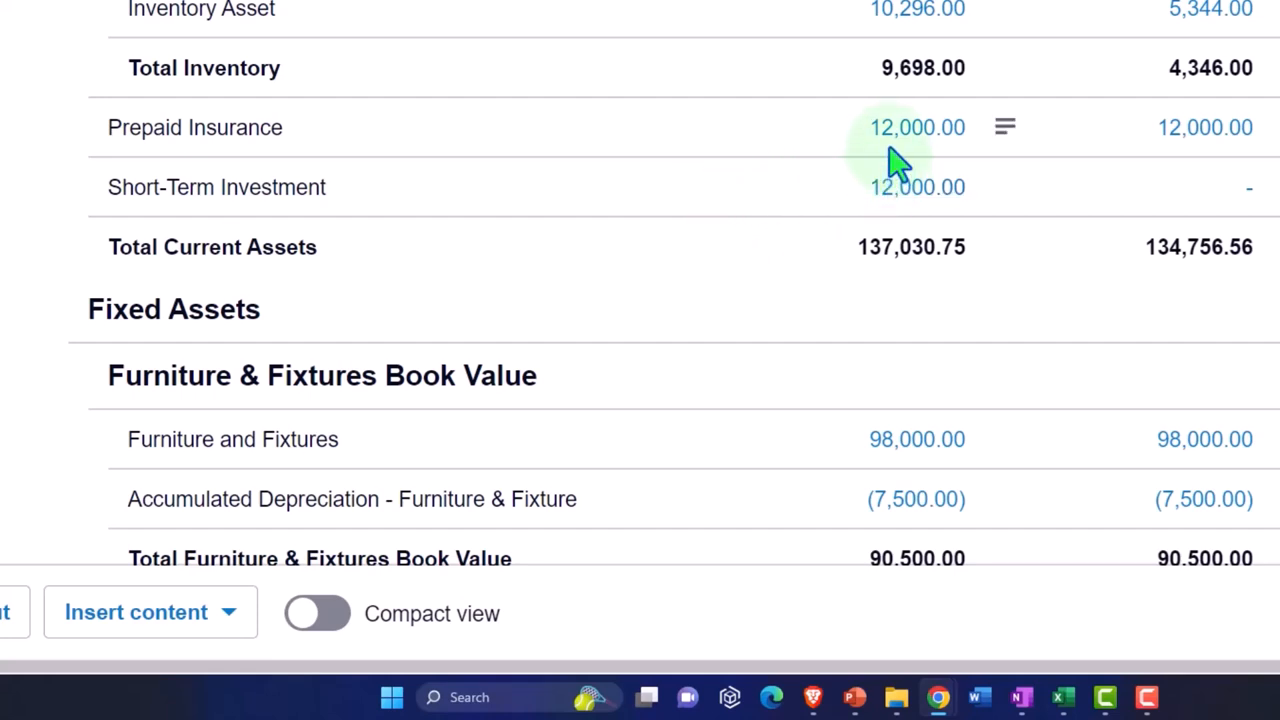
pyautogui.scroll(-3)
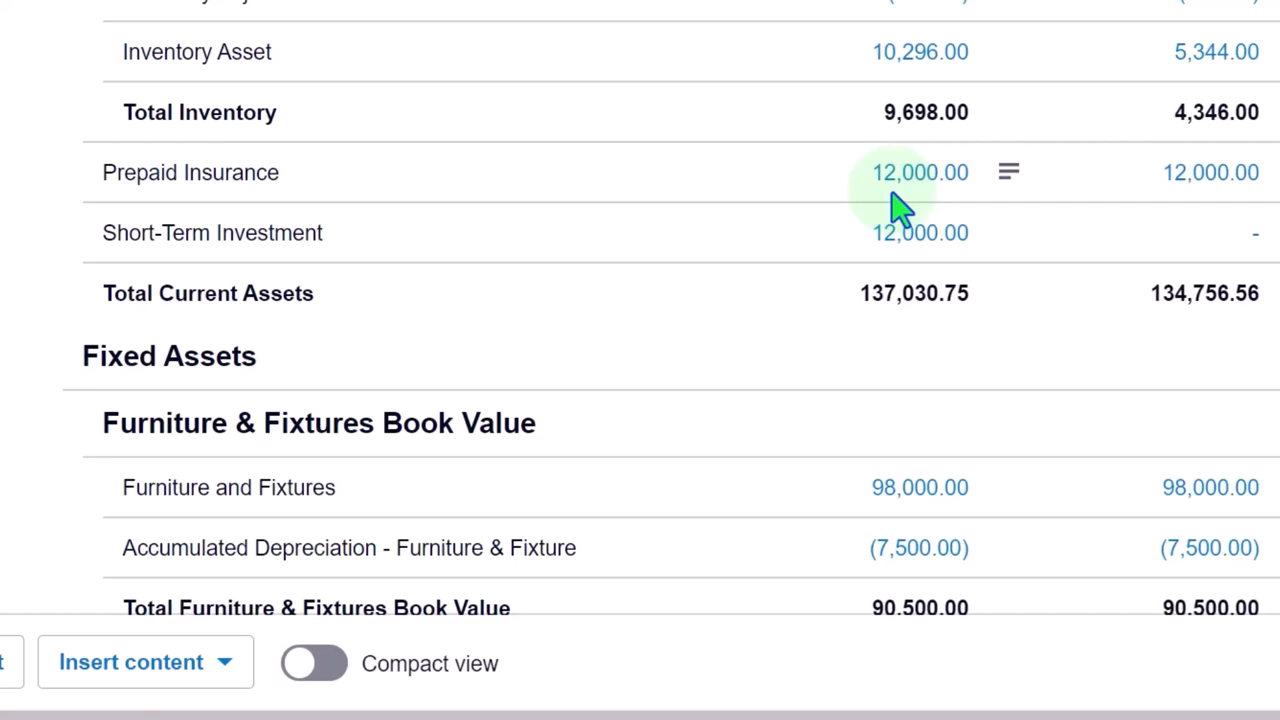
pyautogui.moveTo(370, 200)
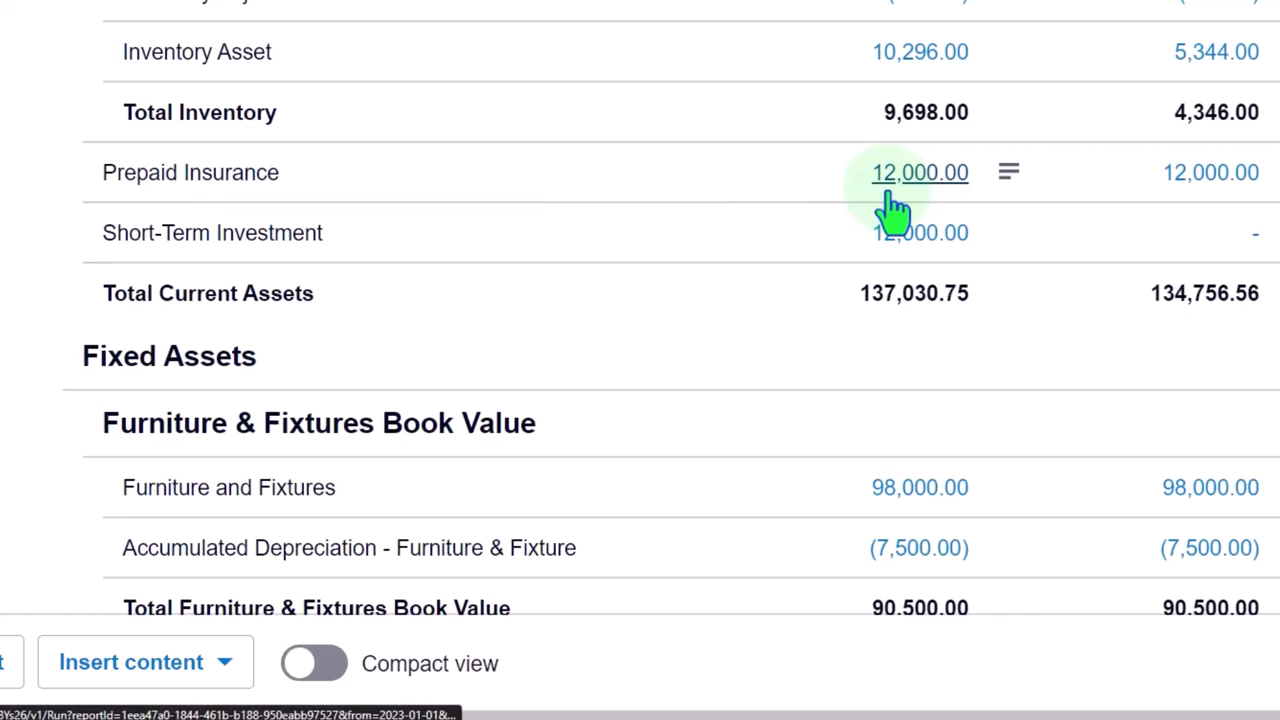
pyautogui.scroll(-3)
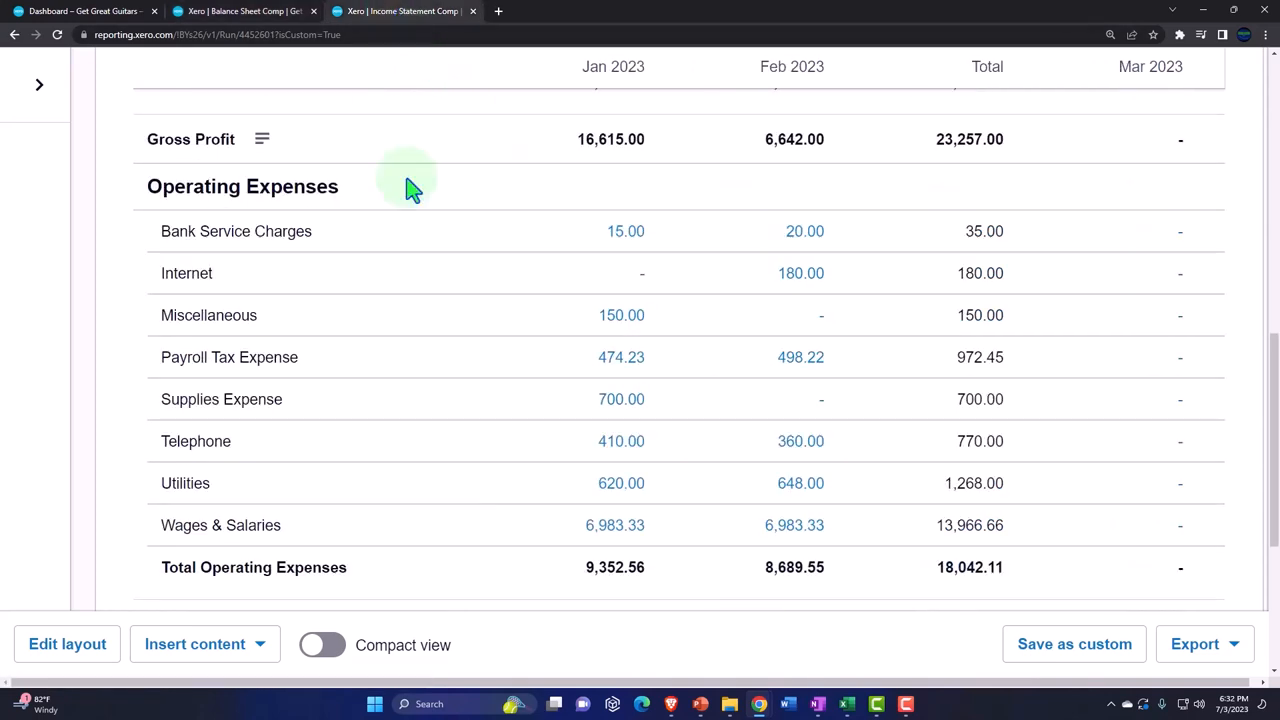
pyautogui.moveTo(616, 430)
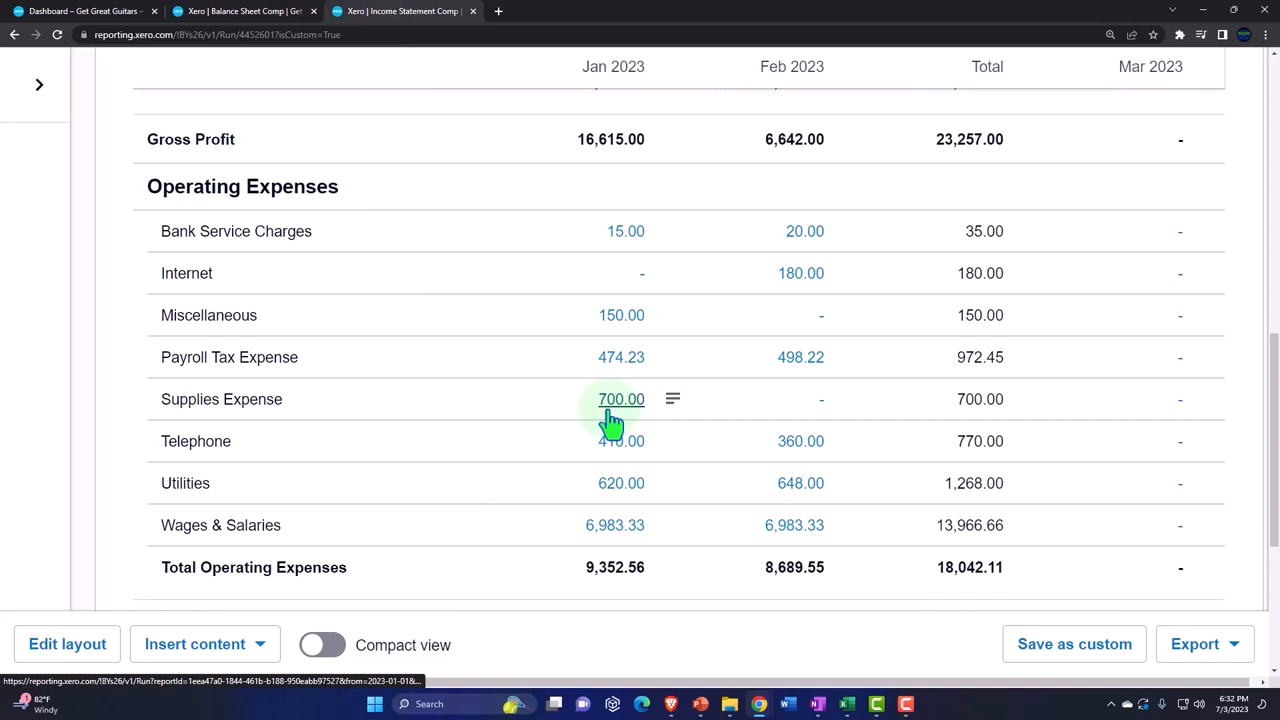
pyautogui.click(620, 400)
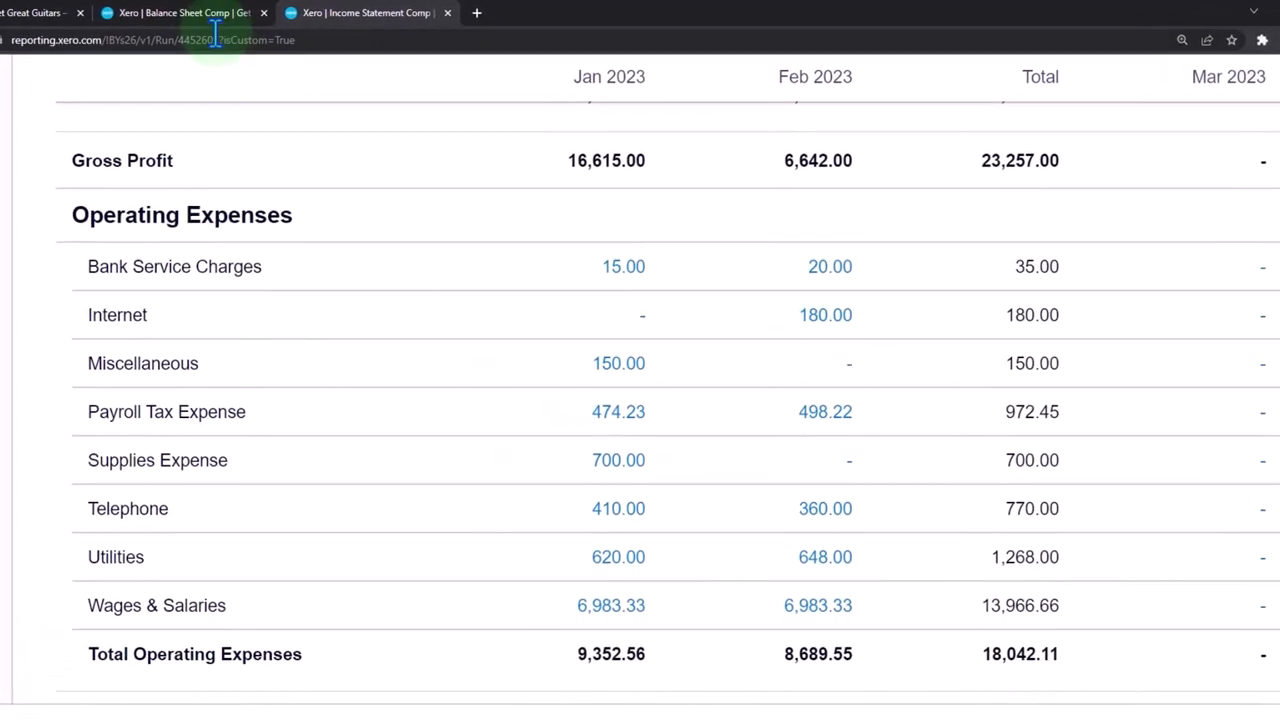
# Return to the Balance Sheet Comp showing Prepaid Insurance still at 12,000.00
pyautogui.click(176, 12)
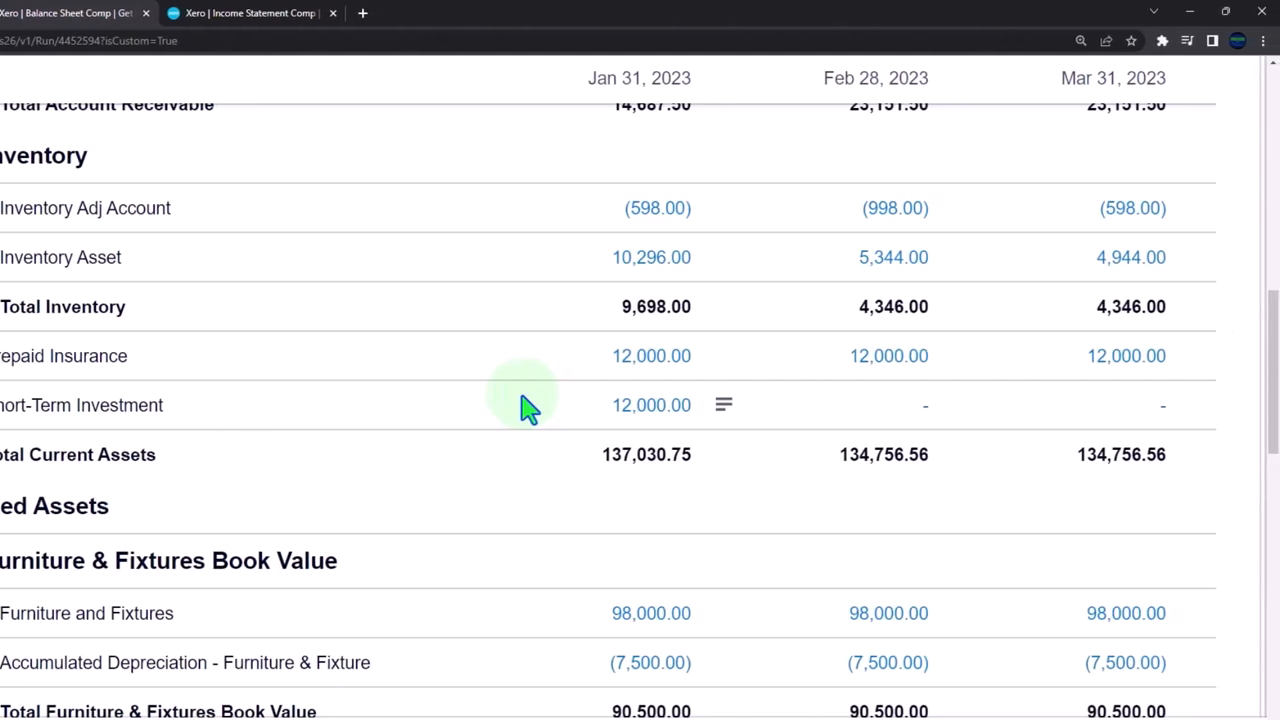
pyautogui.moveTo(596, 392)
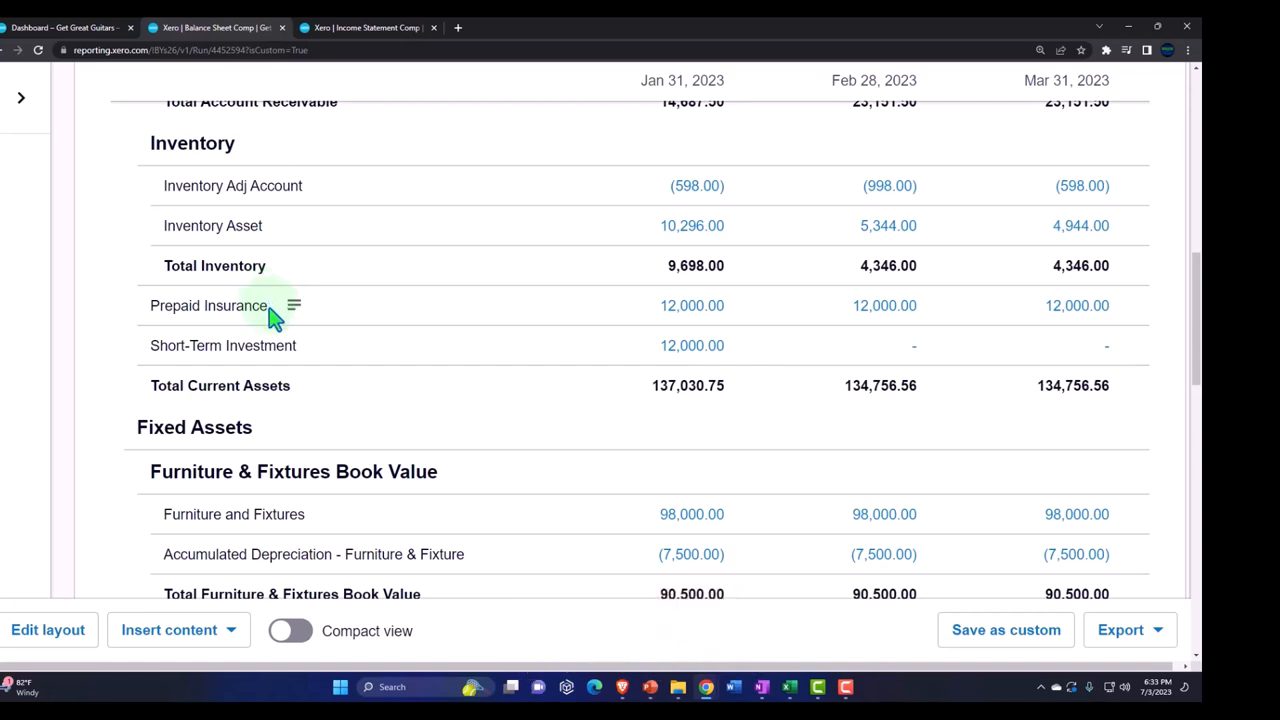
pyautogui.click(276, 304)
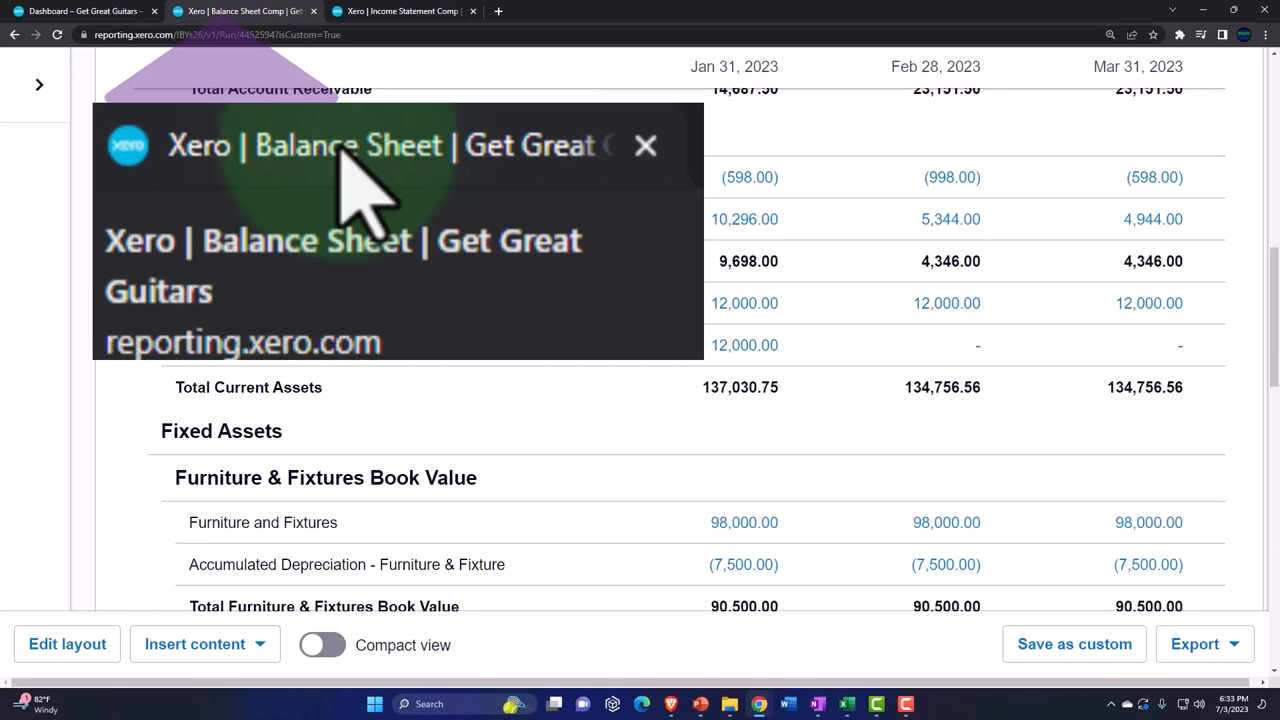
pyautogui.moveTo(744, 336)
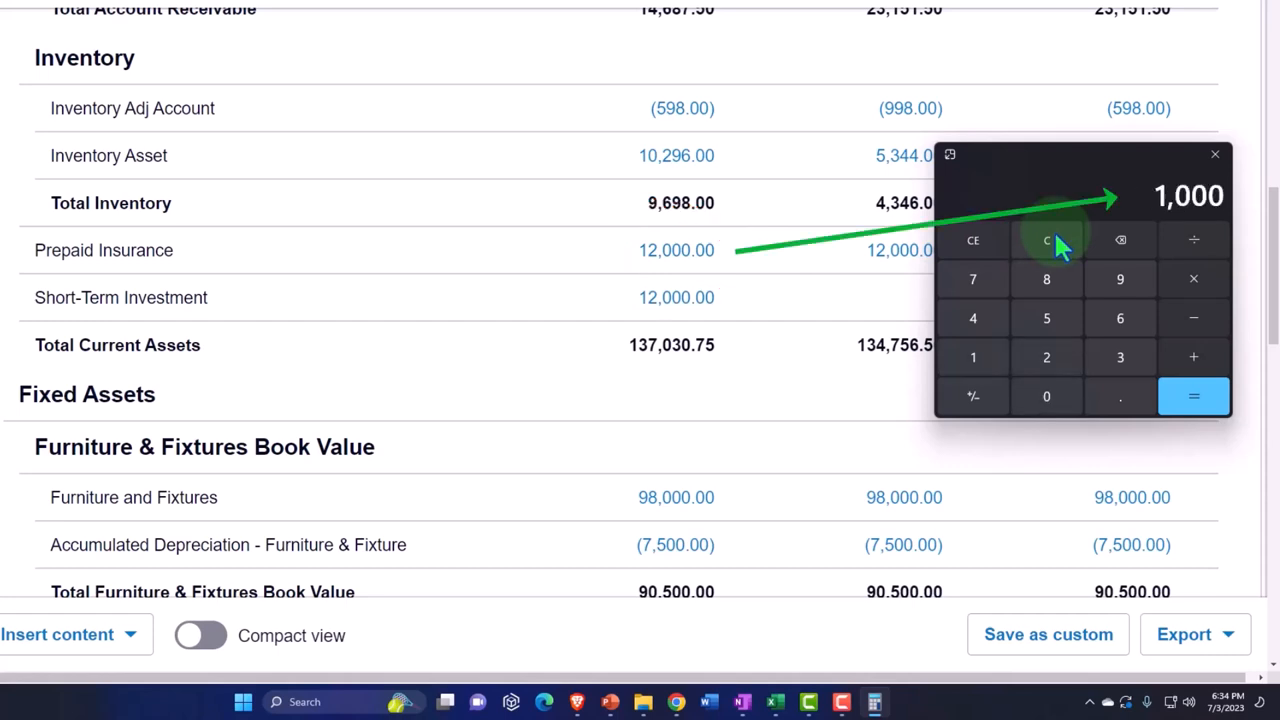
pyautogui.moveTo(1170, 230)
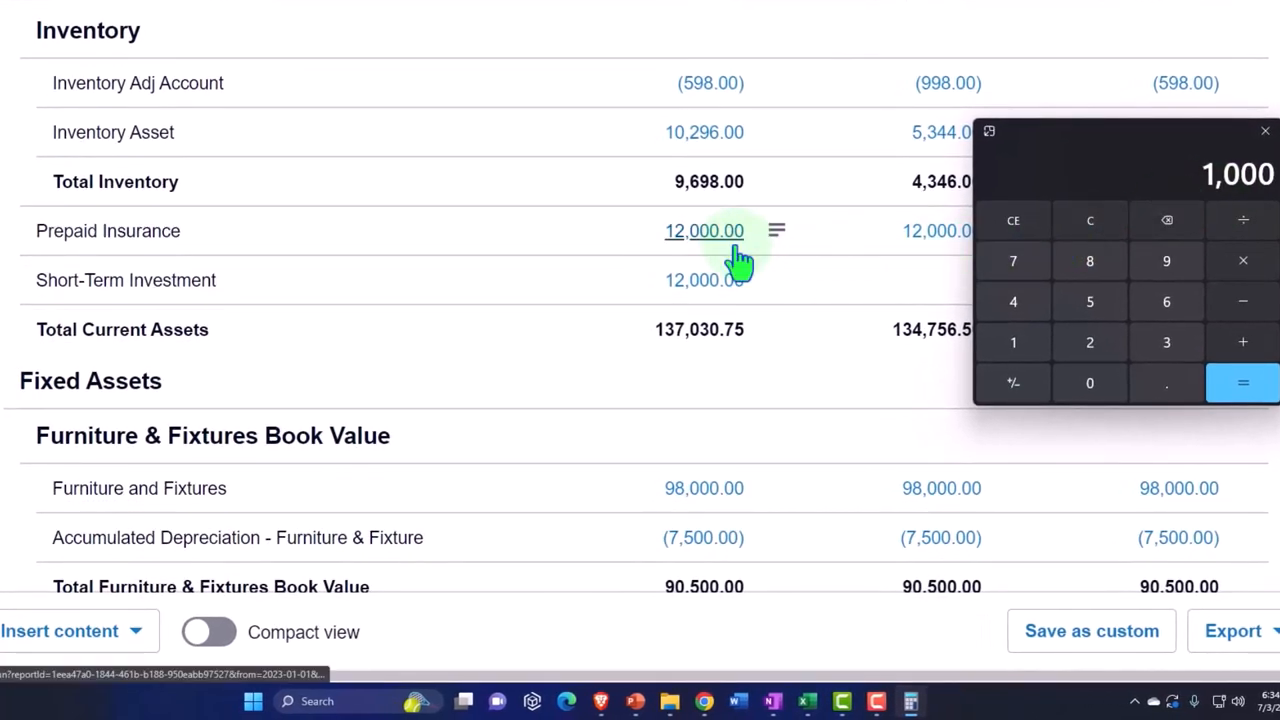
pyautogui.moveTo(1224, 324)
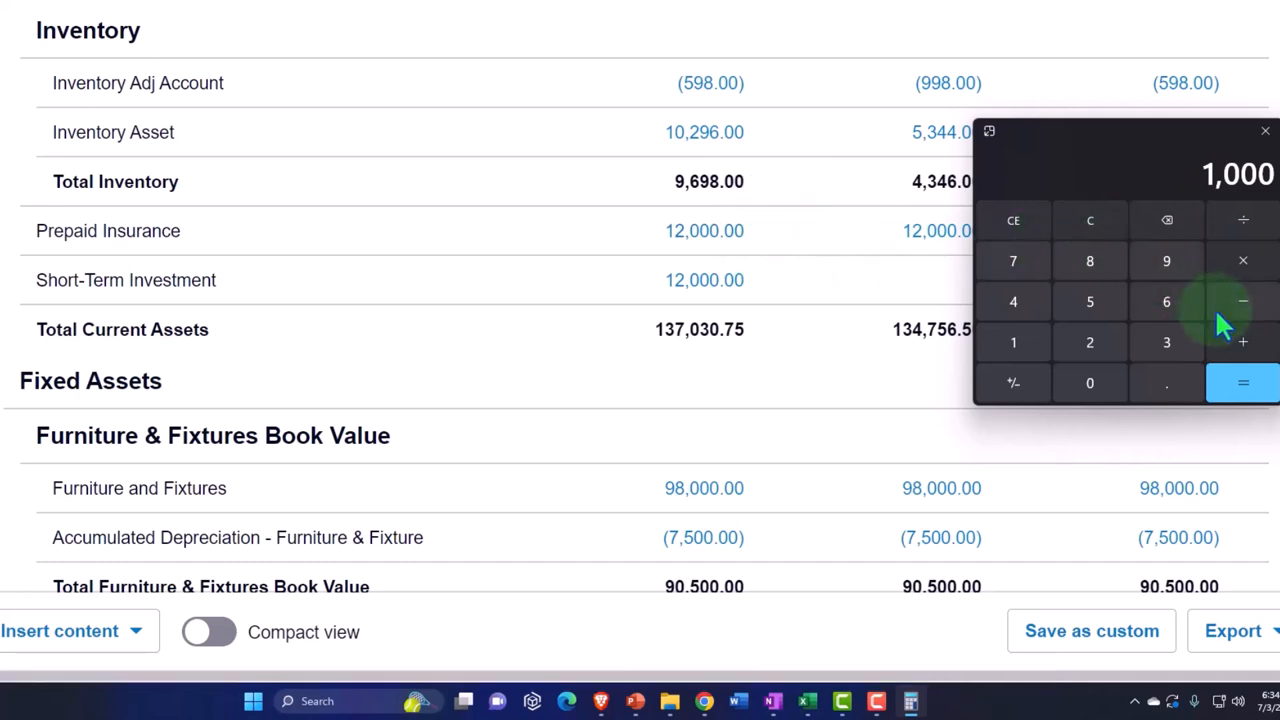
pyautogui.moveTo(1244, 270)
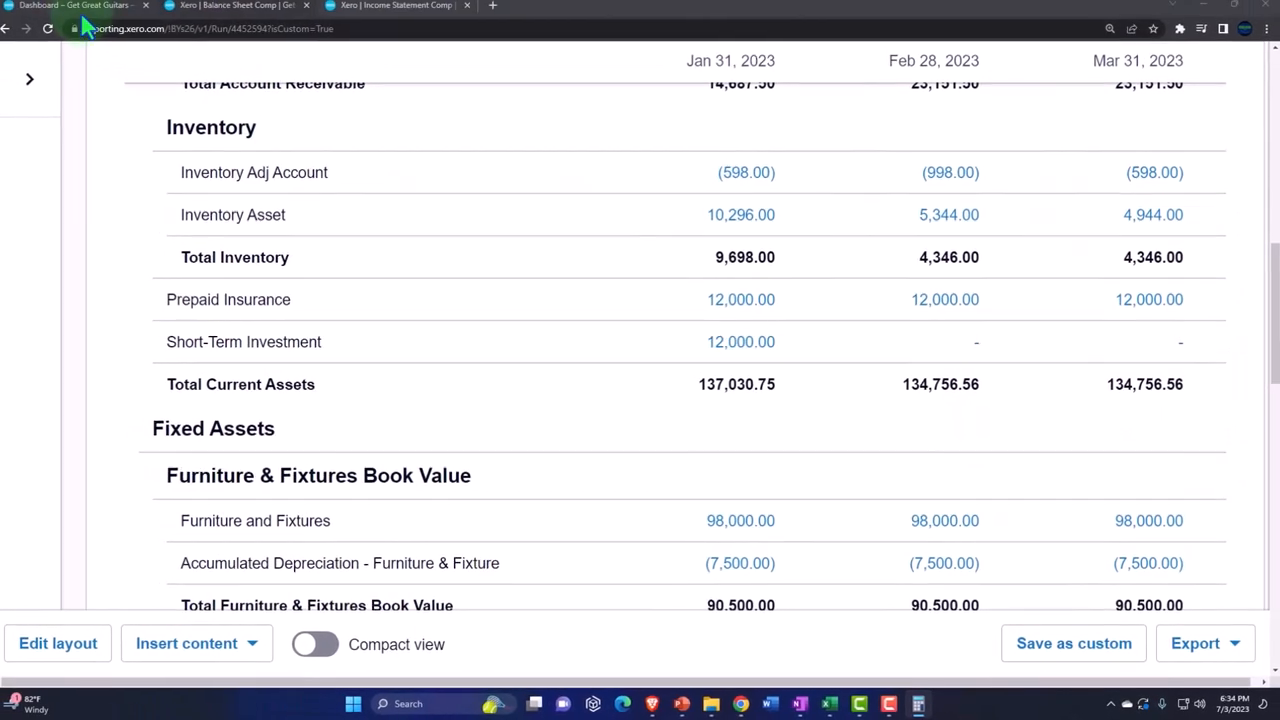
# From the dashboard's Accounting reports, search for and open the Journal Report
pyautogui.click(80, 12)
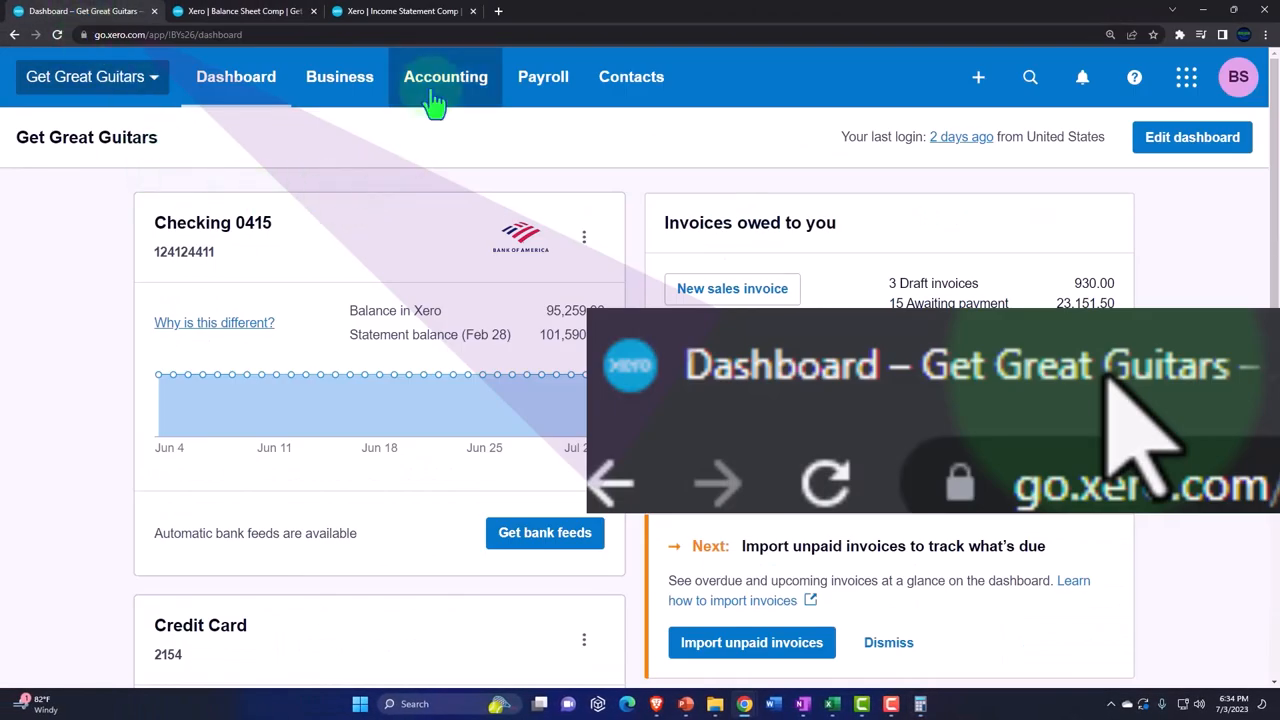
pyautogui.click(444, 76)
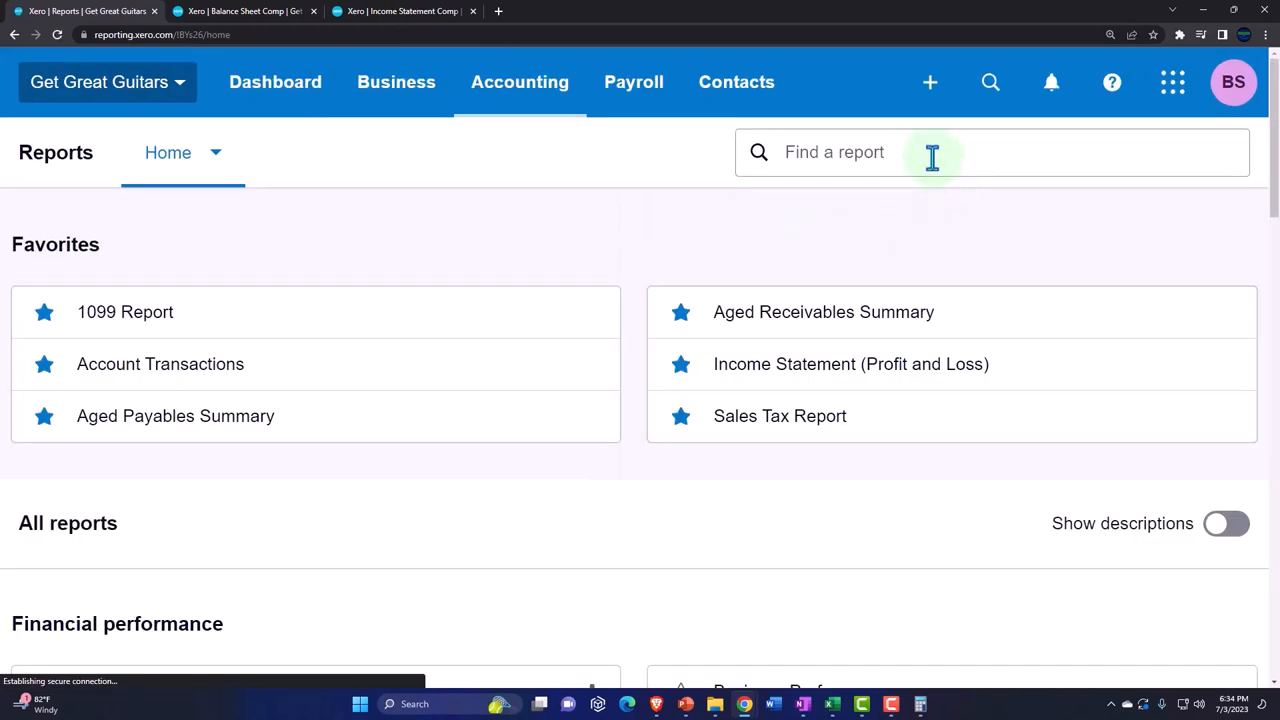
pyautogui.write('m')
pyautogui.write('jour')
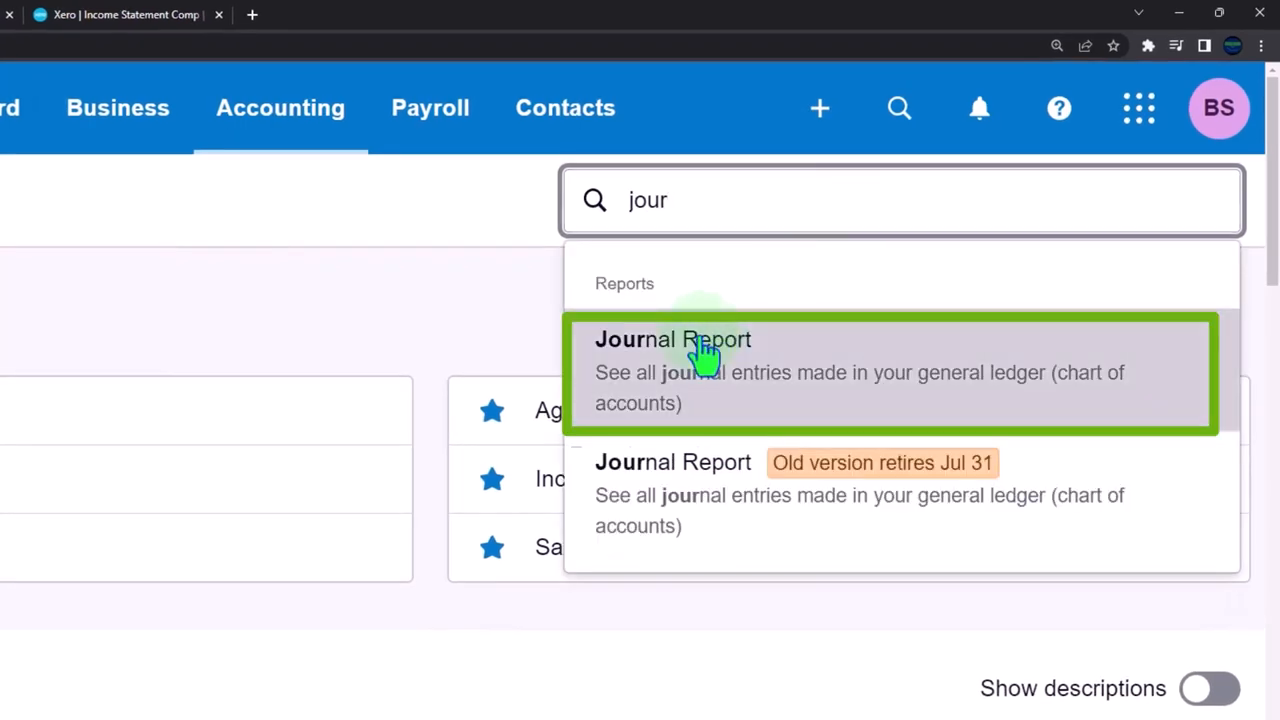
pyautogui.click(672, 340)
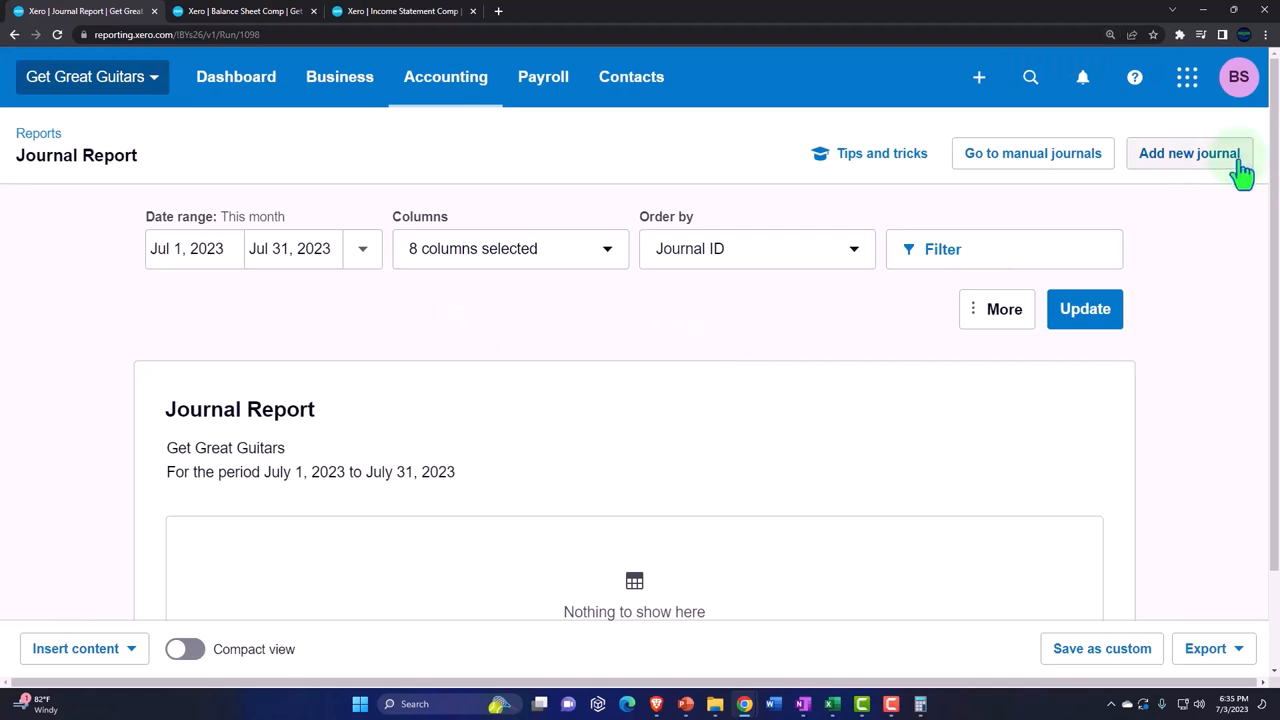
# Start a new manual journal with narration 'Adj Entry' dated Feb 28, 2023
pyautogui.click(1188, 152)
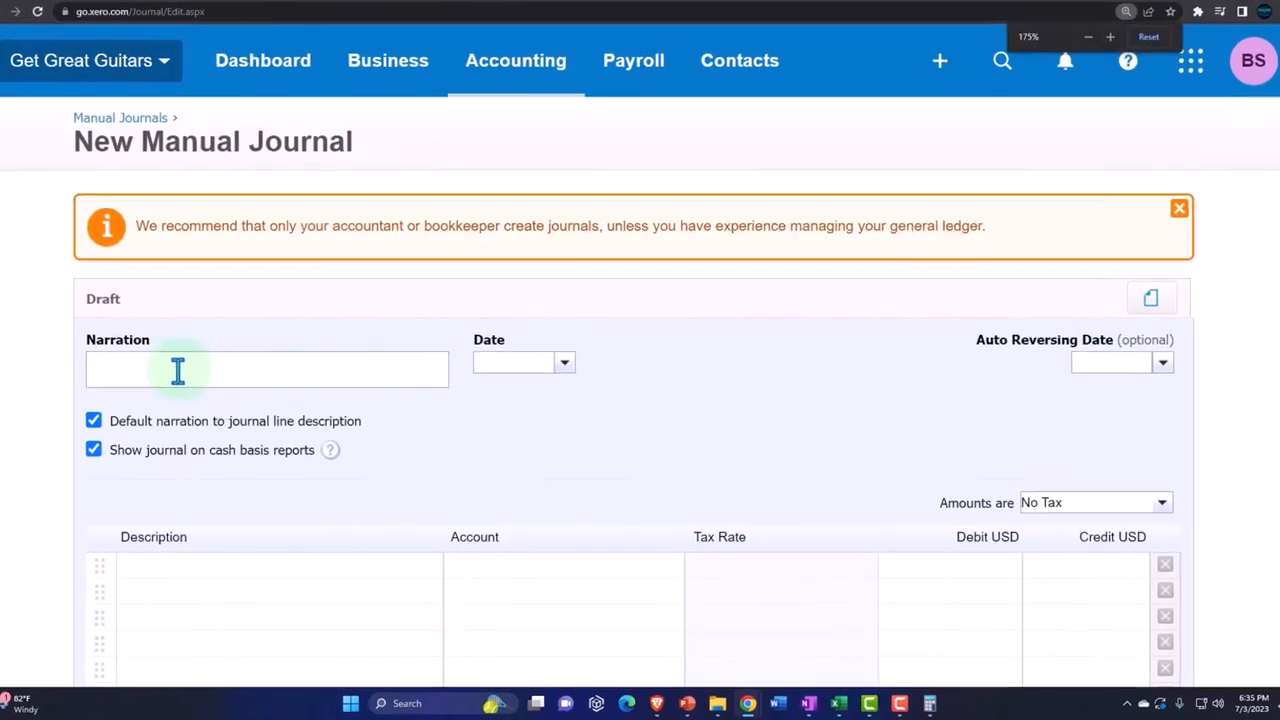
pyautogui.write('Adj')
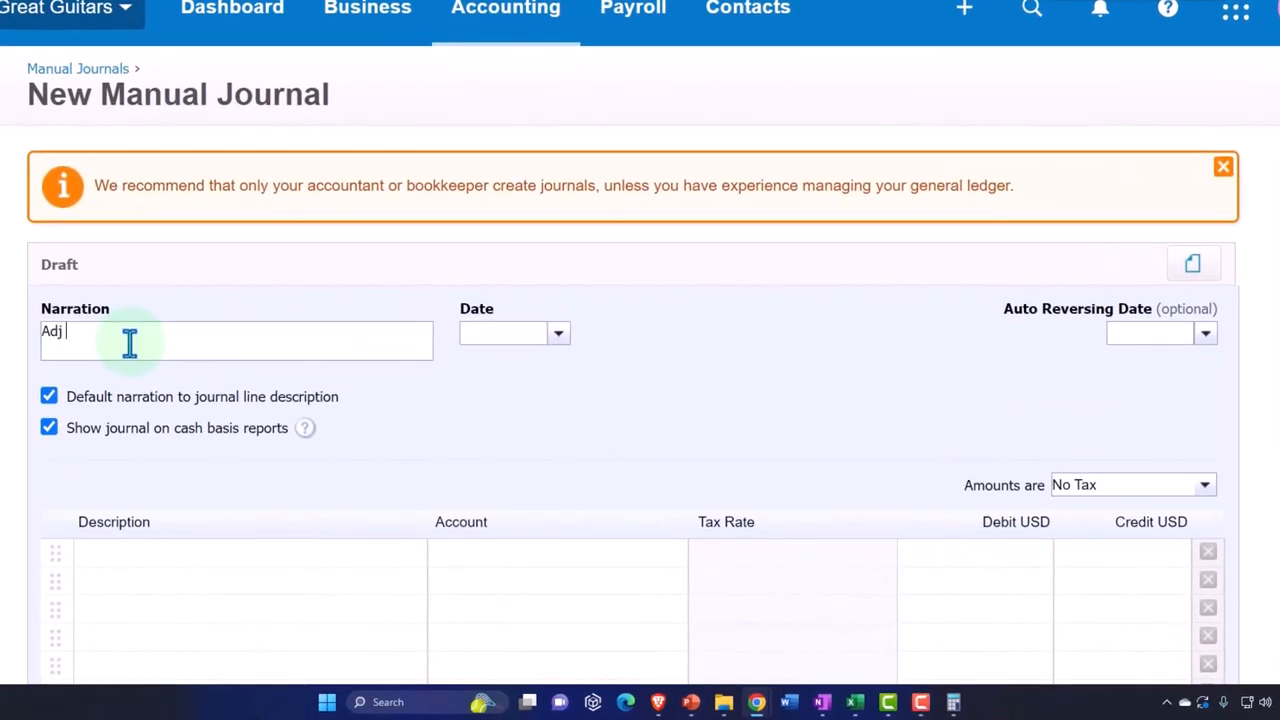
pyautogui.write('Entry')
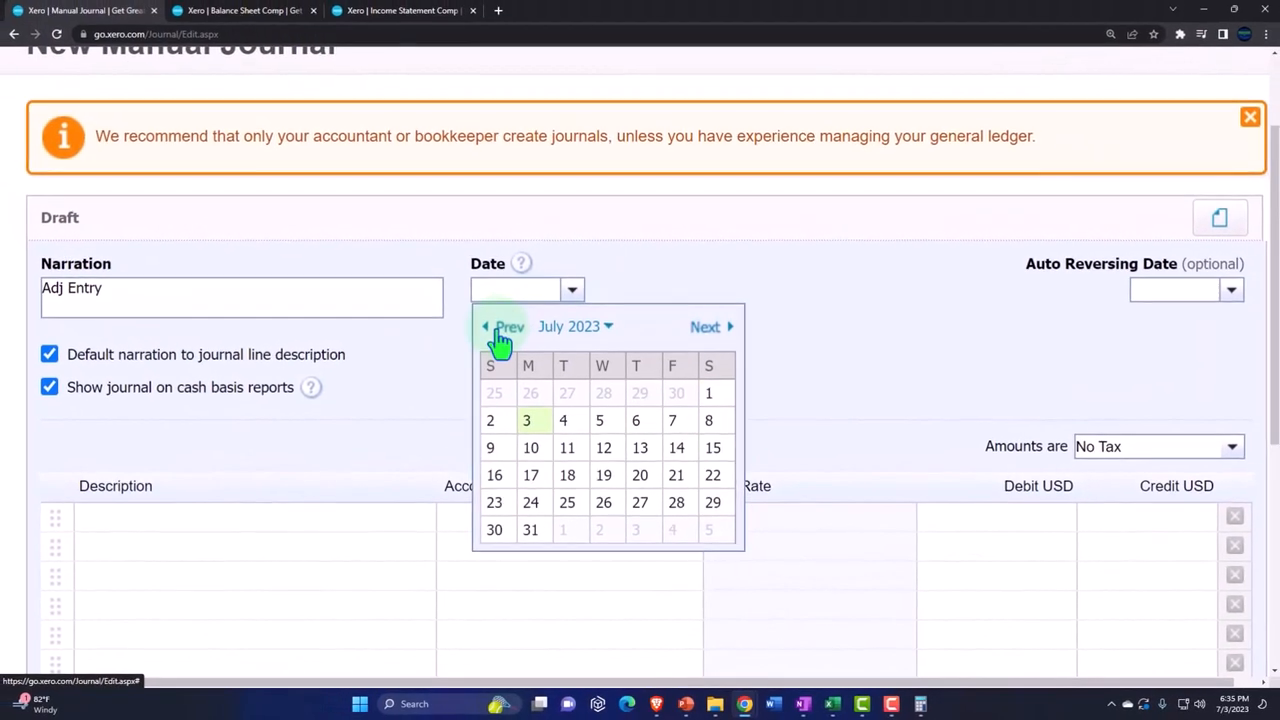
pyautogui.click(504, 328)
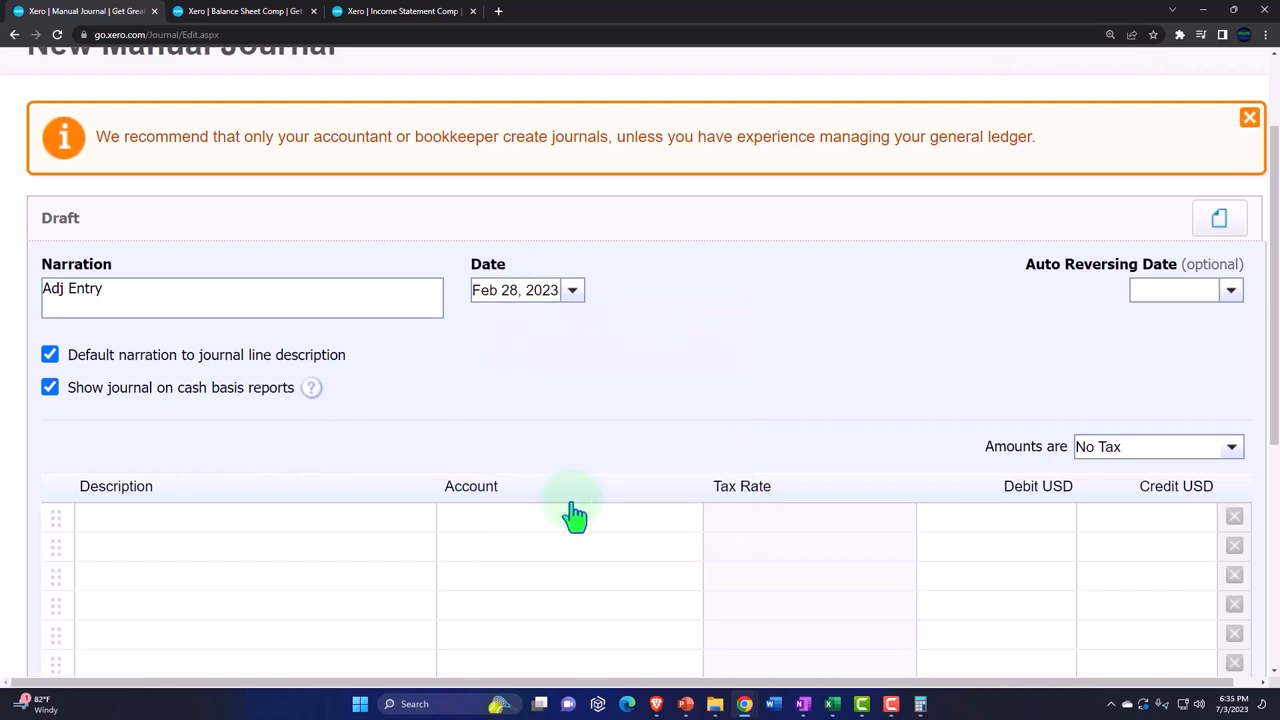
pyautogui.moveTo(590, 510)
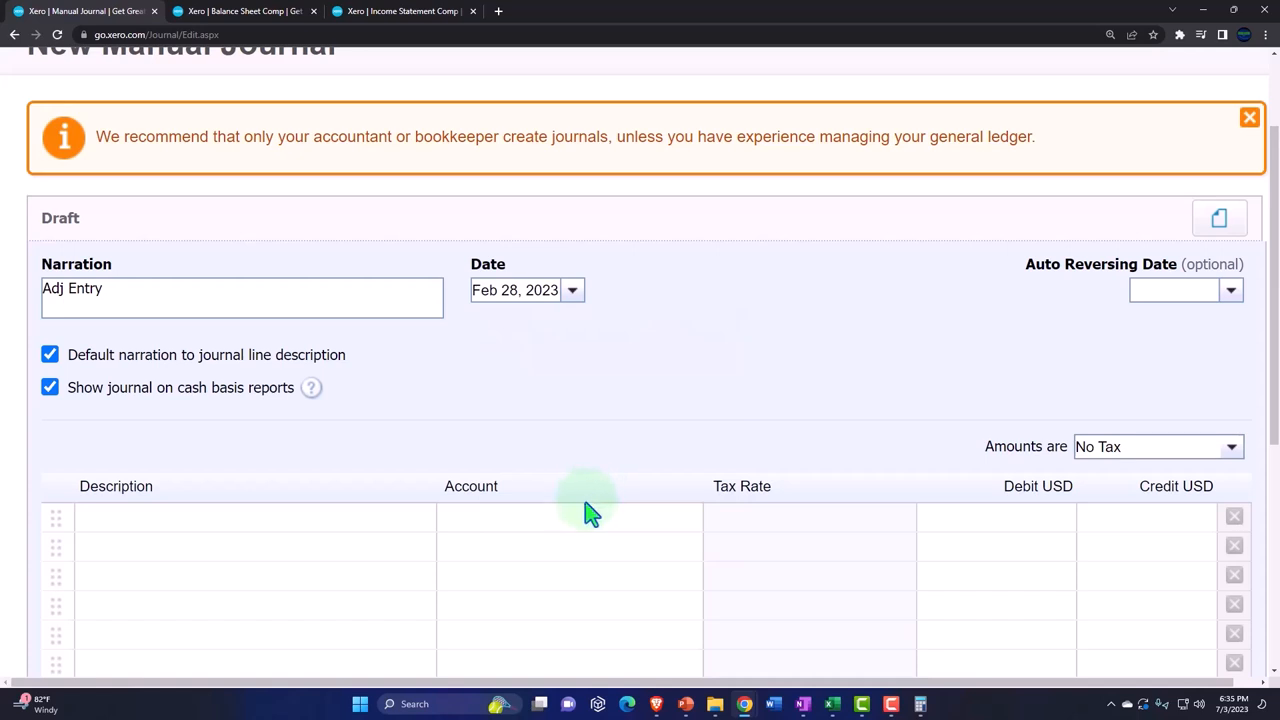
pyautogui.moveTo(1114, 356)
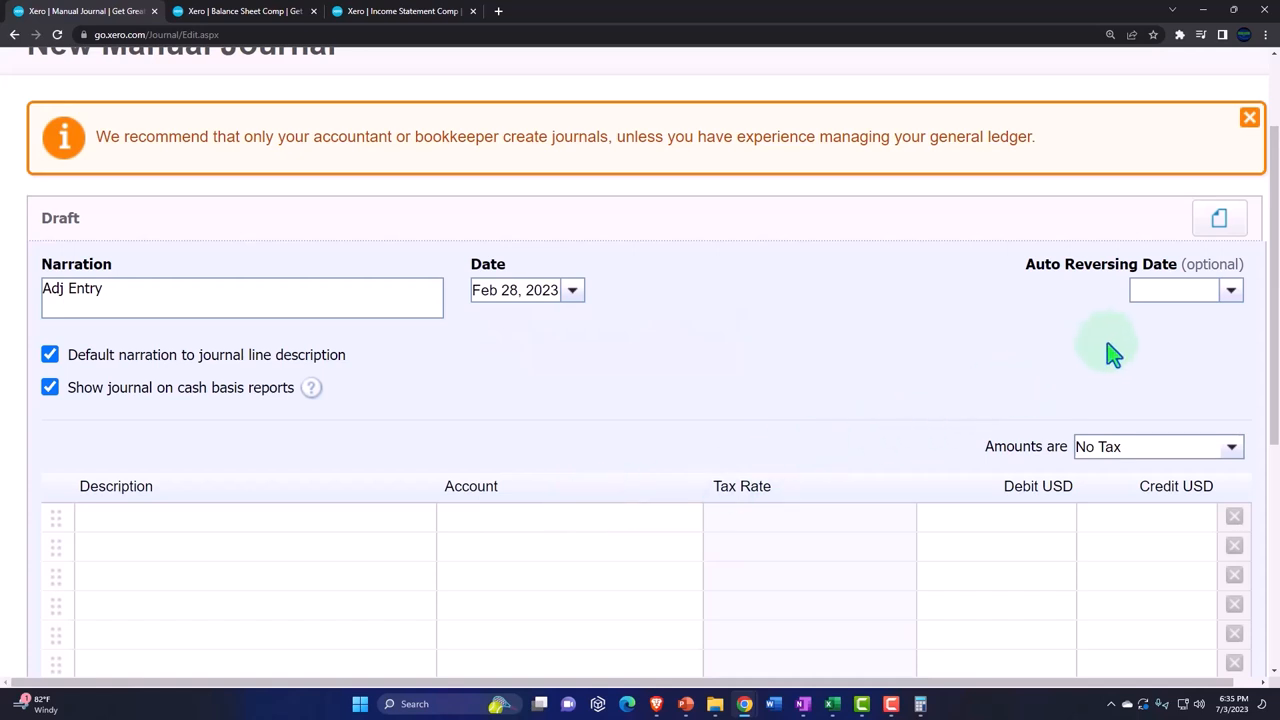
pyautogui.moveTo(1168, 330)
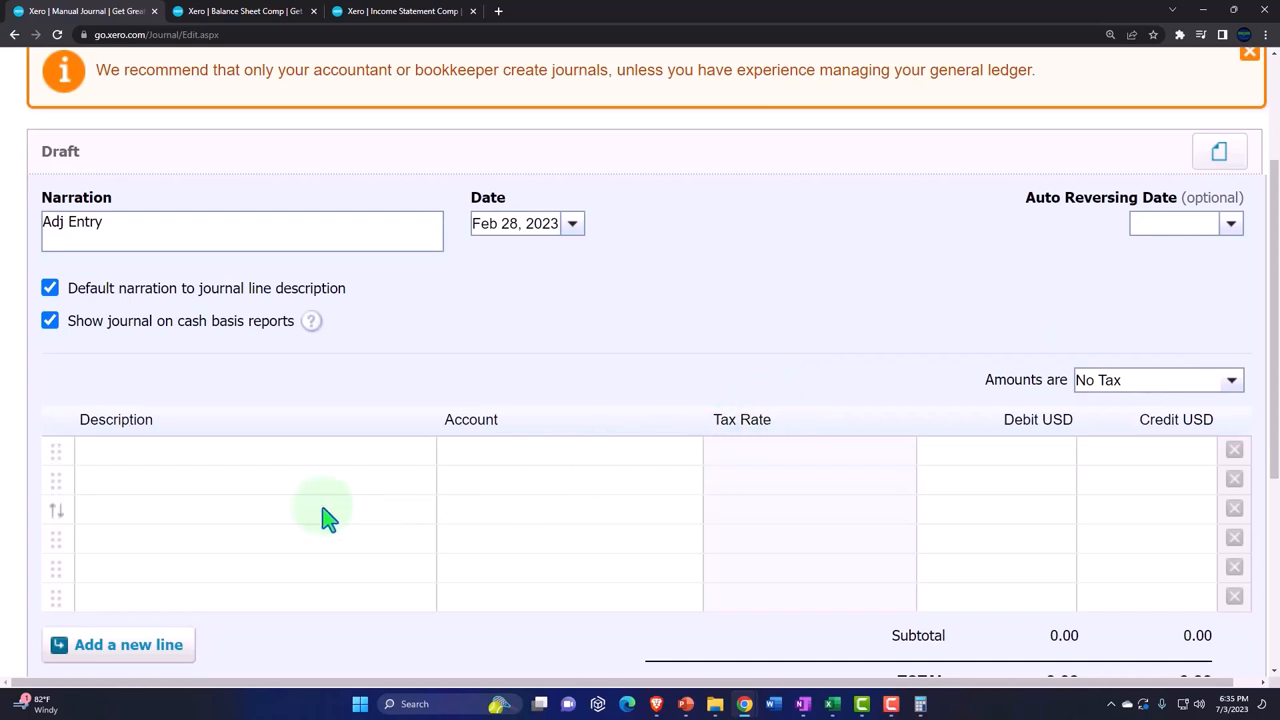
# Debit 6320 - Insurance 1,000.00 and credit 1300 - Prepaid Insurance 1,000.00 on the journal lines
pyautogui.click(250, 448)
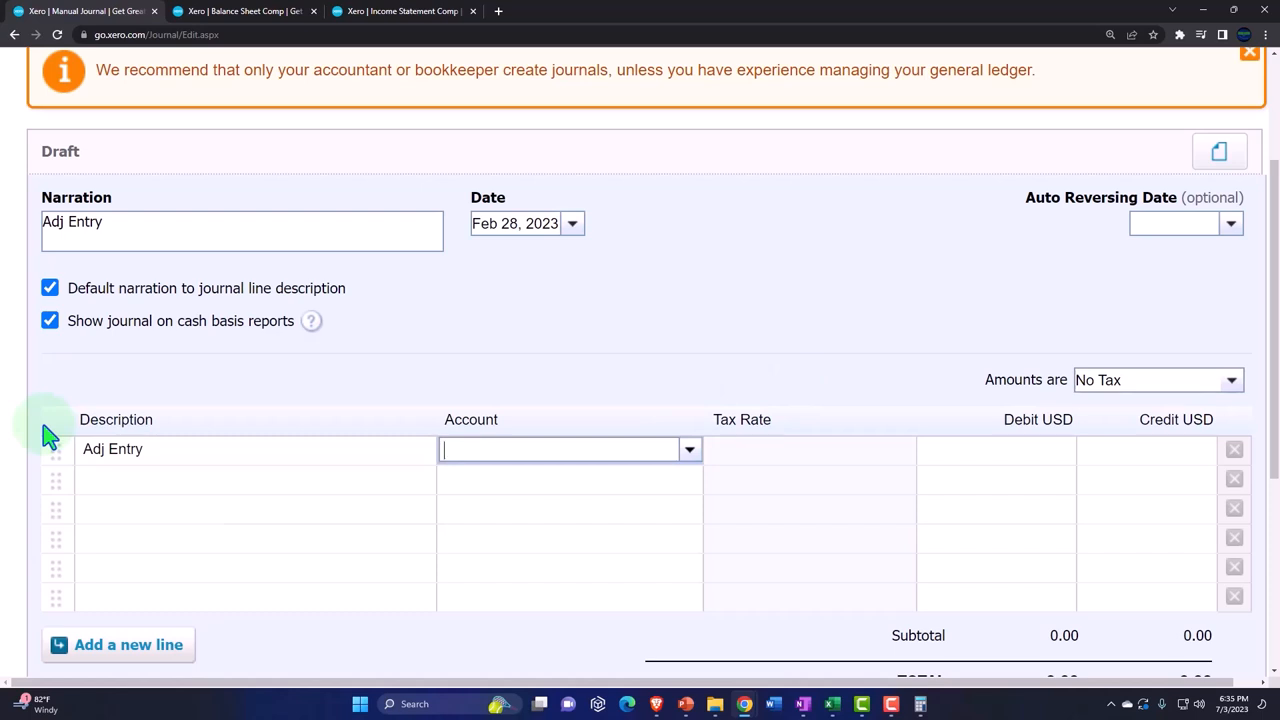
pyautogui.write('insur')
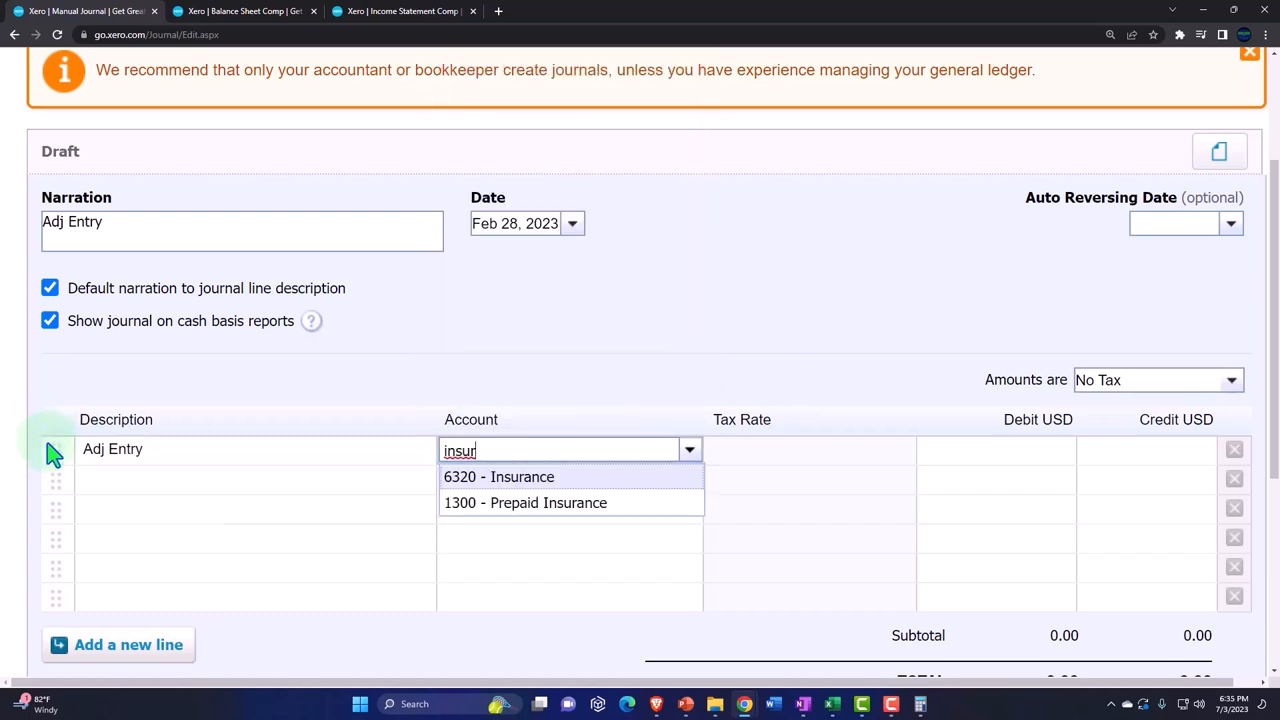
pyautogui.click(498, 476)
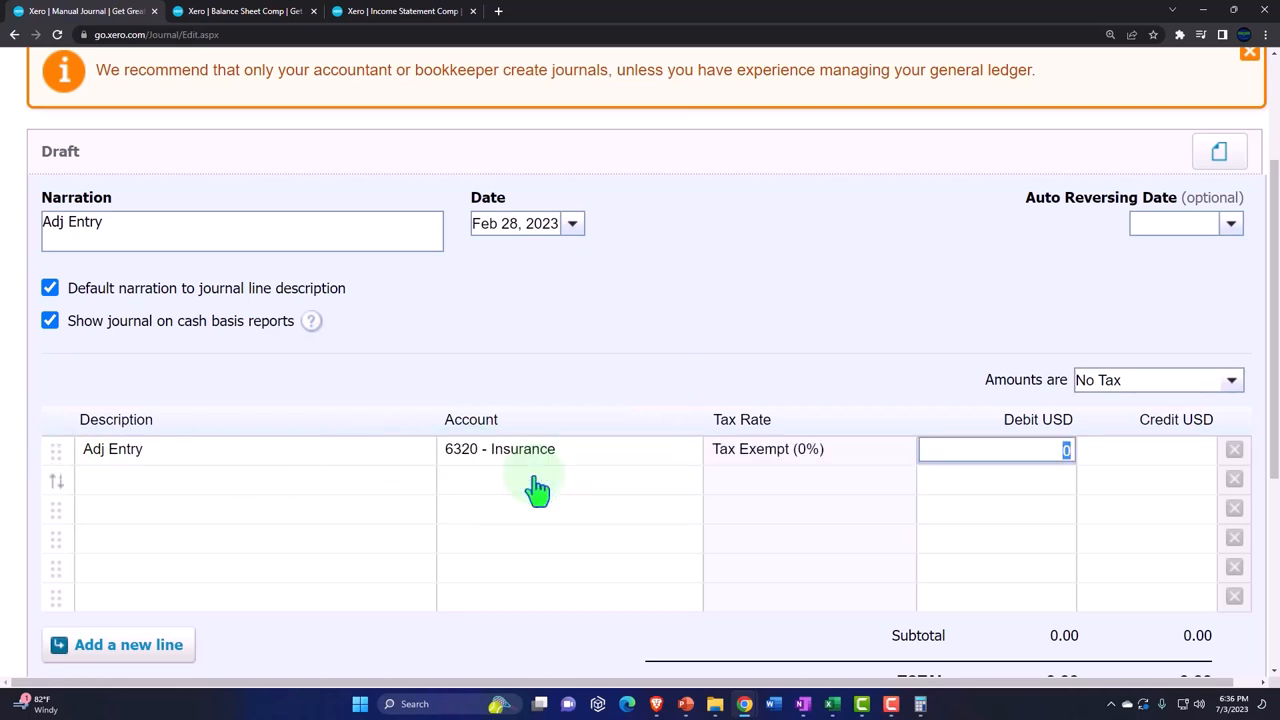
pyautogui.write('1000')
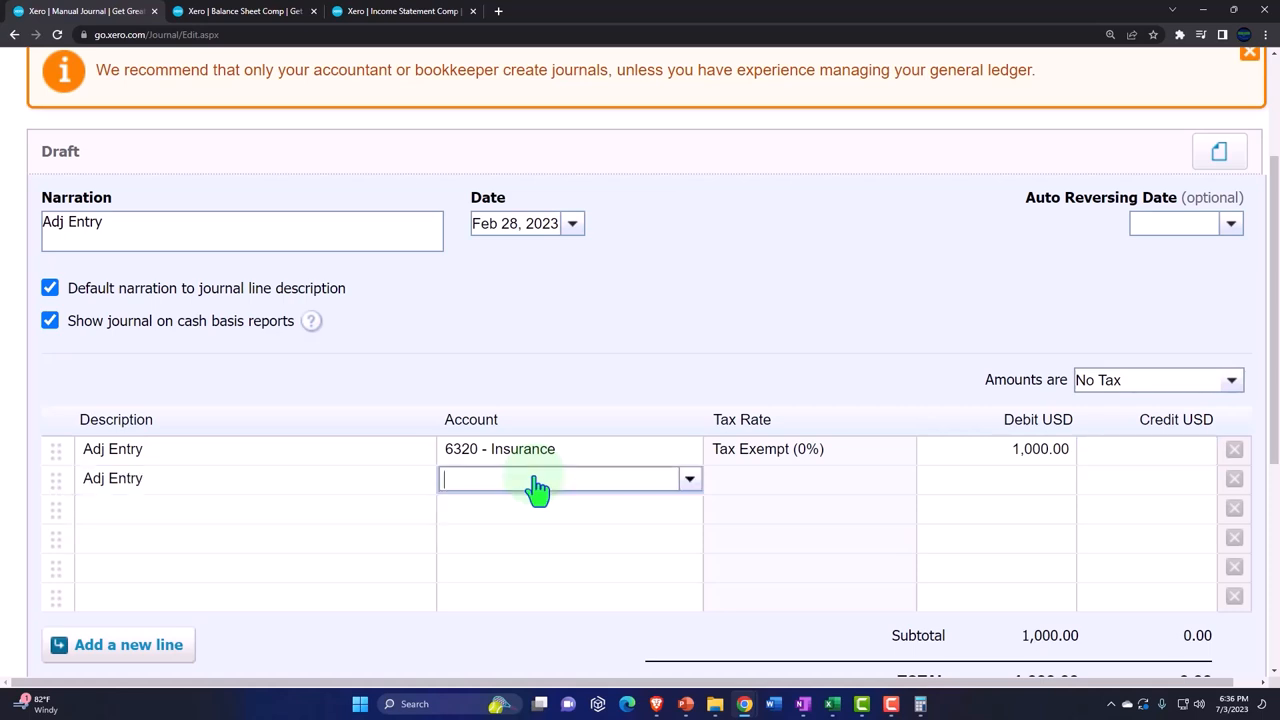
pyautogui.write('Pre')
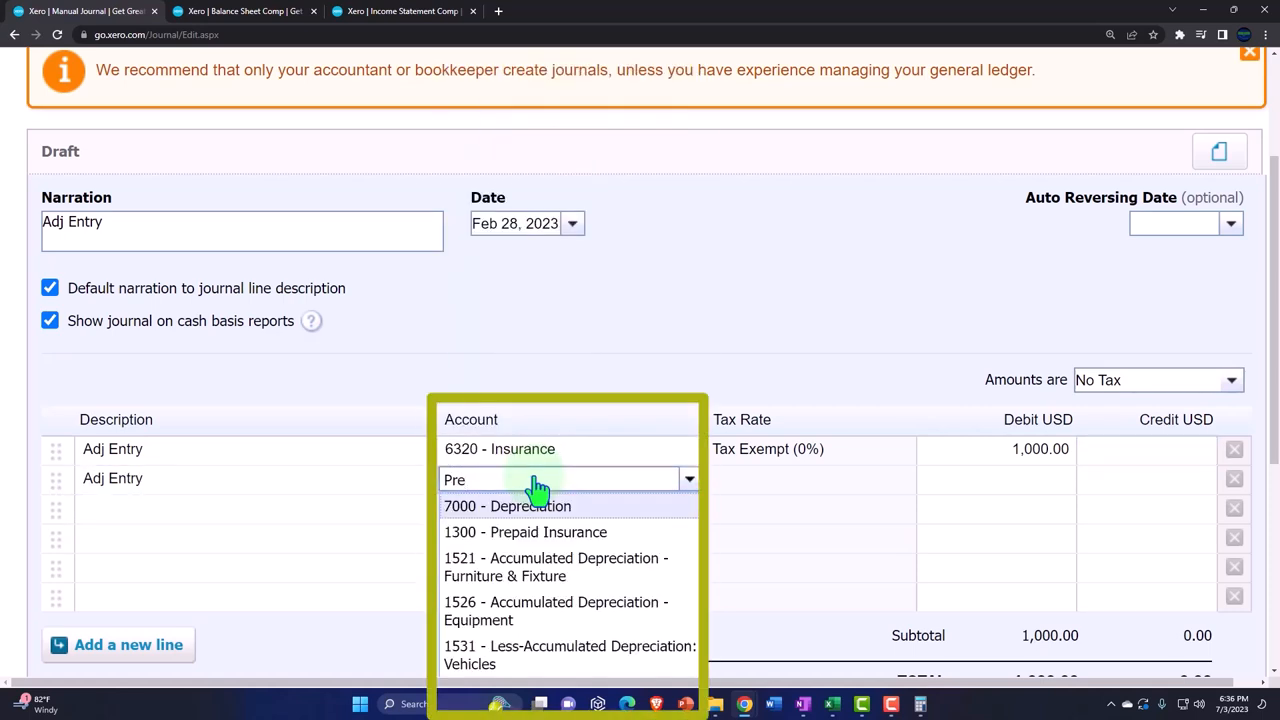
pyautogui.click(524, 532)
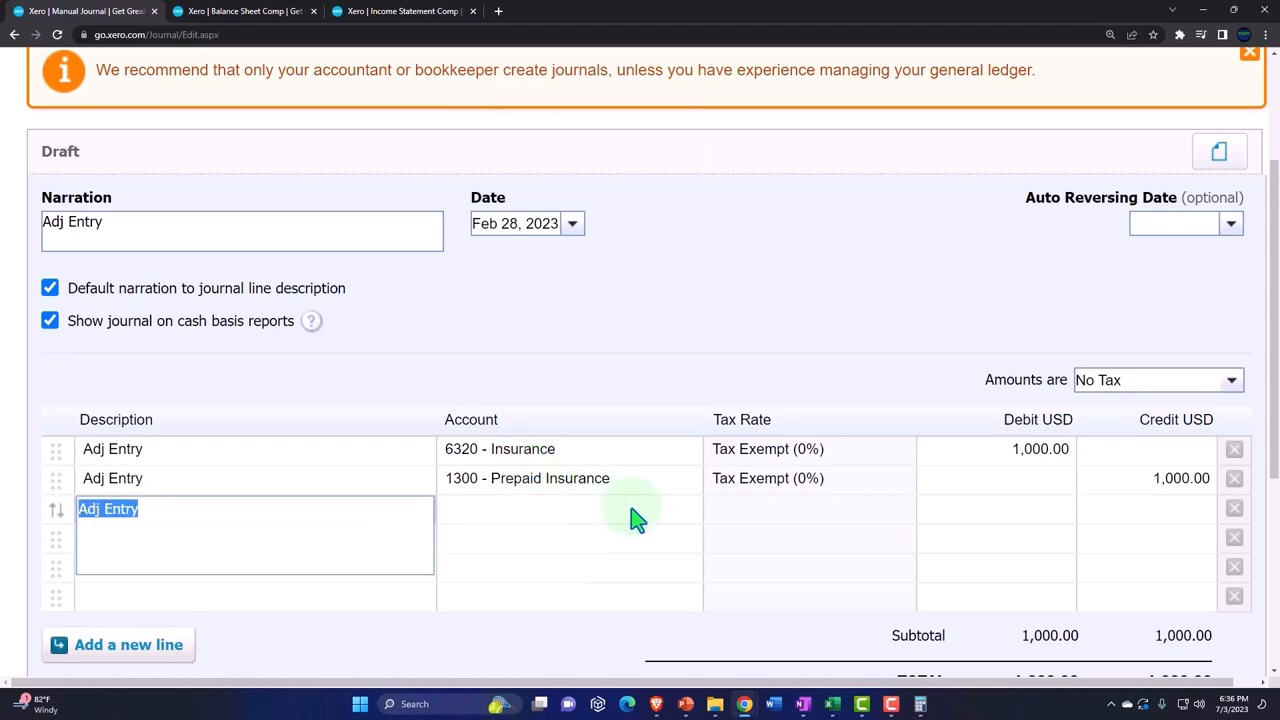
pyautogui.moveTo(664, 364)
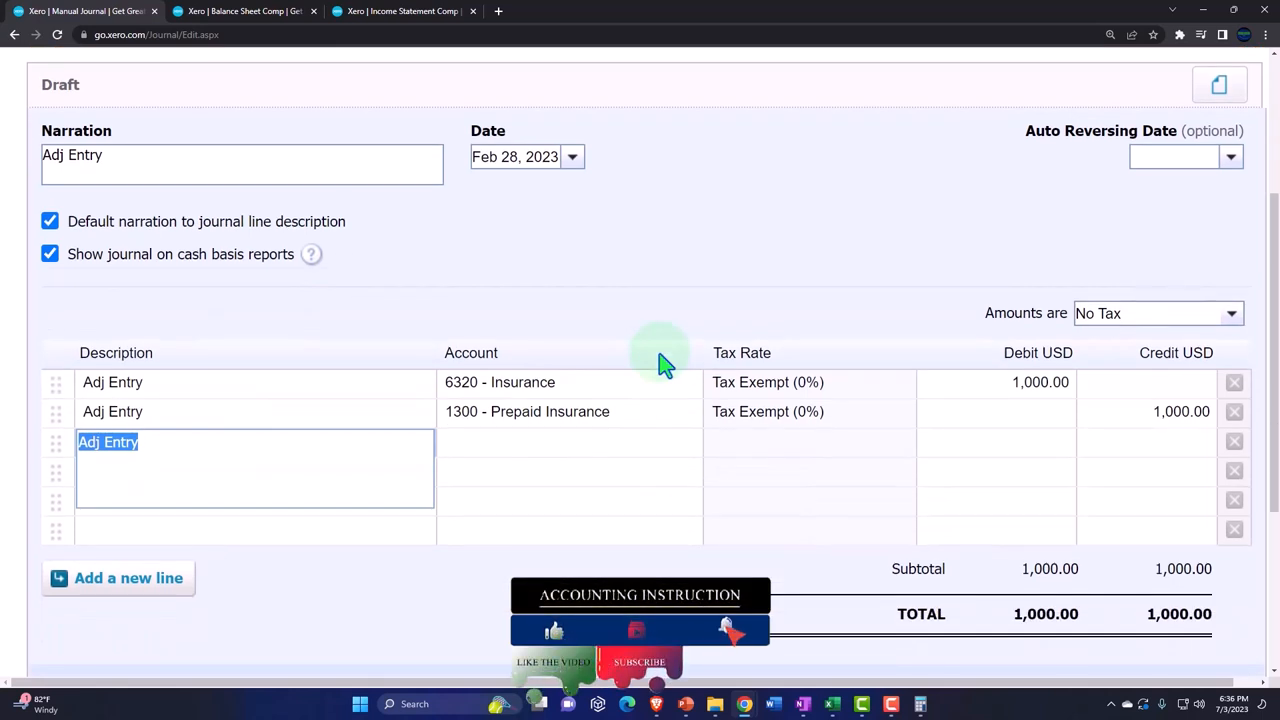
pyautogui.moveTo(624, 436)
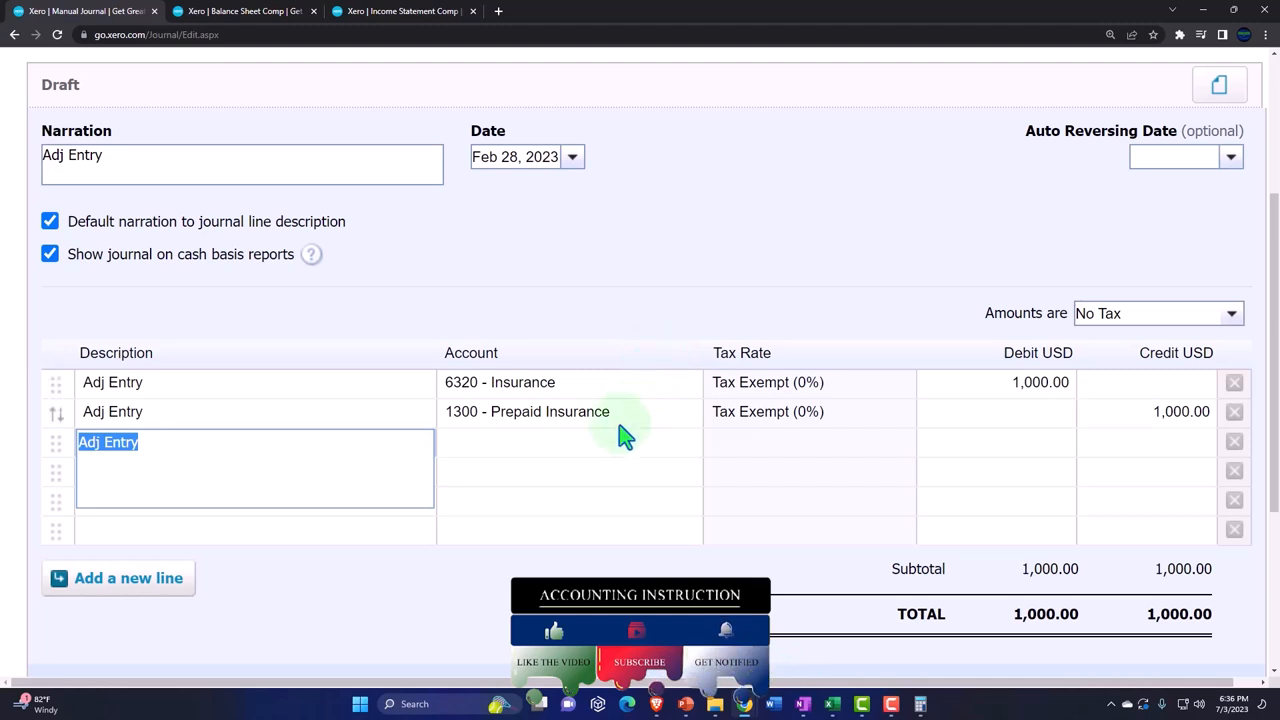
pyautogui.moveTo(612, 428)
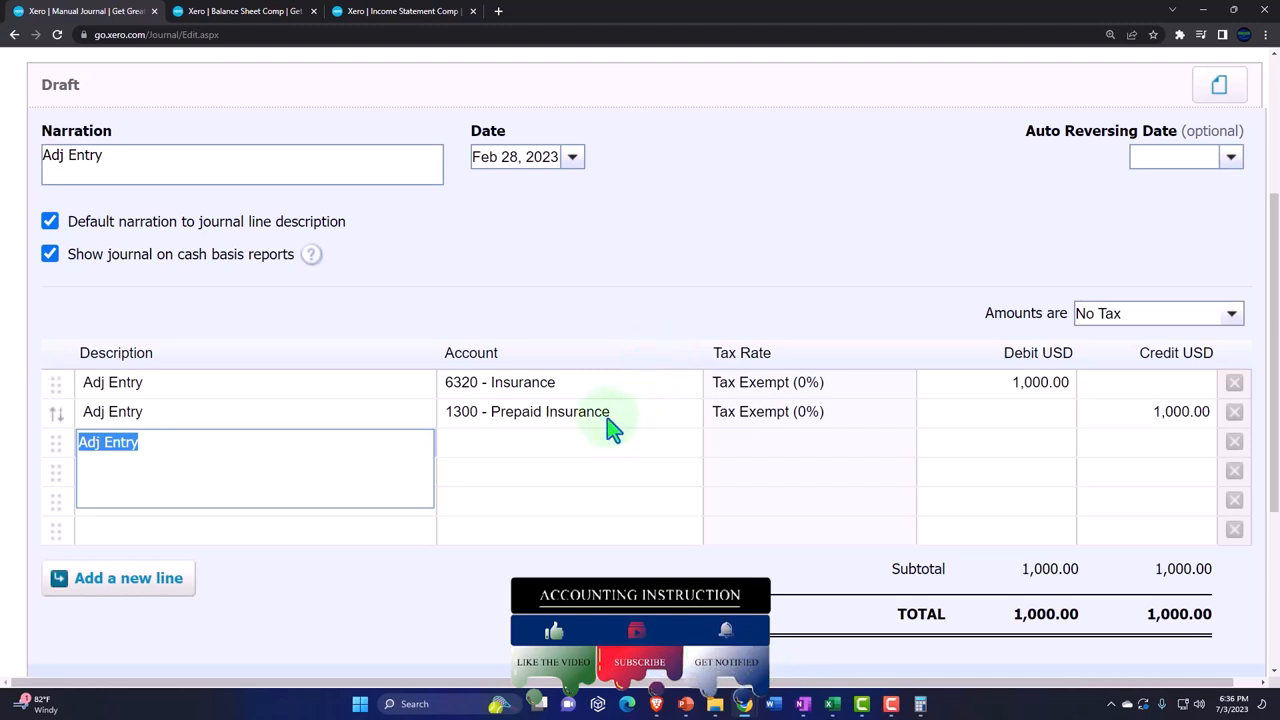
pyautogui.scroll(-3)
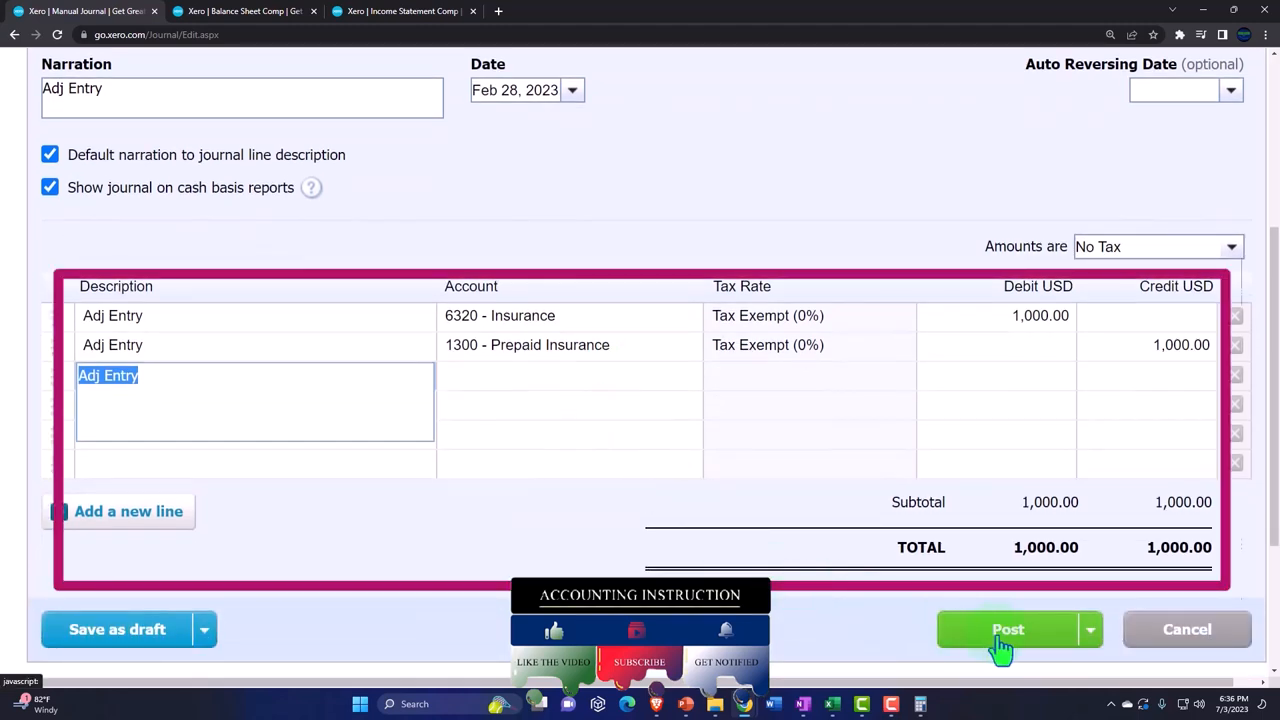
# Post the journal and find Prepaid Insurance at 11,000.00 for Feb 28, 2023 on the Balance Sheet Comp
pyautogui.click(1008, 628)
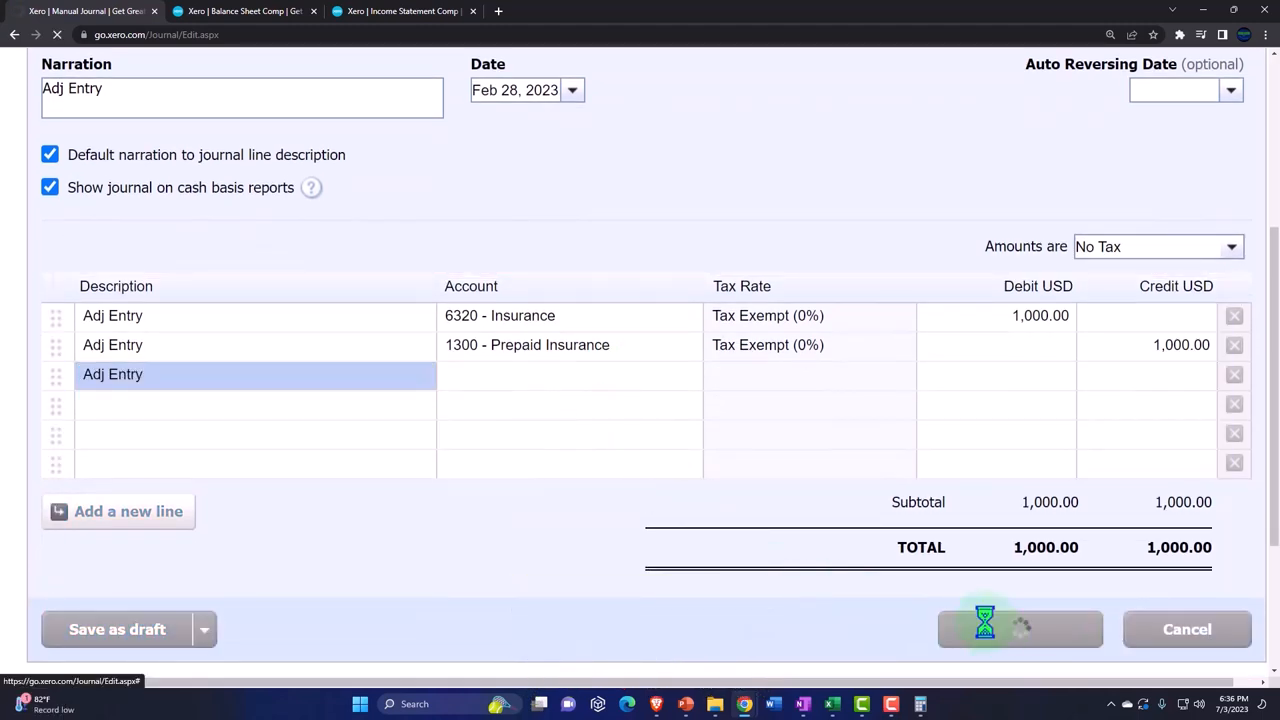
pyautogui.click(1020, 628)
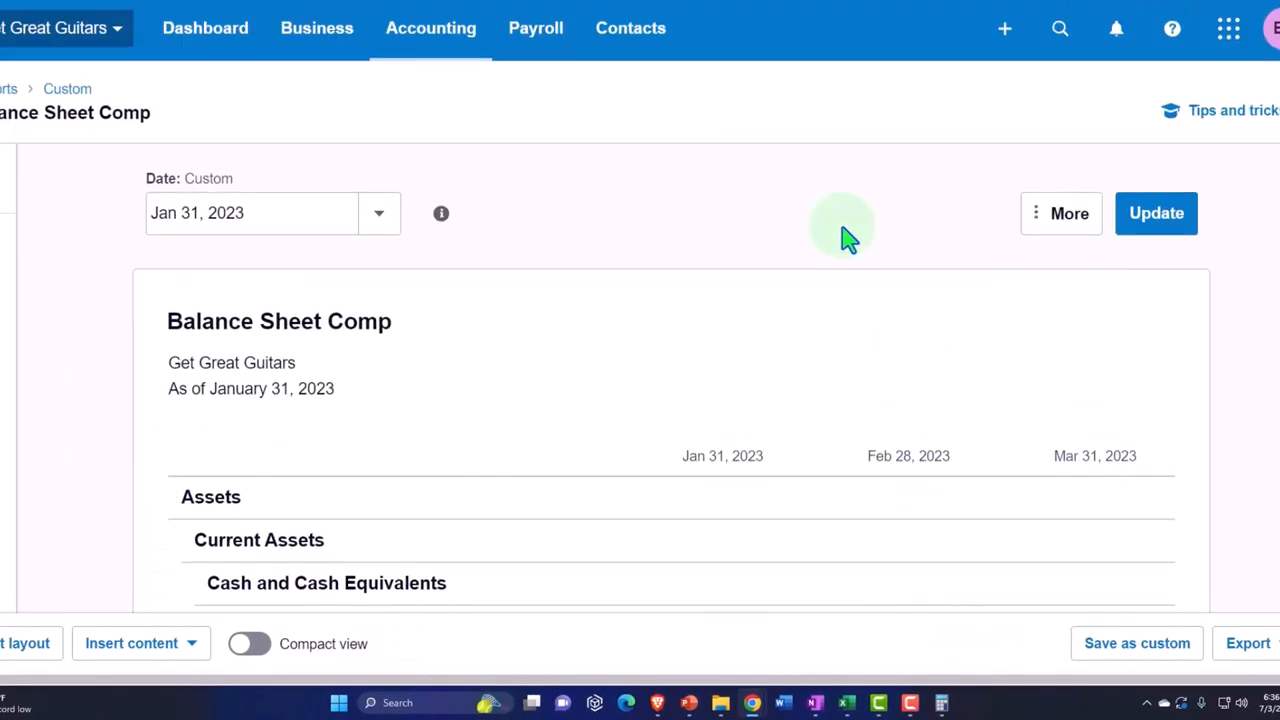
pyautogui.moveTo(916, 348)
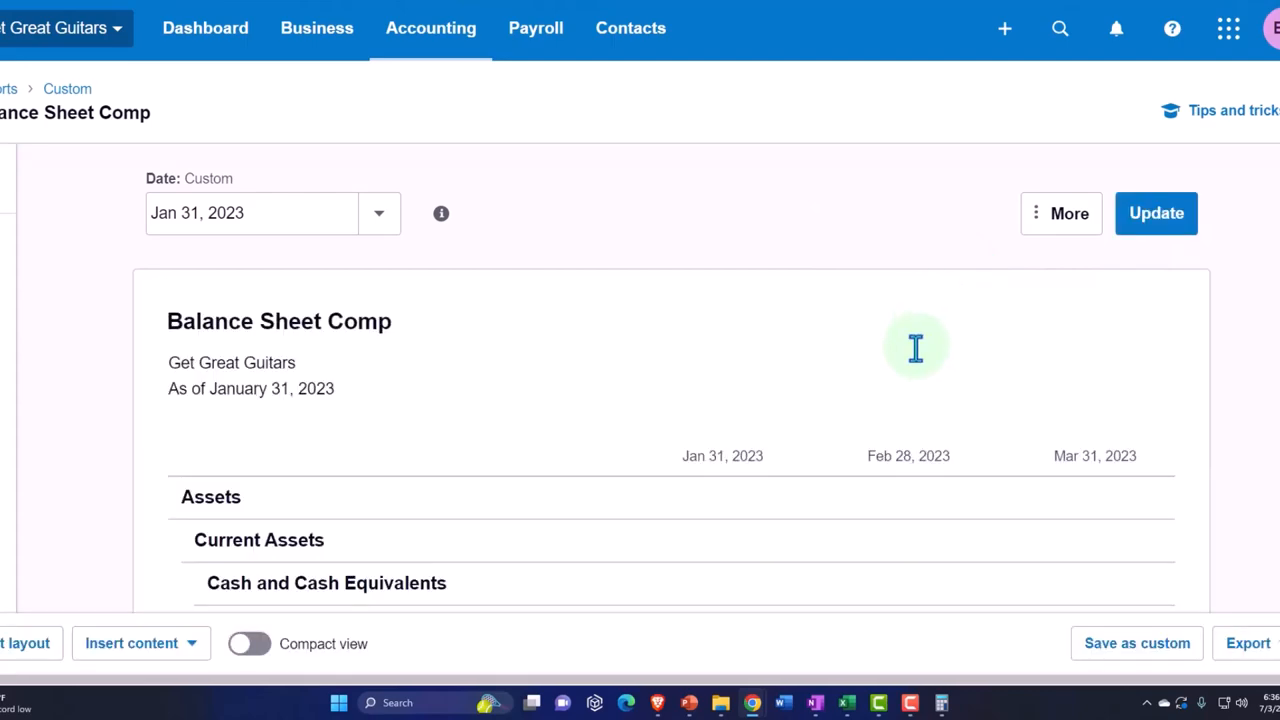
pyautogui.scroll(-3)
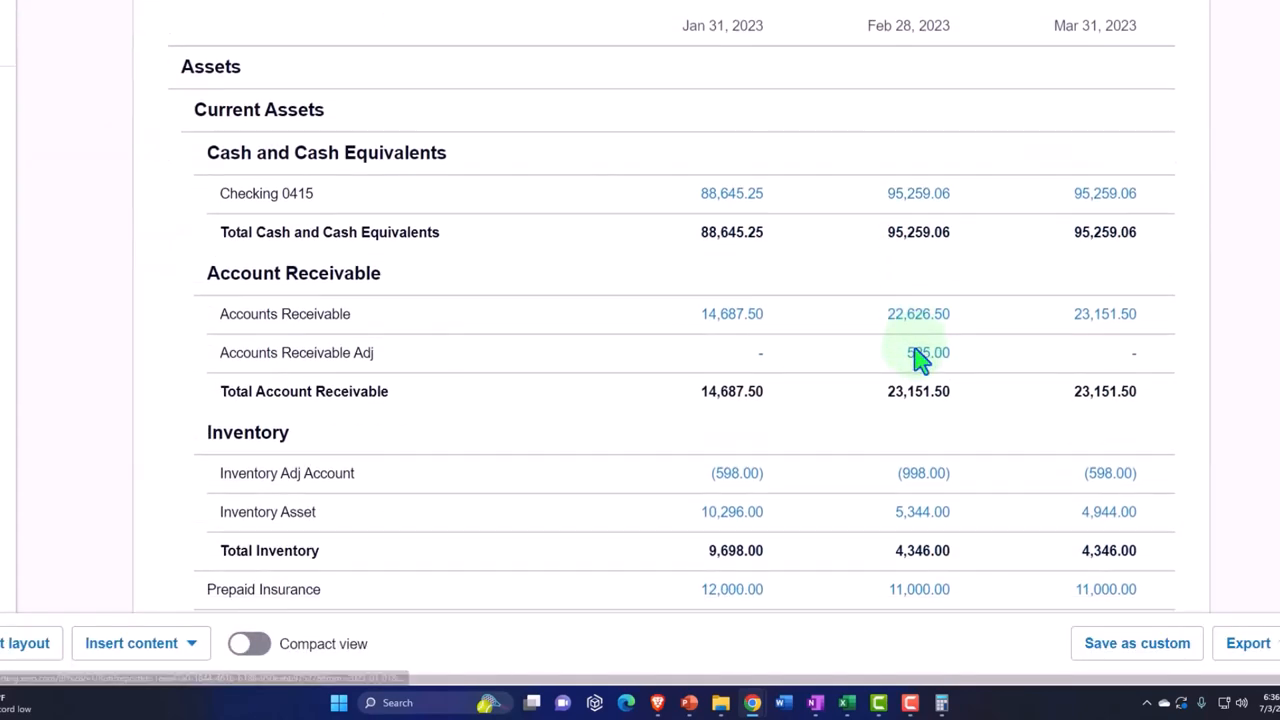
pyautogui.scroll(-3)
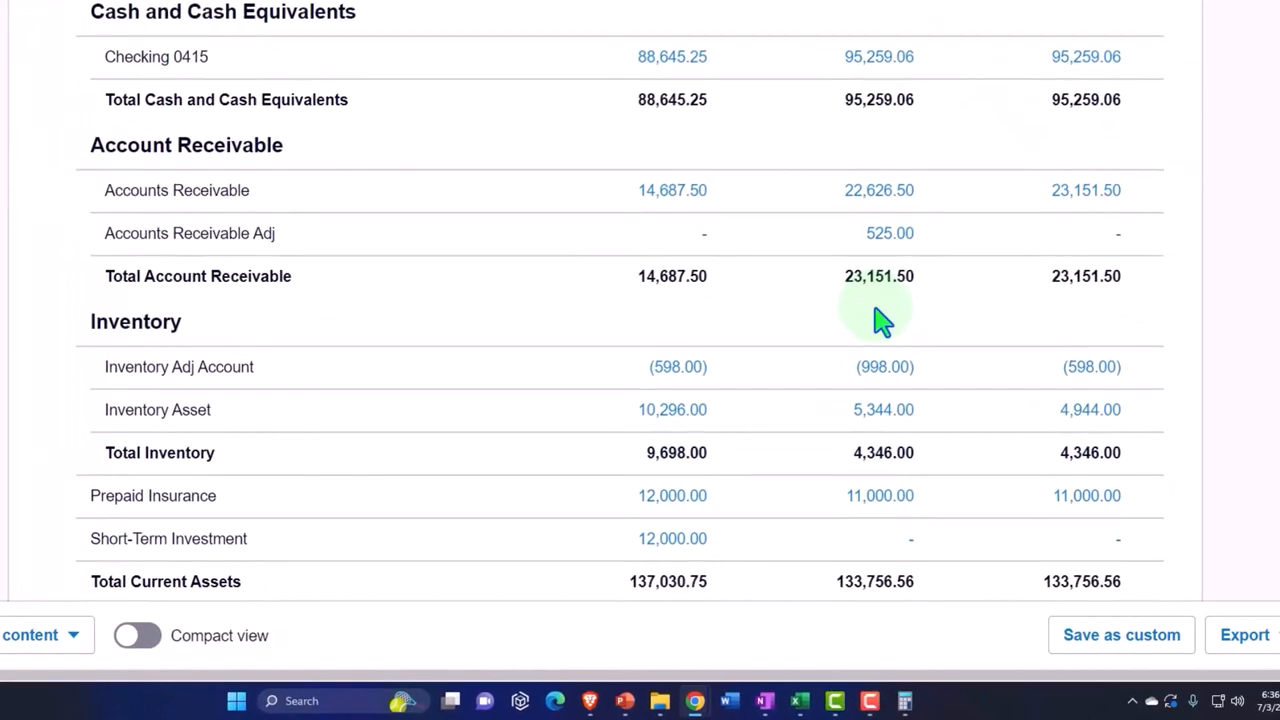
pyautogui.scroll(-3)
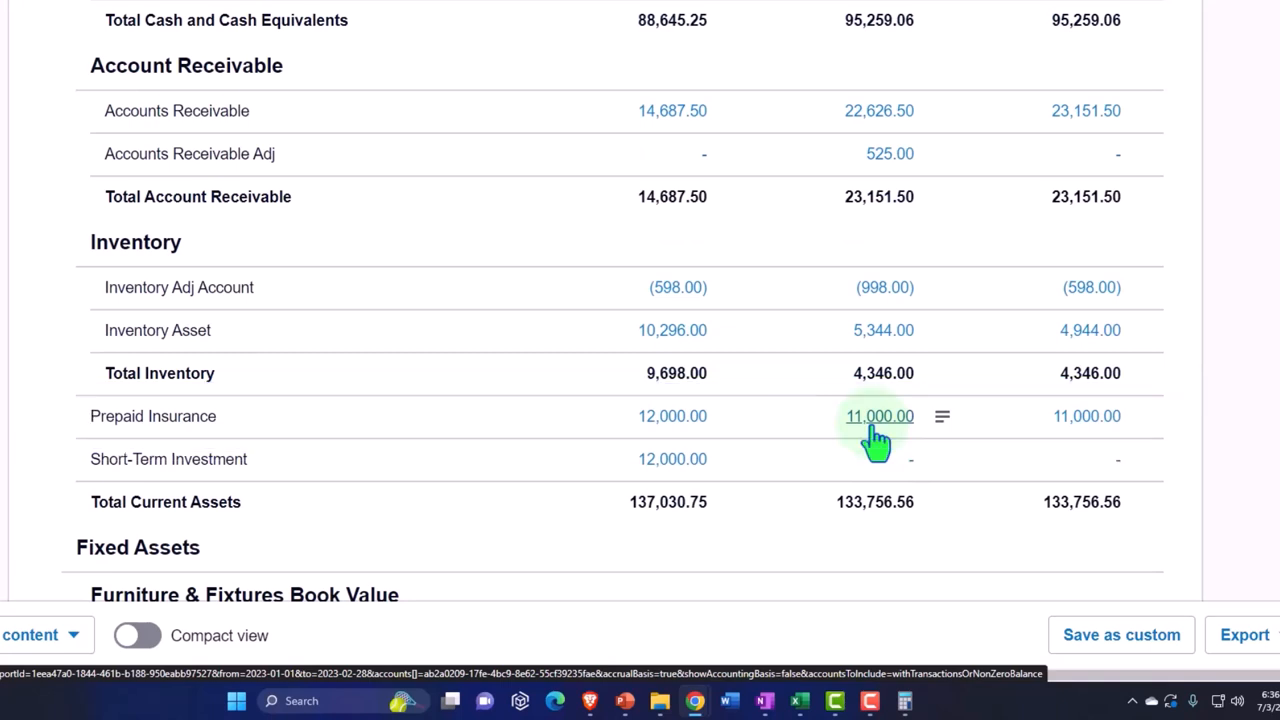
# Drill into February Prepaid Insurance transactions showing the 12,000.00 purchase and 1,000.00 Adj Entry credit
pyautogui.click(880, 416)
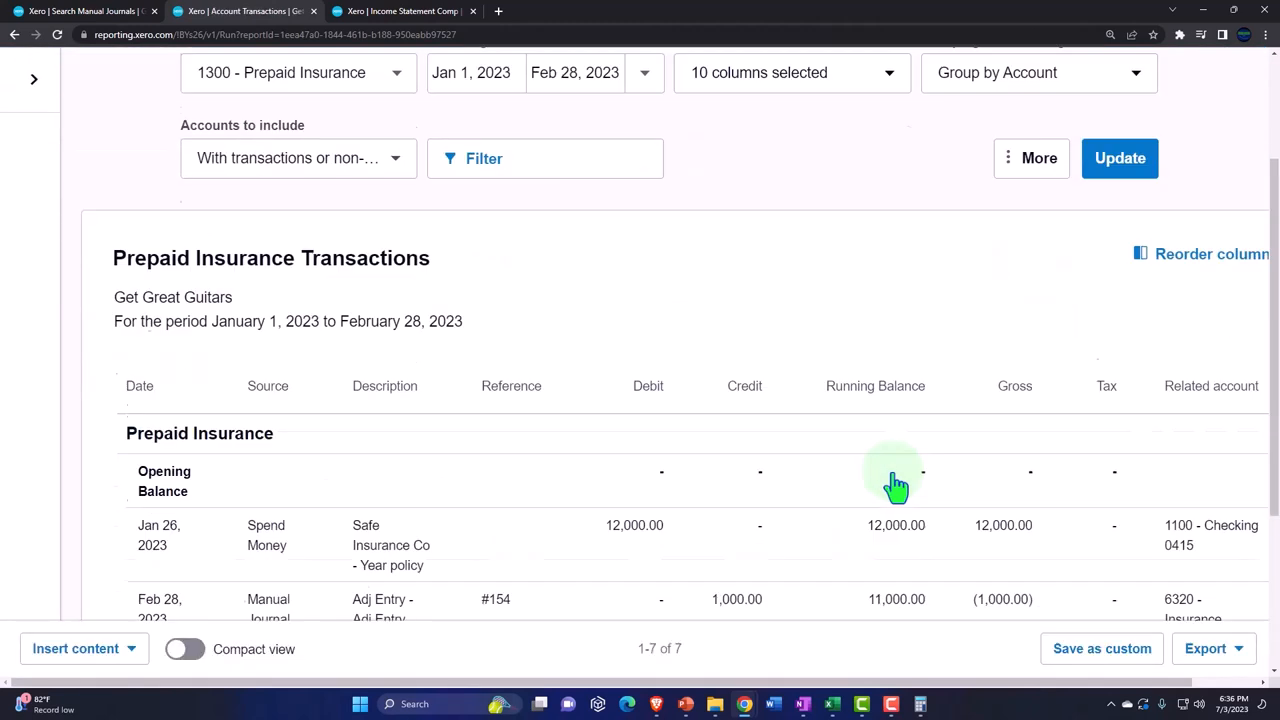
pyautogui.scroll(-3)
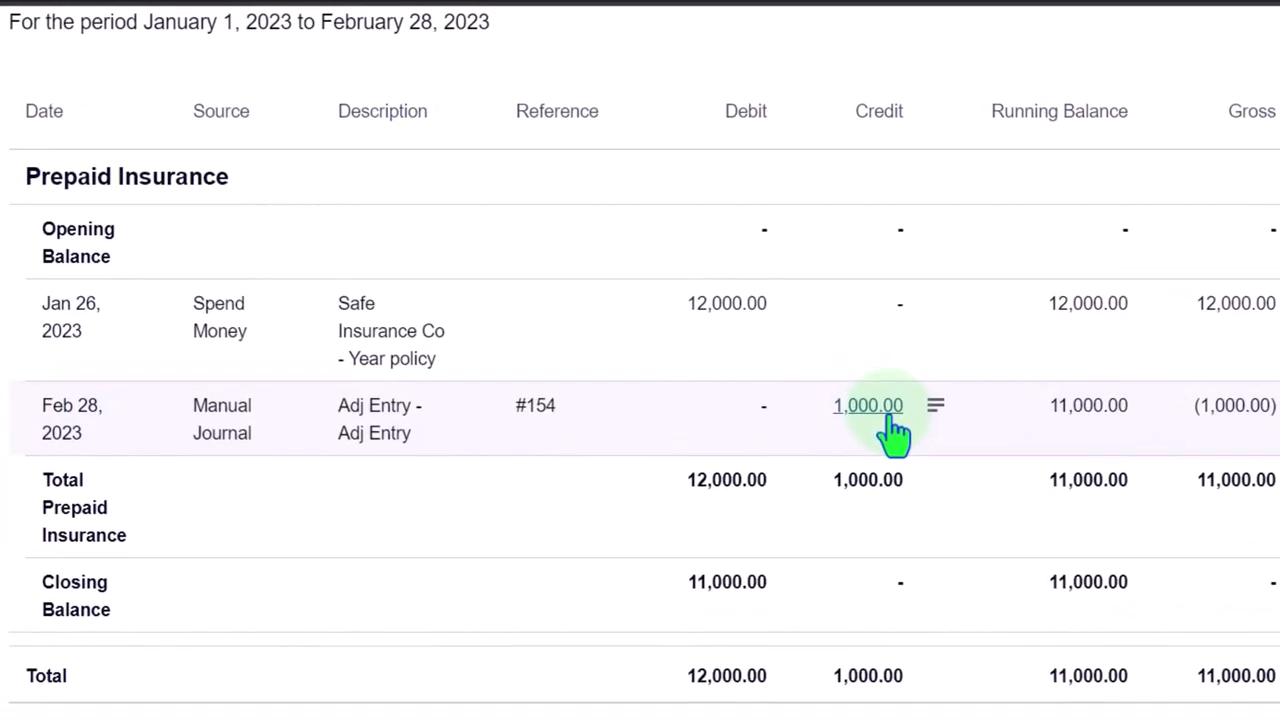
pyautogui.click(868, 404)
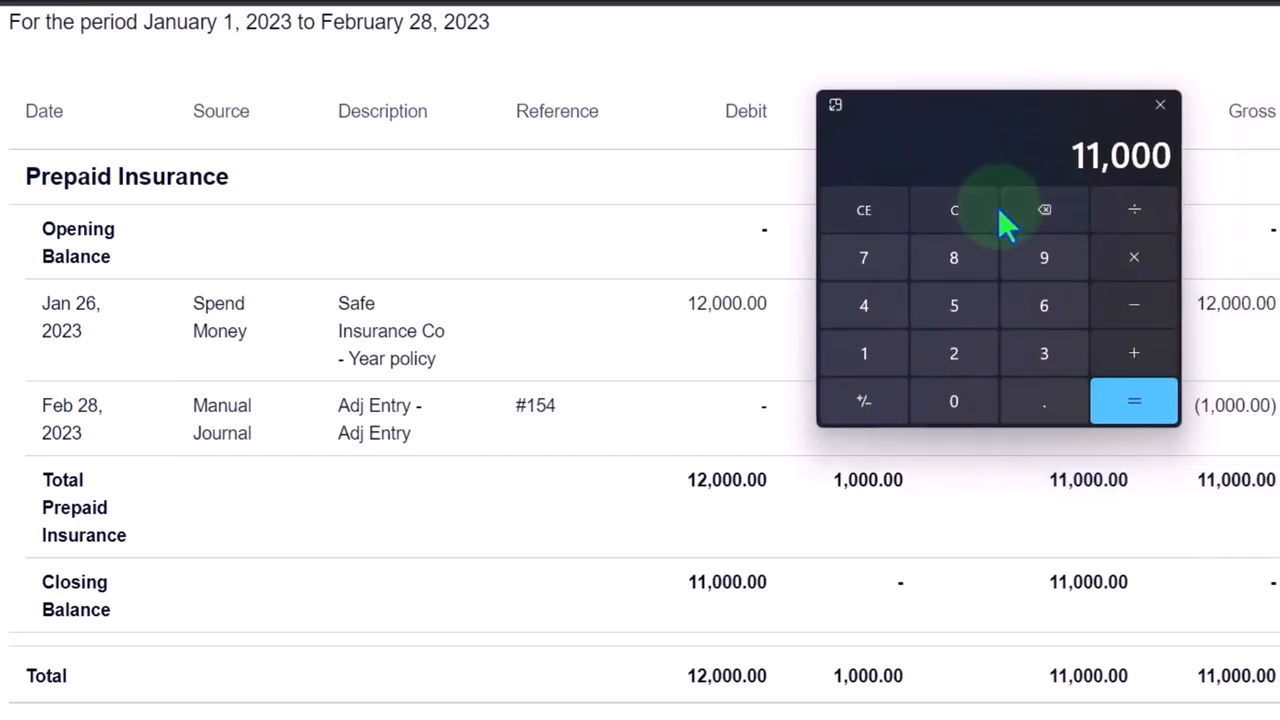
pyautogui.click(952, 210)
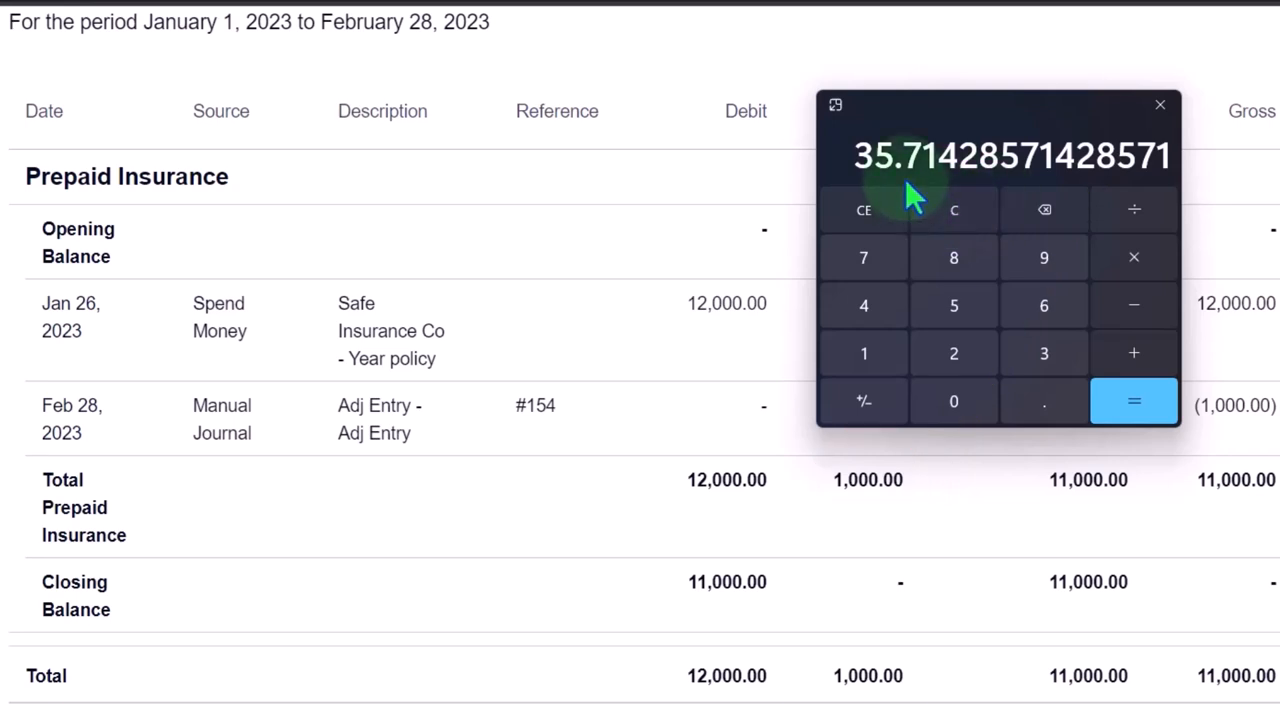
pyautogui.click(1160, 104)
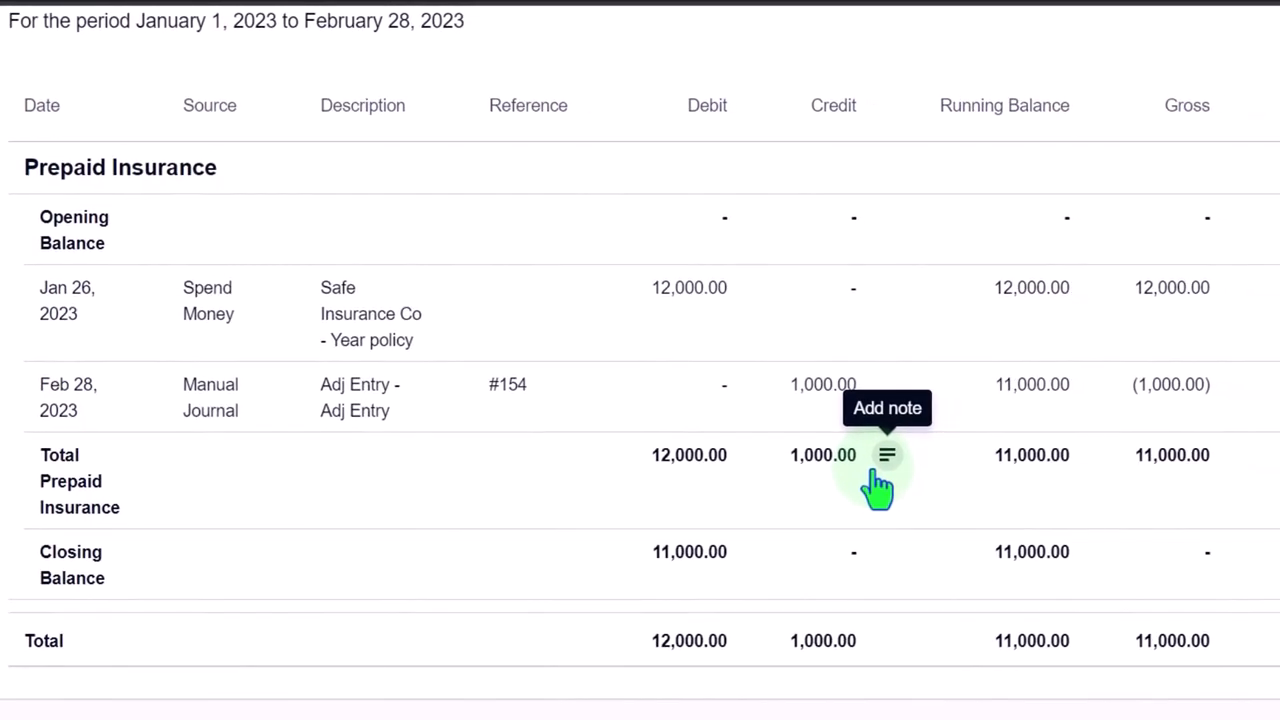
pyautogui.moveTo(844, 640)
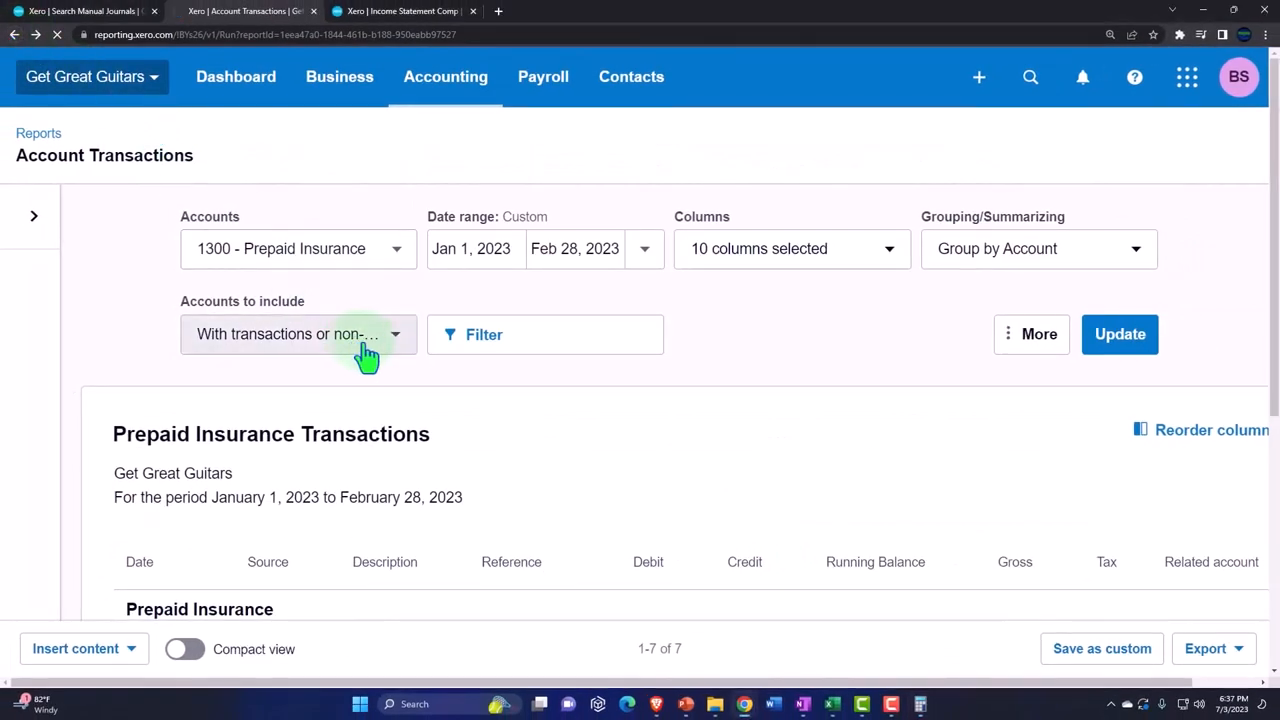
# View Prepaid Insurance dropping from 12,000.00 in January to 11,000.00 in February on the Balance Sheet Comp
pyautogui.click(1120, 334)
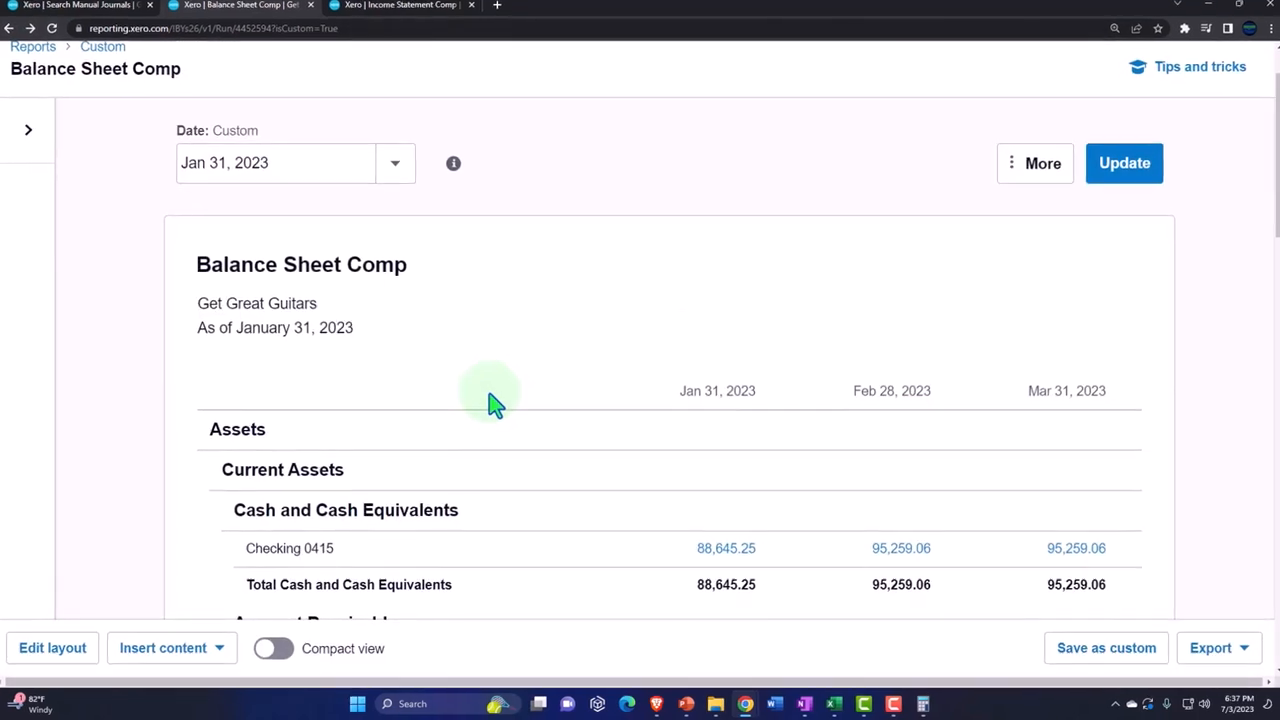
pyautogui.scroll(-3)
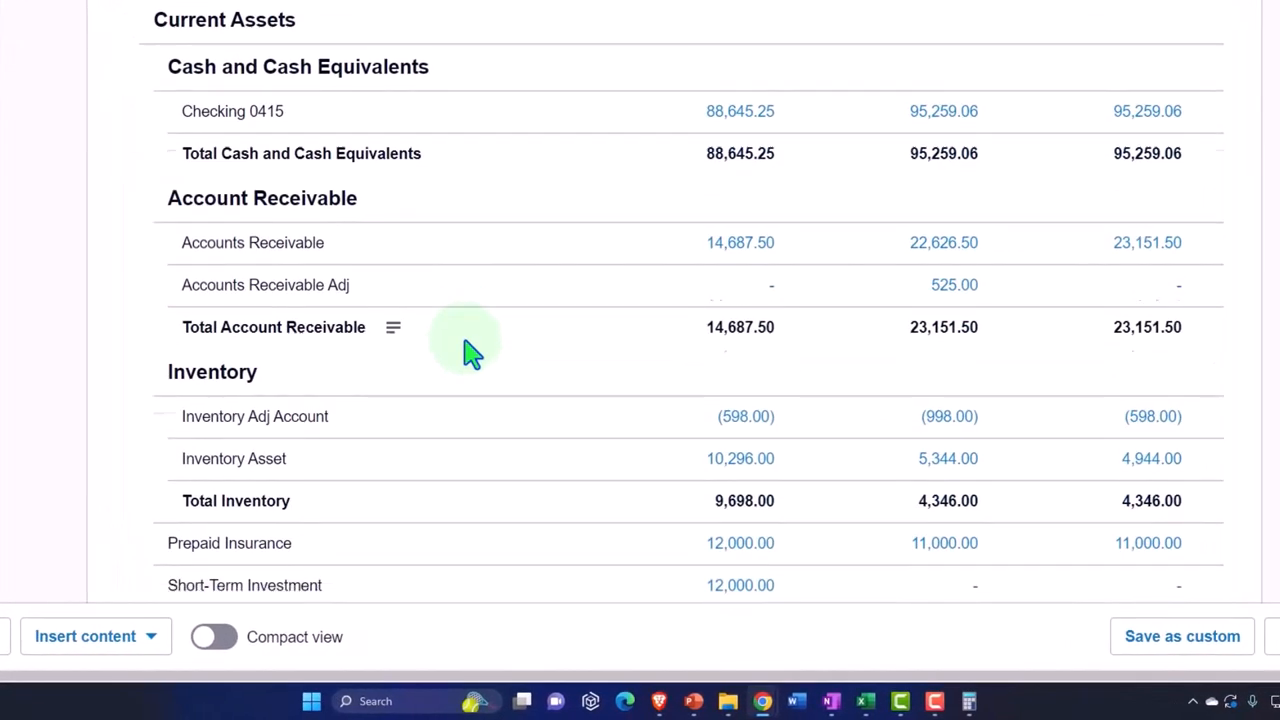
pyautogui.scroll(-3)
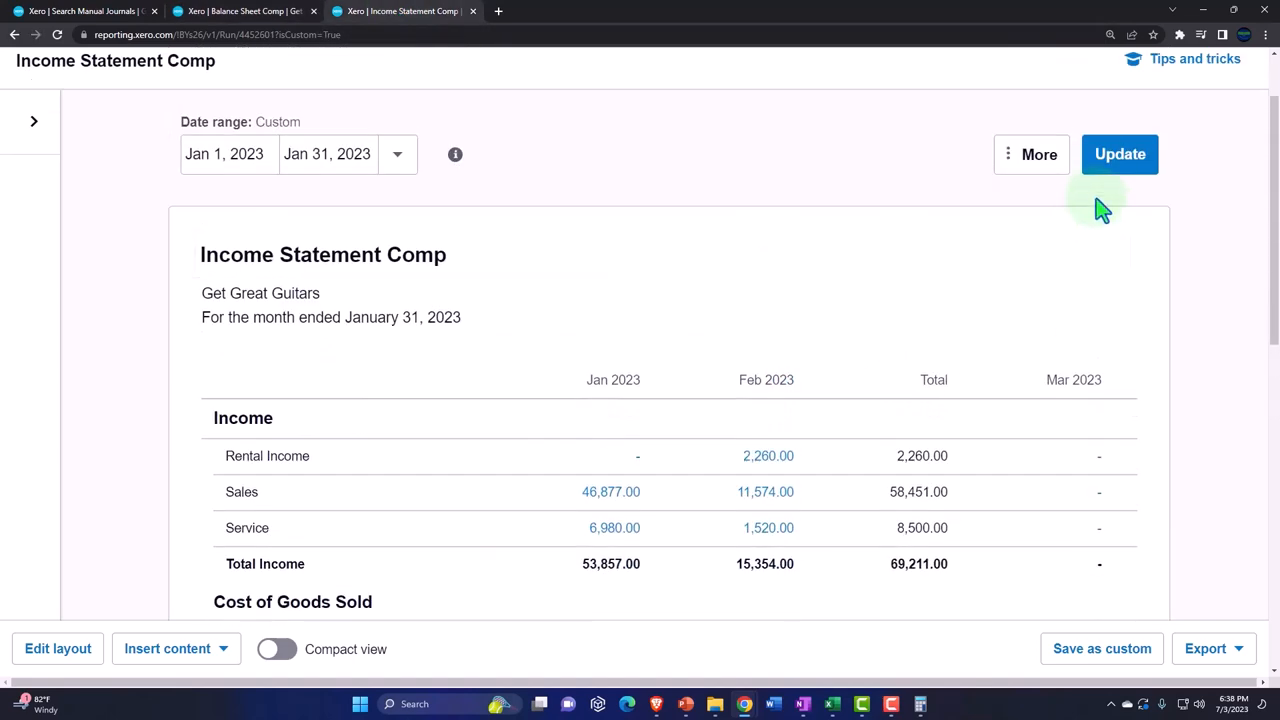
pyautogui.moveTo(1074, 400)
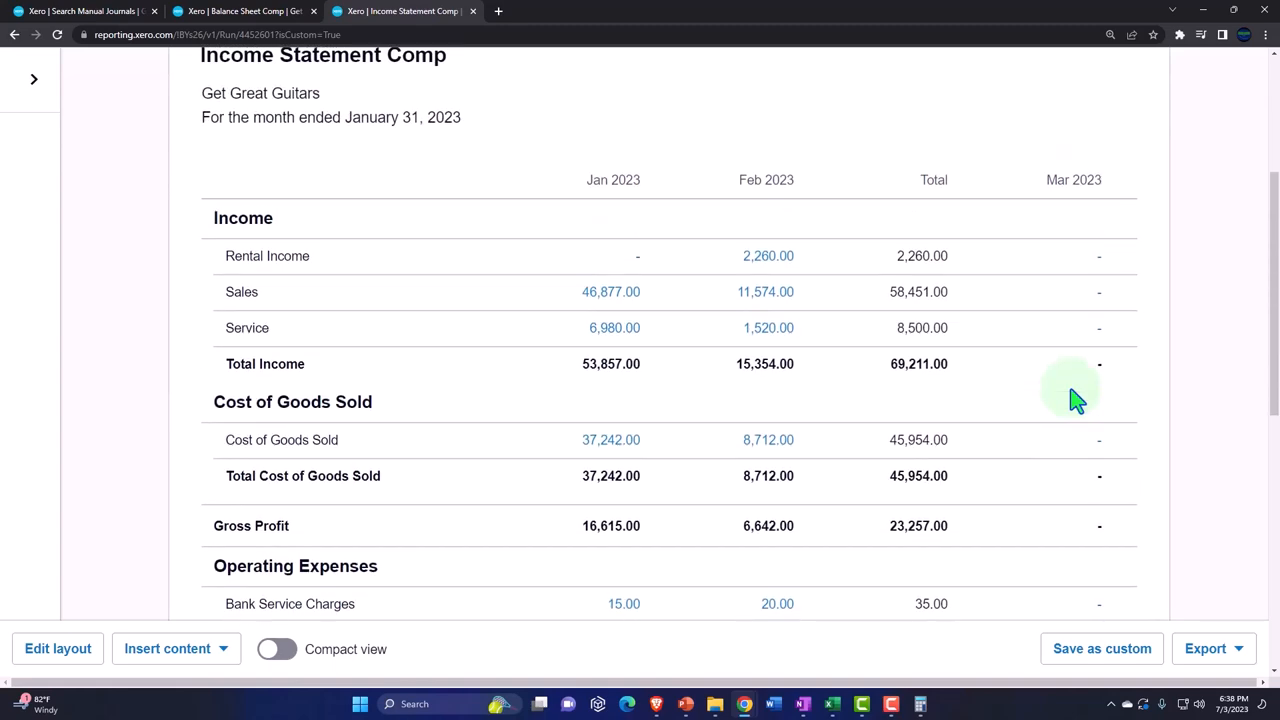
# Scroll the comparative income statement to find Insurance 1,000.00 under Operating Expenses
pyautogui.scroll(-3)
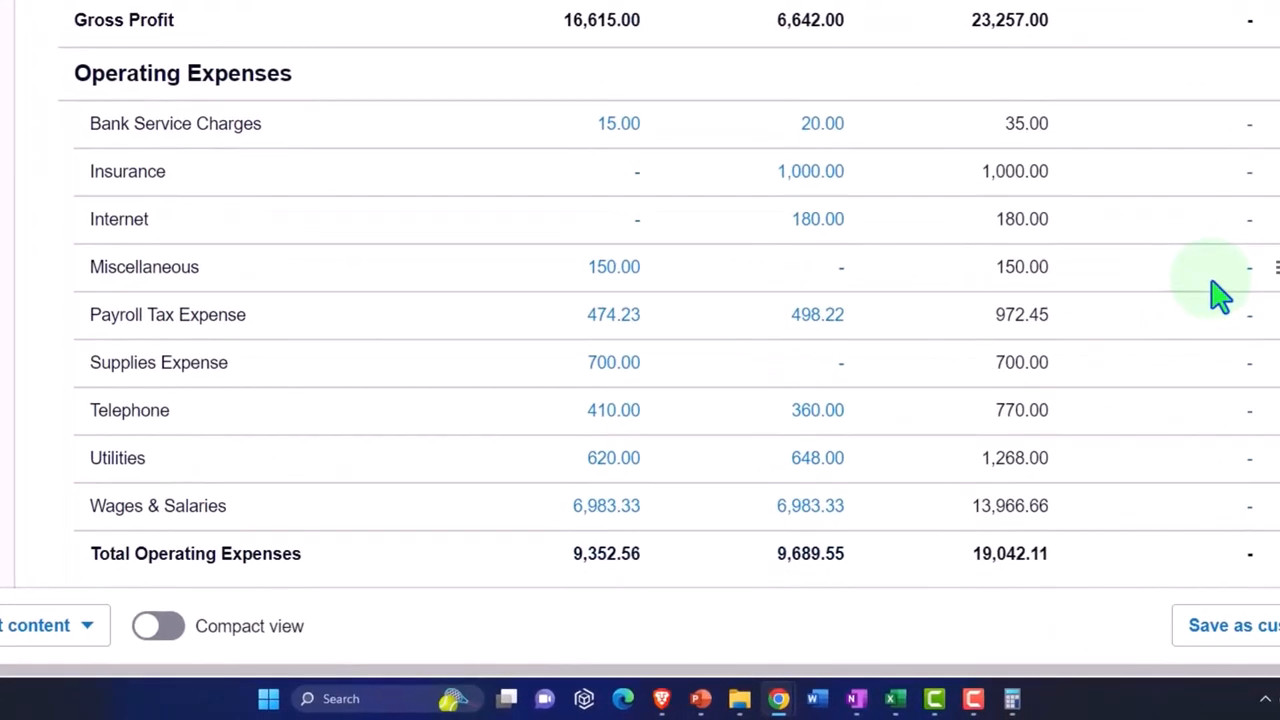
pyautogui.moveTo(810, 172)
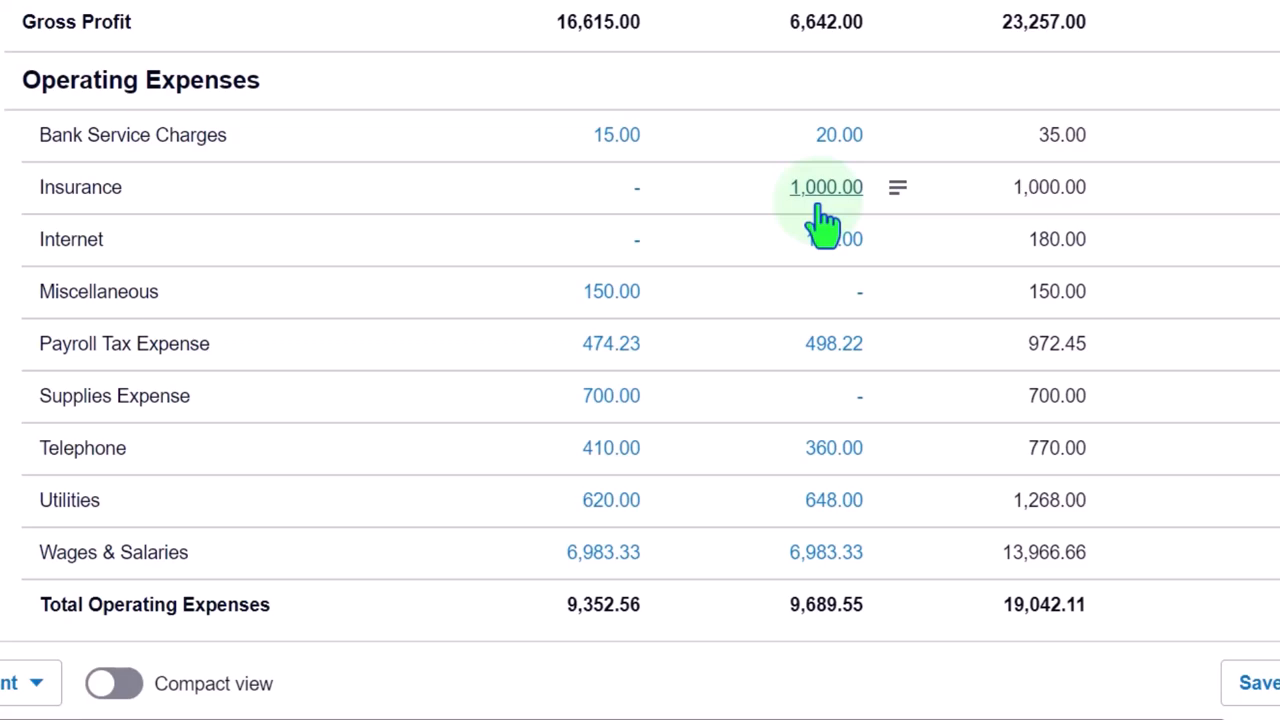
pyautogui.moveTo(720, 216)
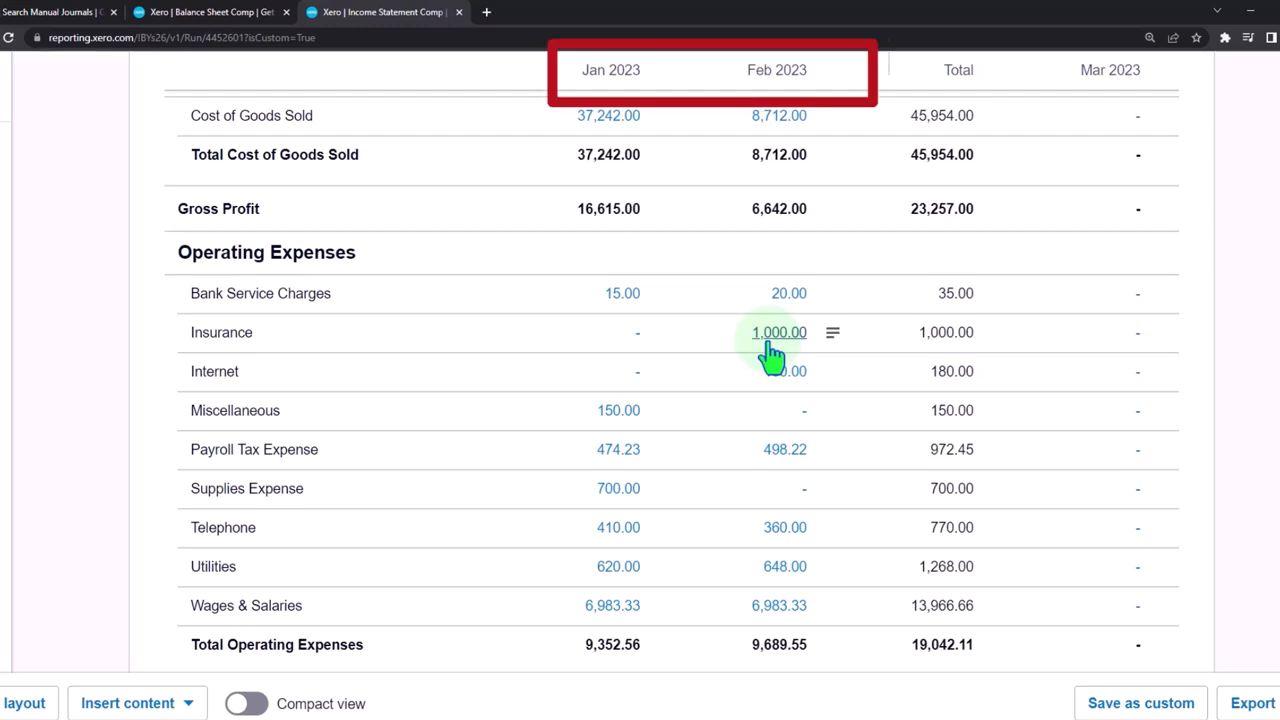
pyautogui.scroll(3)
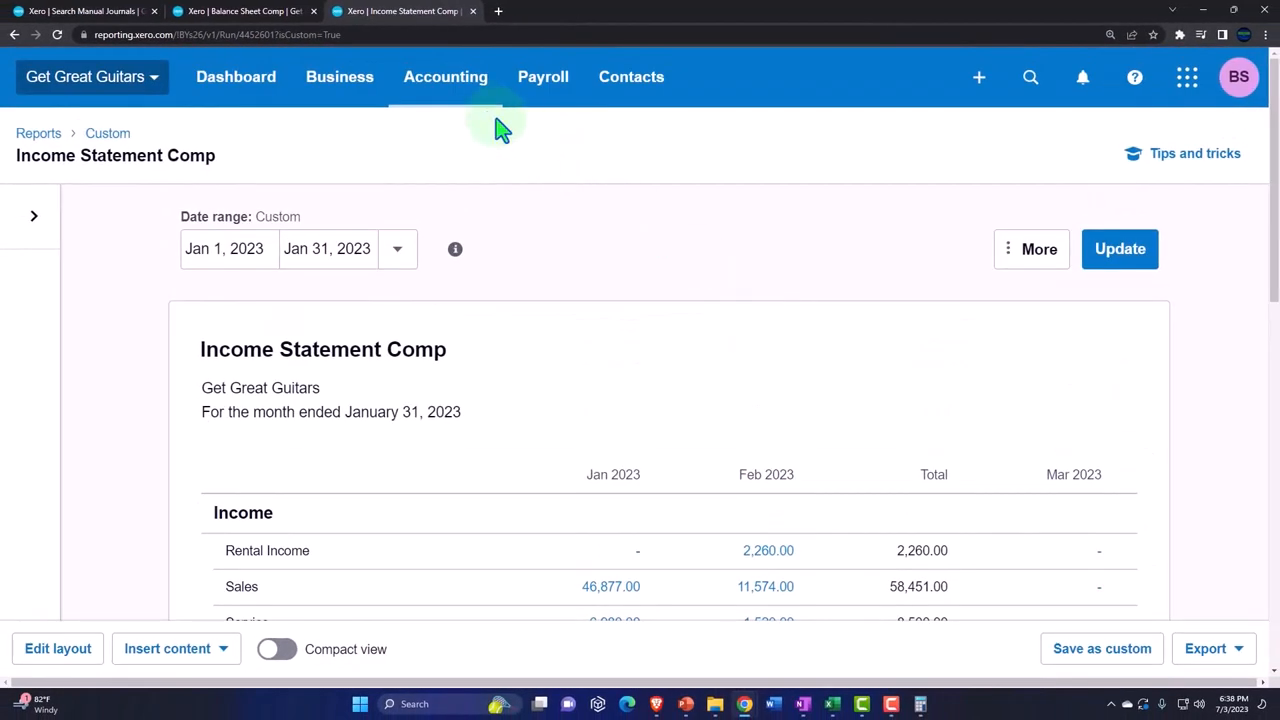
# Search the reports list for 'trial' and open the Trial Balance report
pyautogui.click(444, 76)
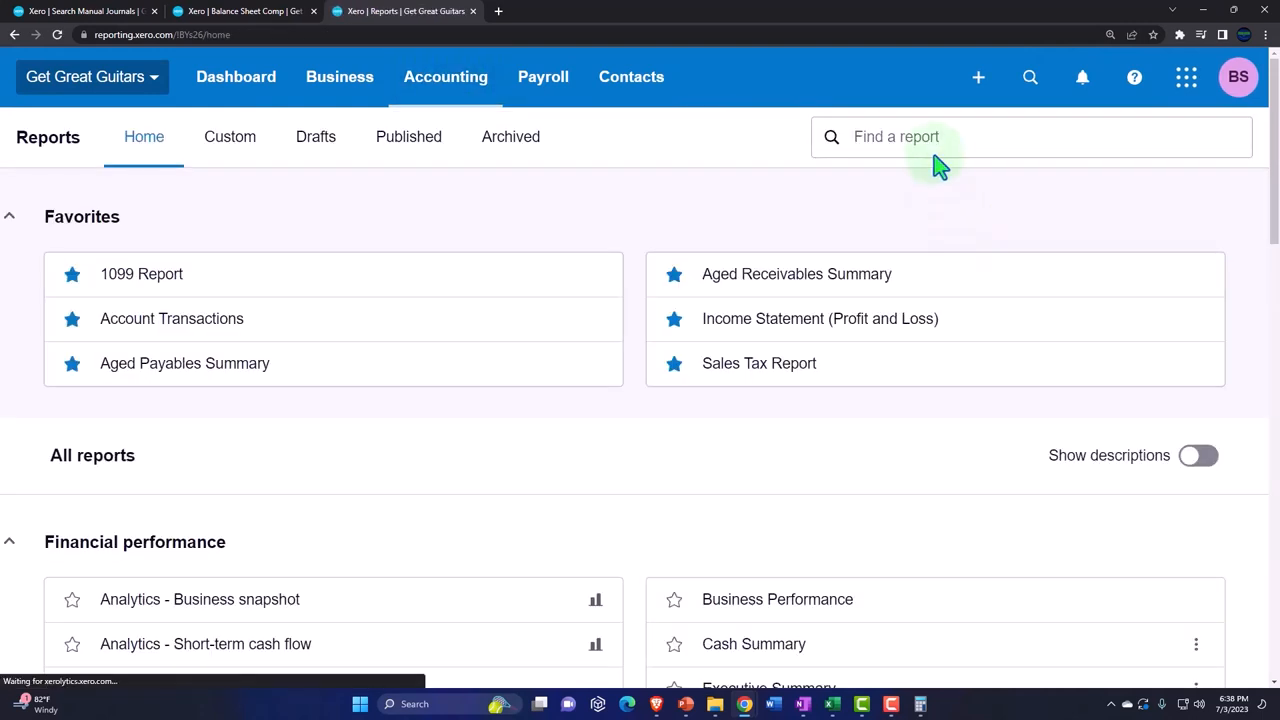
pyautogui.write('trial')
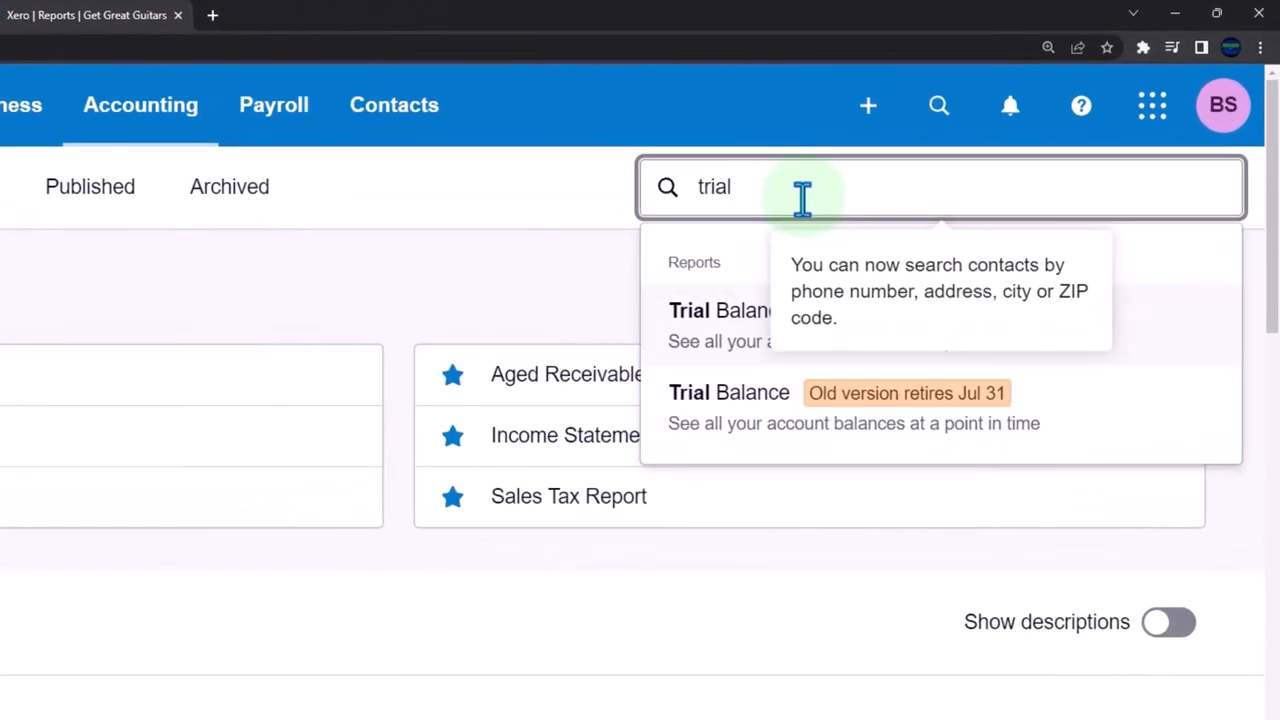
pyautogui.click(718, 310)
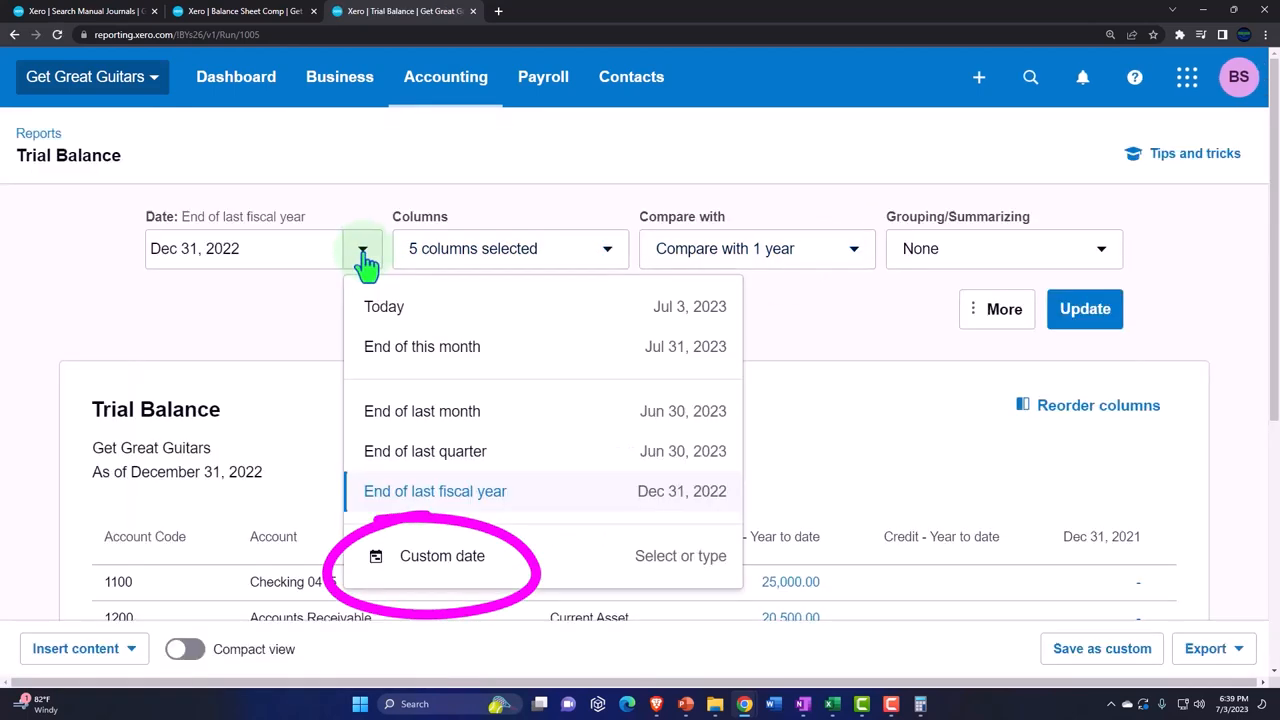
# Set a custom report date of December 31, 2023 and refresh the trial balance
pyautogui.click(440, 556)
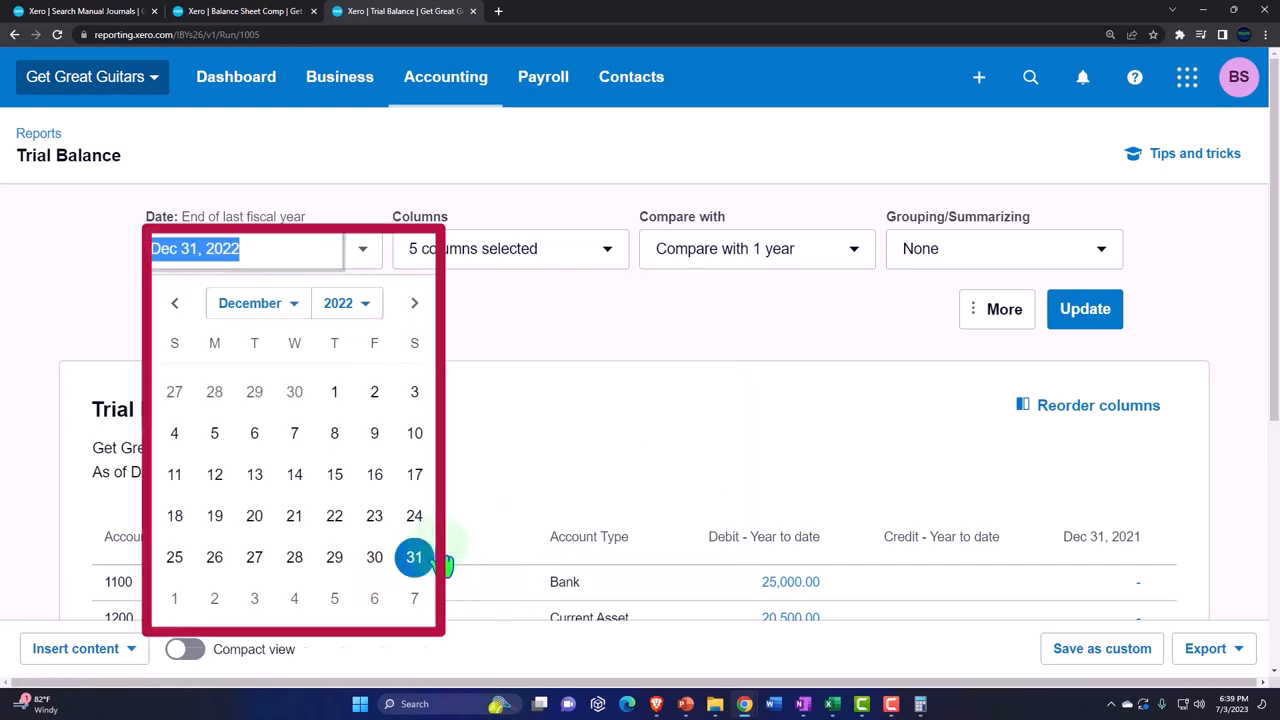
pyautogui.click(348, 304)
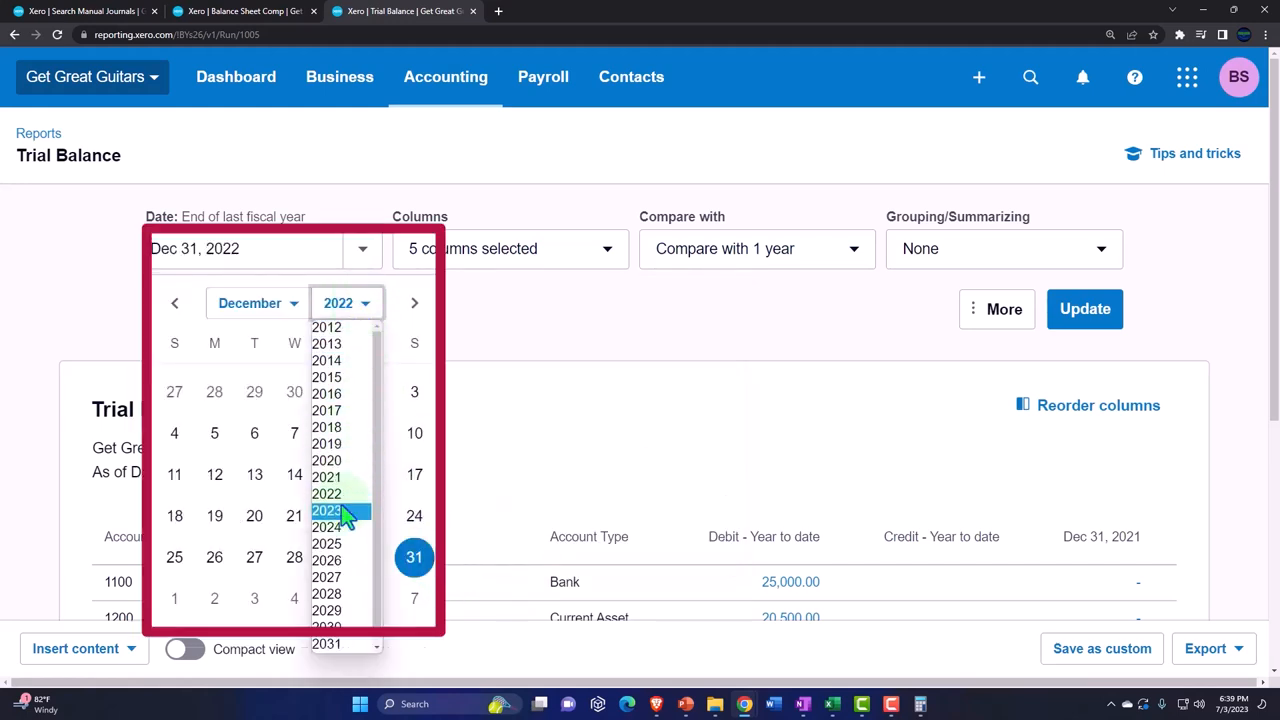
pyautogui.click(326, 510)
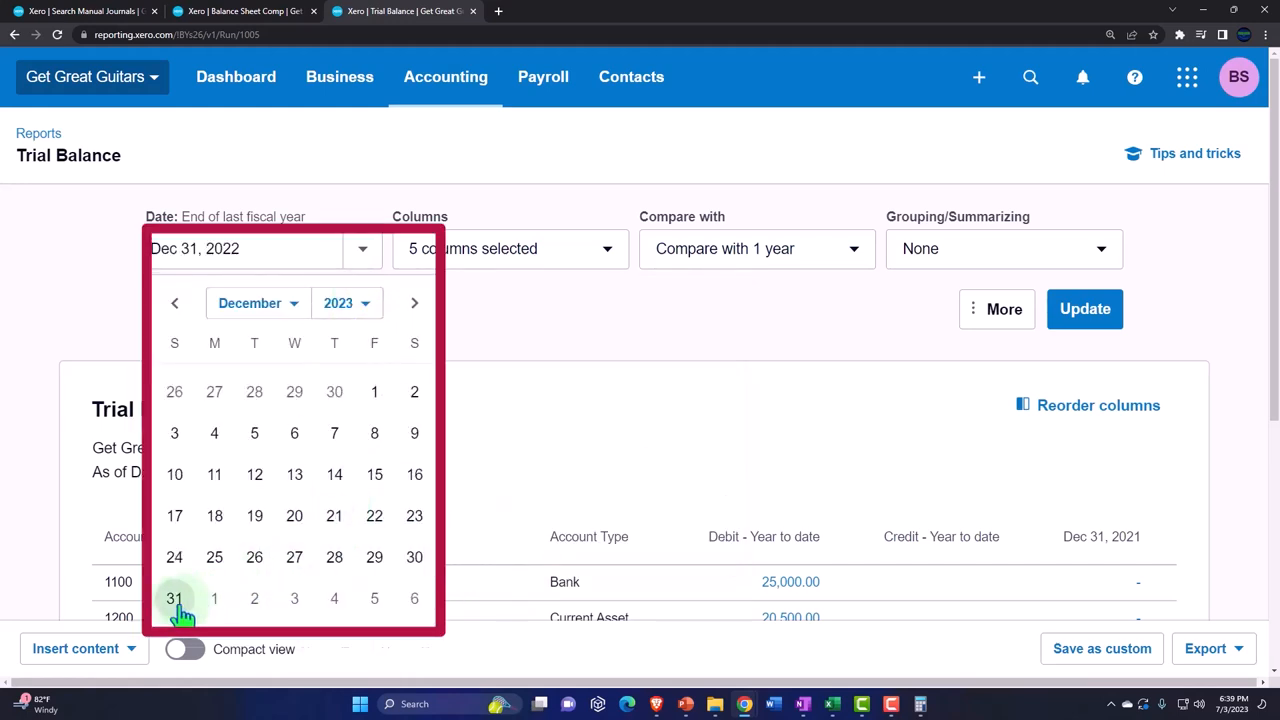
pyautogui.click(1084, 308)
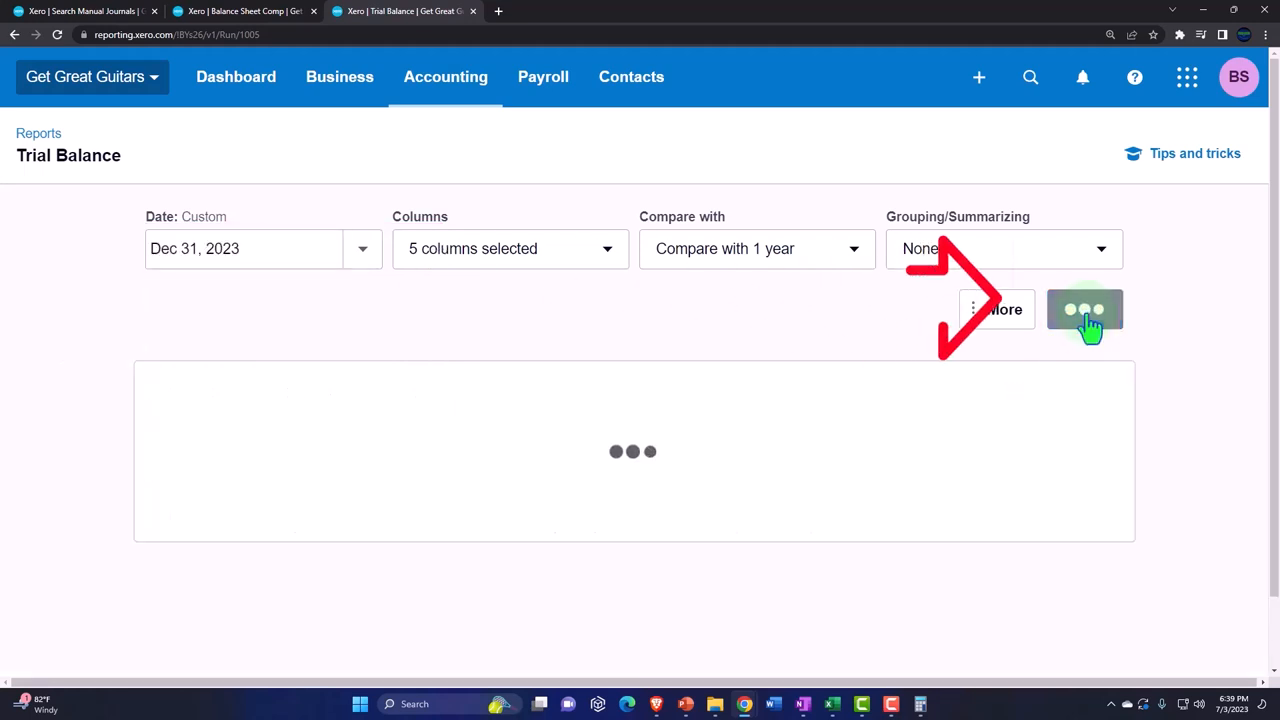
pyautogui.click(1084, 308)
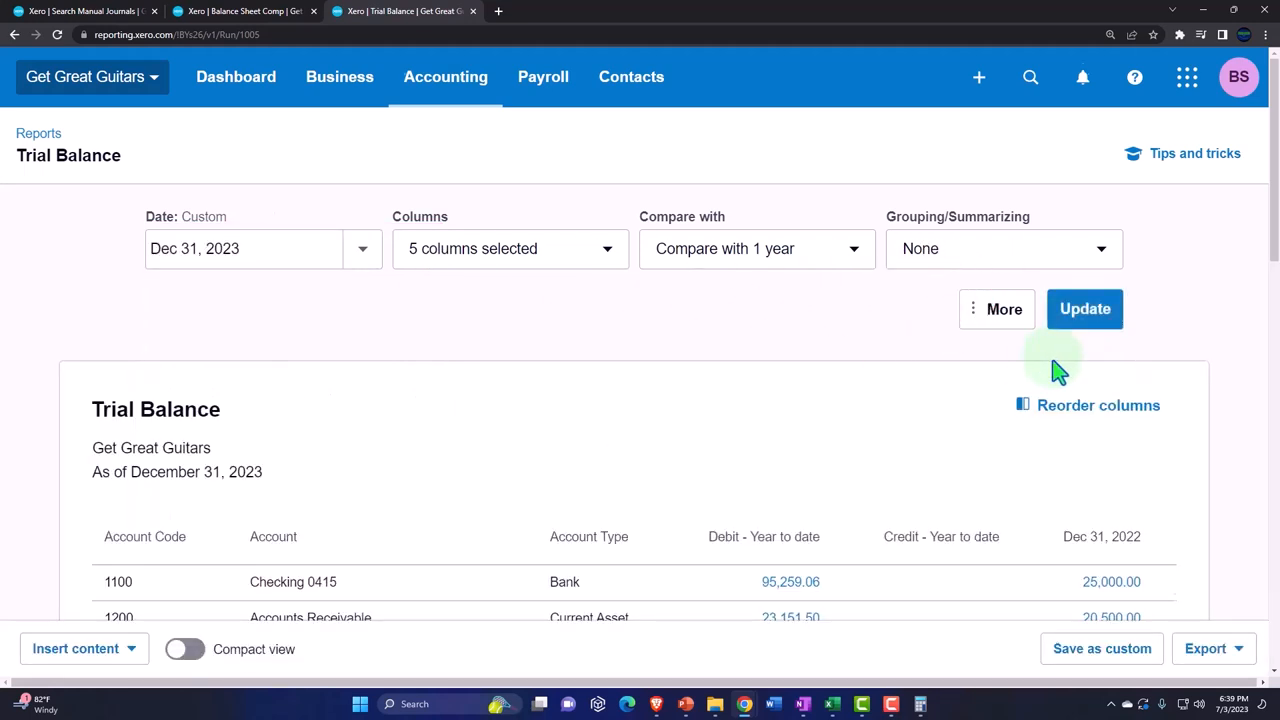
pyautogui.scroll(-3)
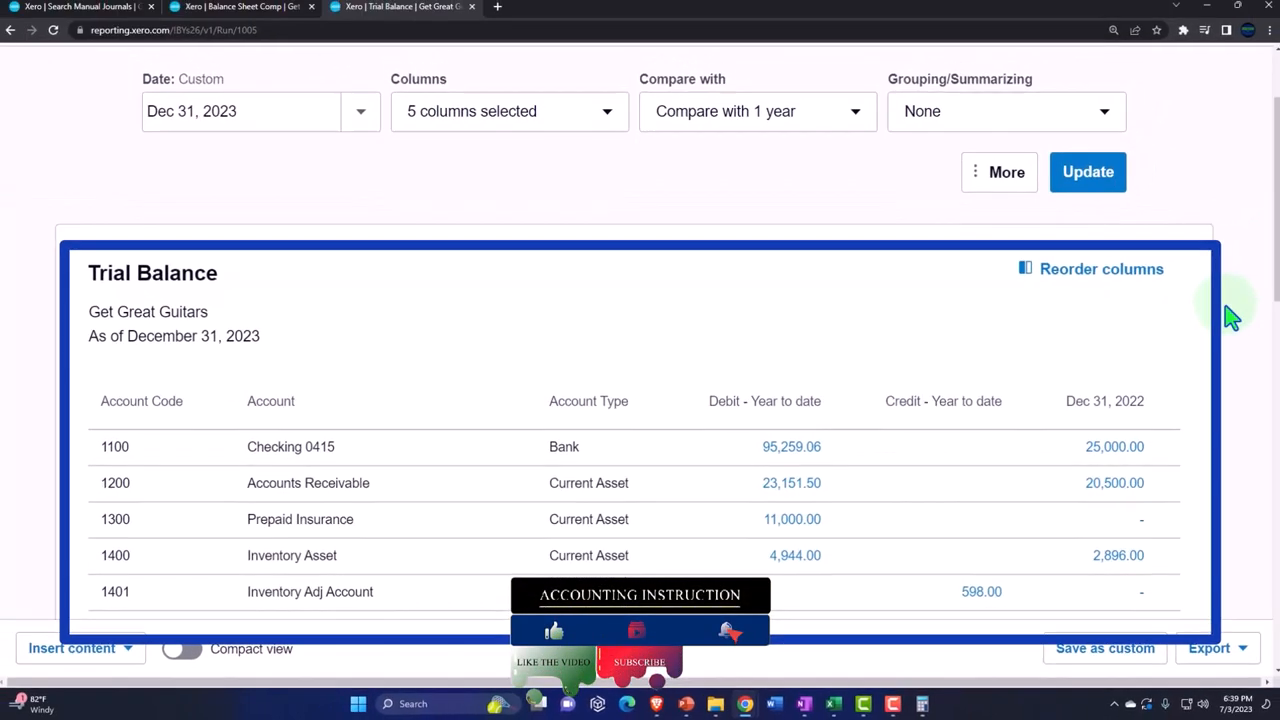
pyautogui.scroll(-3)
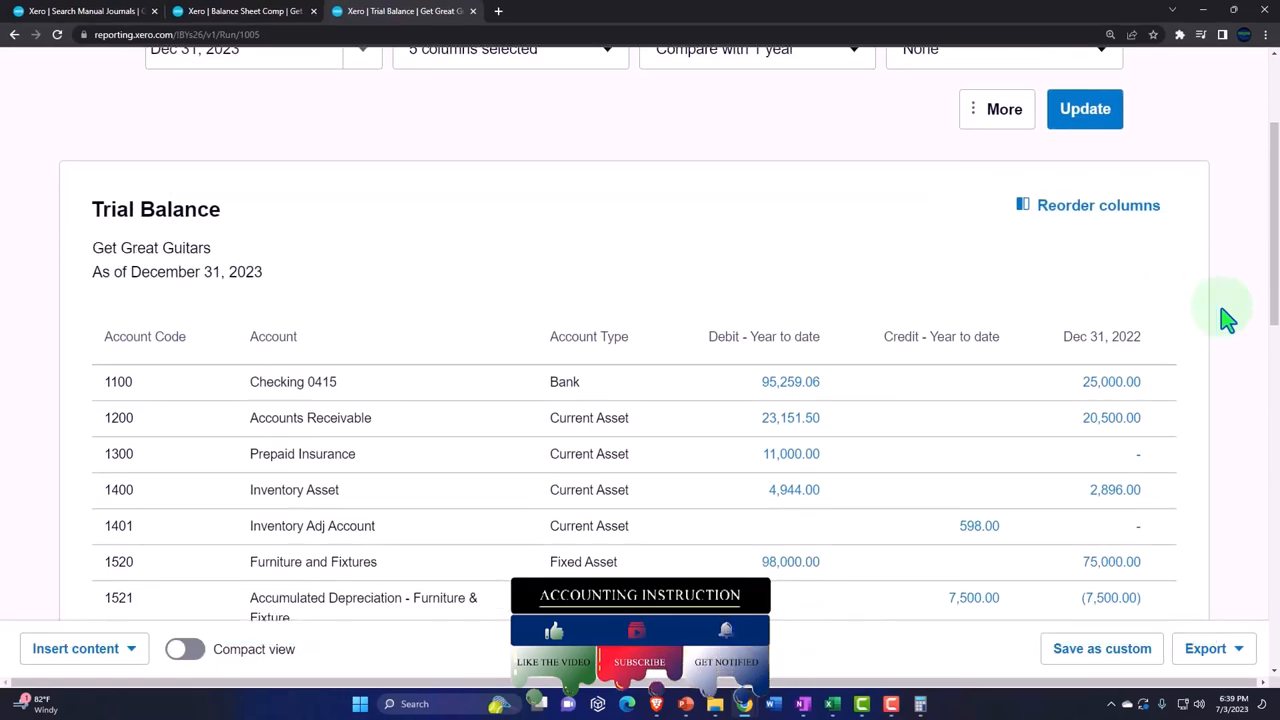
pyautogui.scroll(-3)
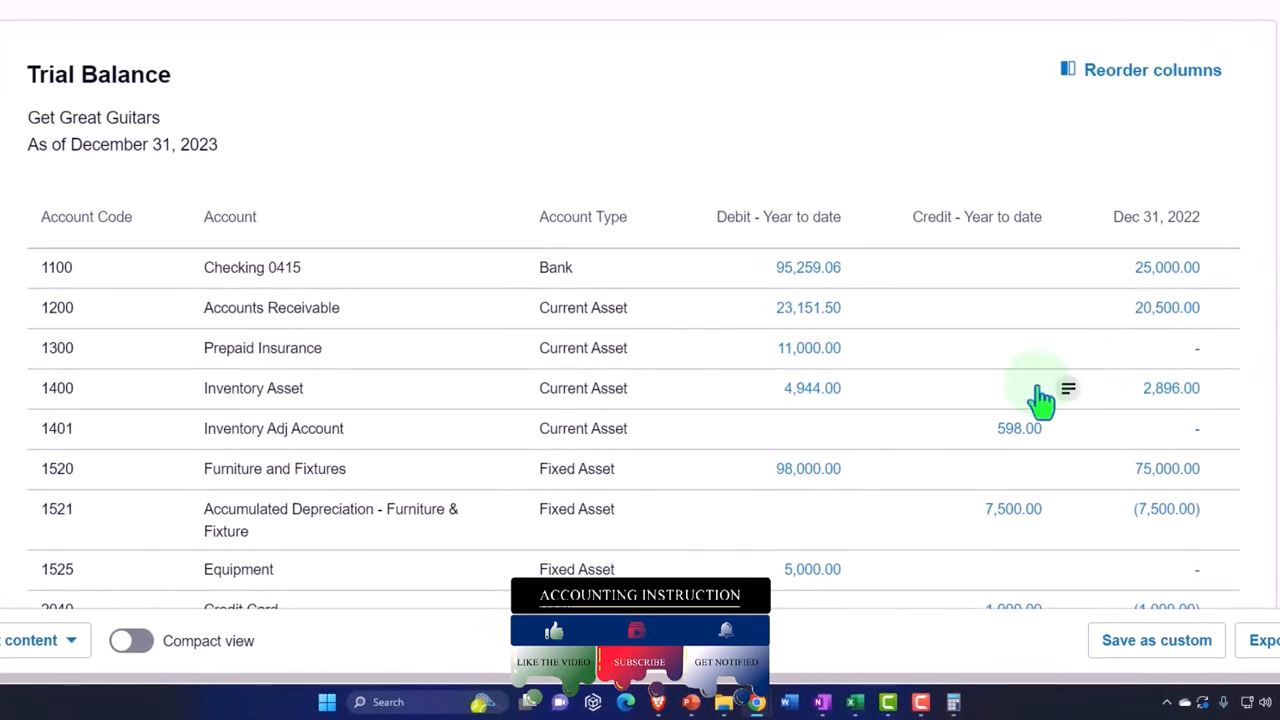
pyautogui.scroll(-3)
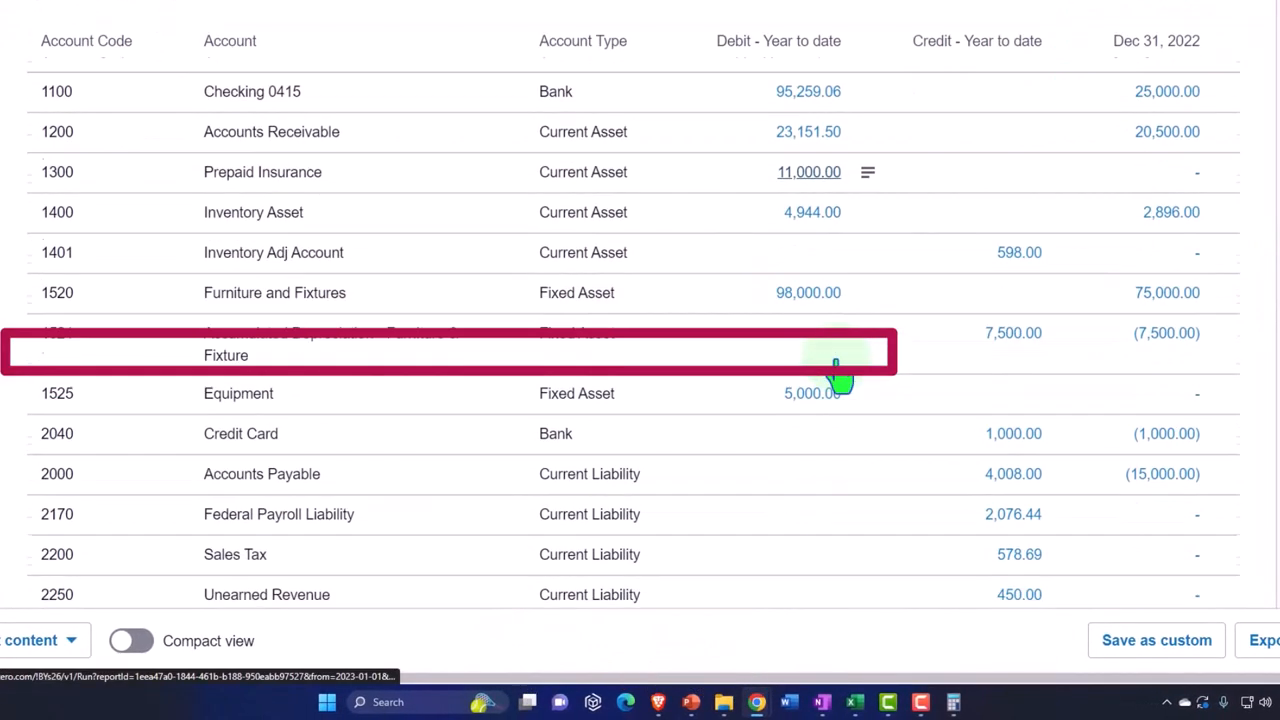
pyautogui.scroll(-3)
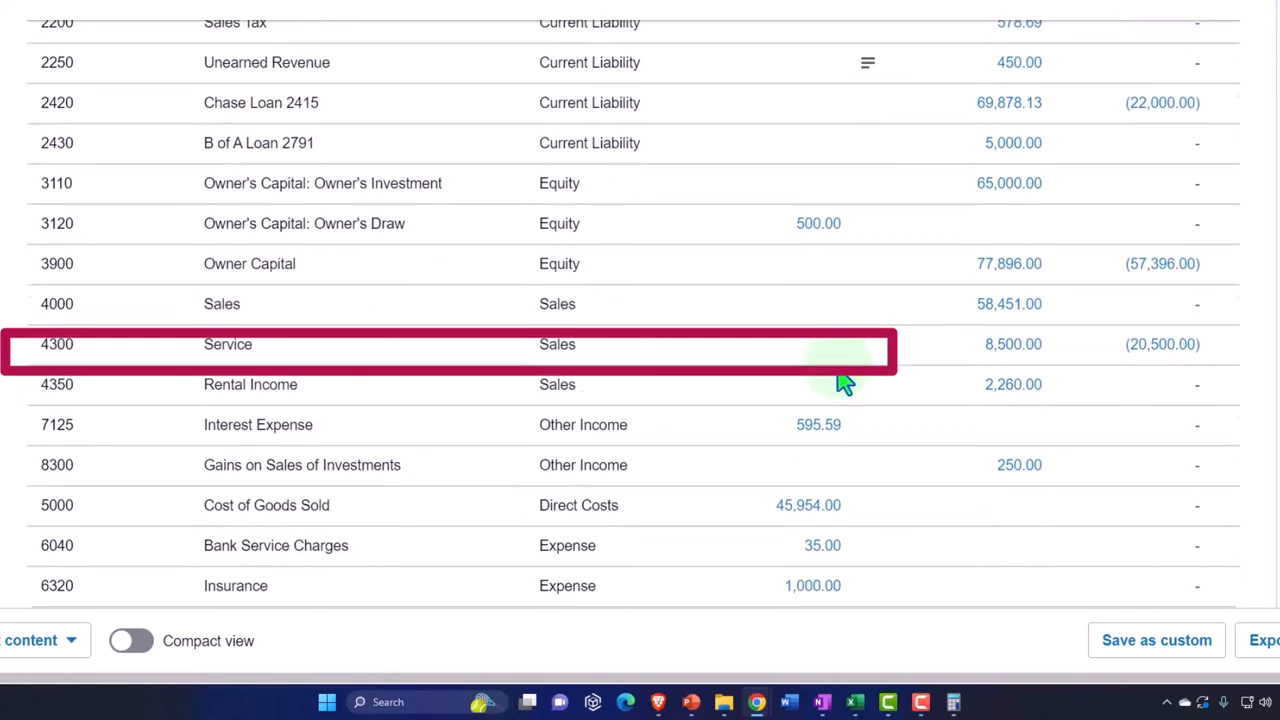
pyautogui.scroll(-3)
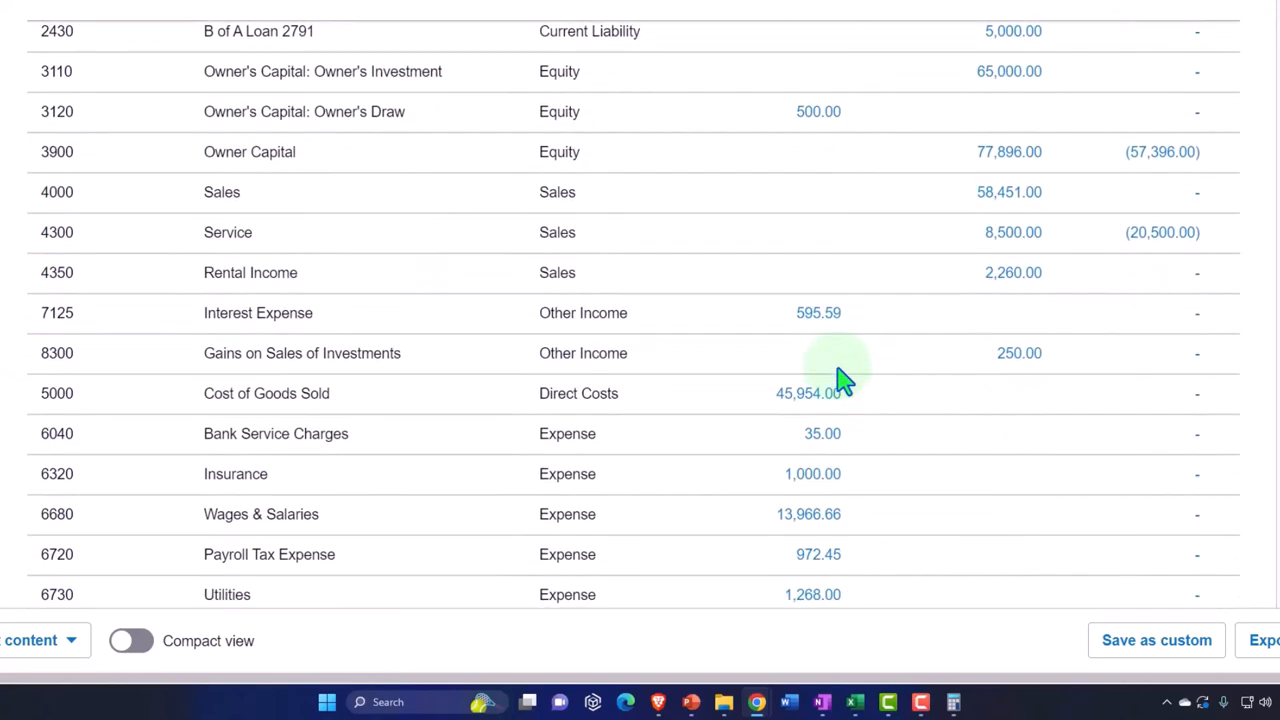
pyautogui.scroll(-3)
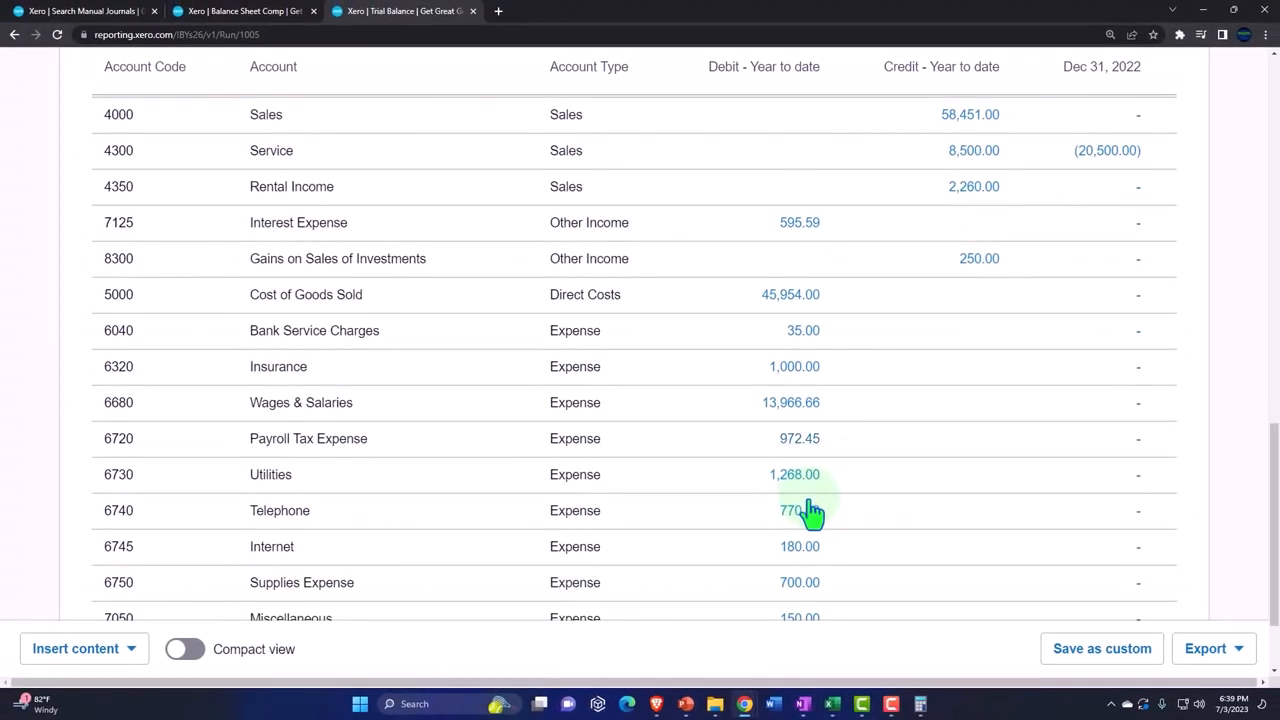
pyautogui.scroll(-3)
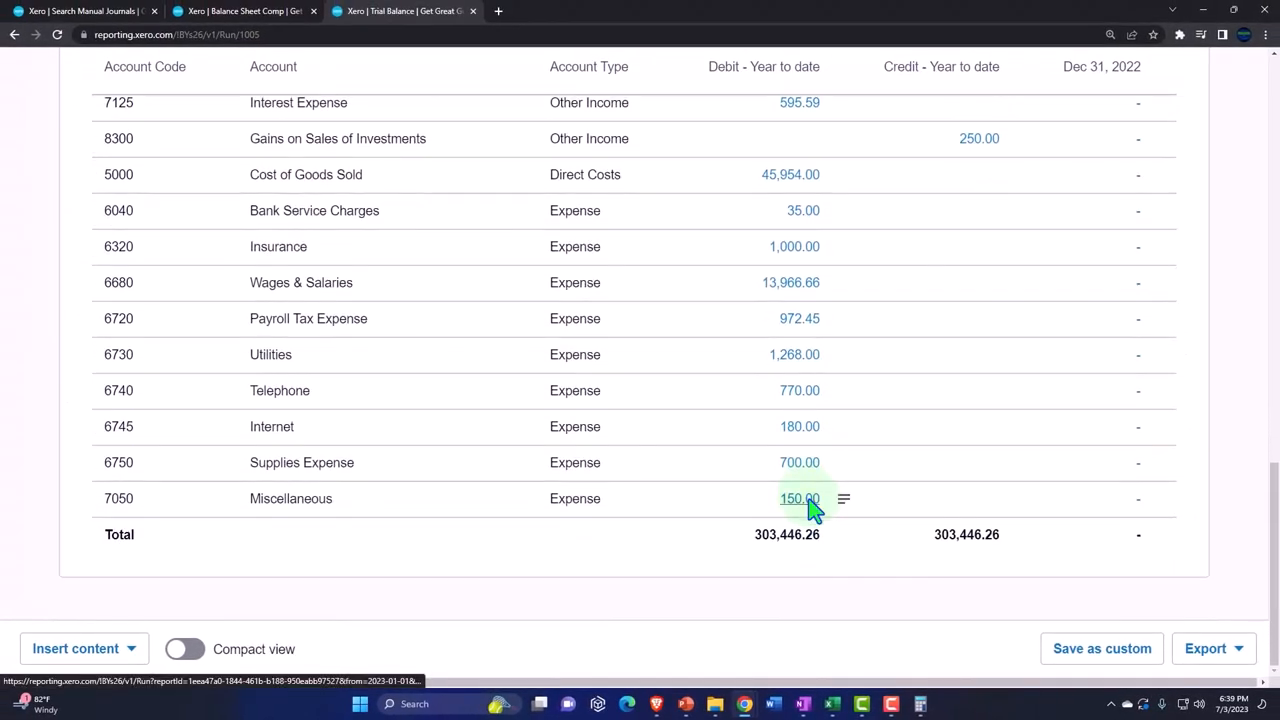